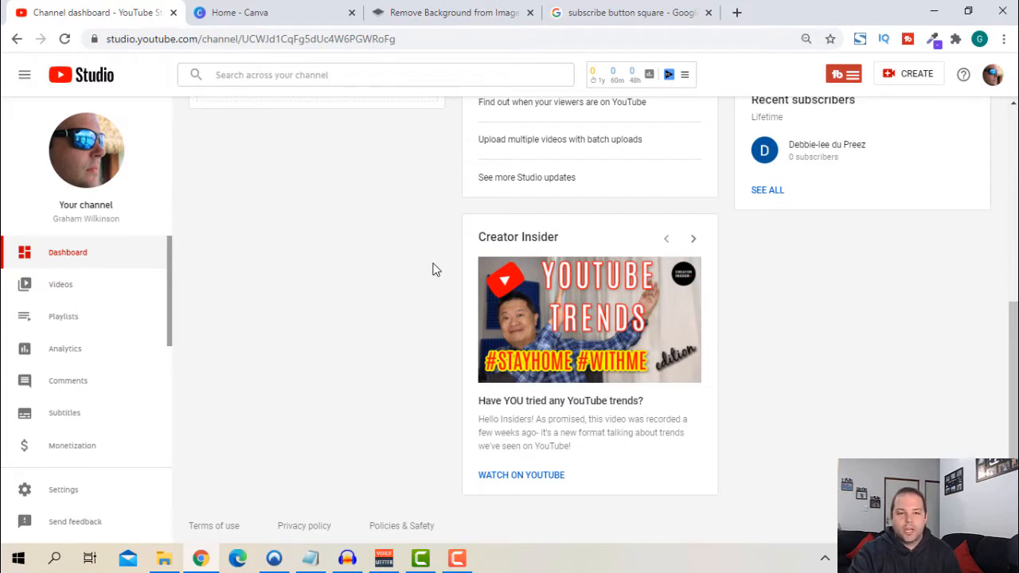
mouse_move(128, 262)
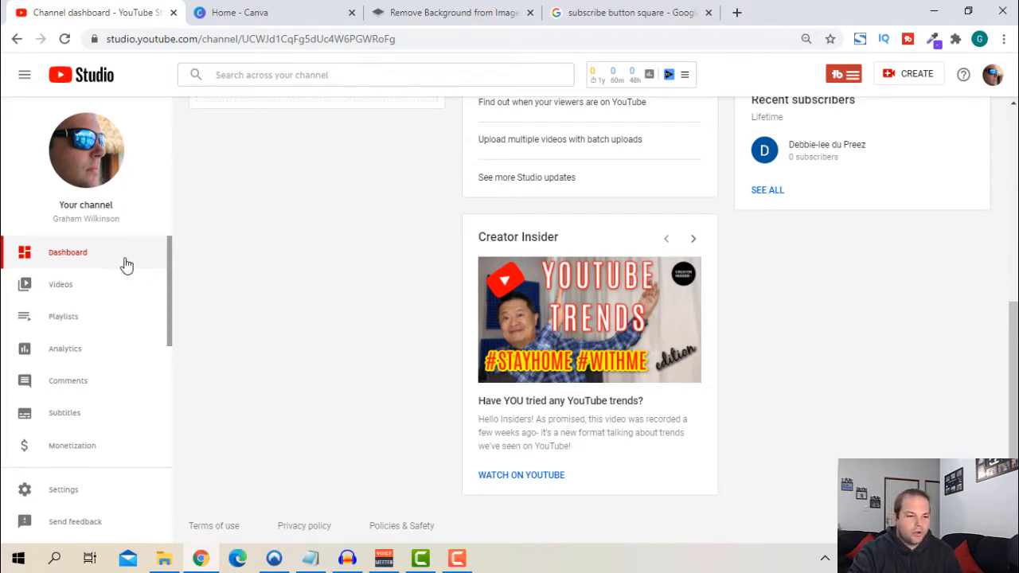
mouse_move(71, 499)
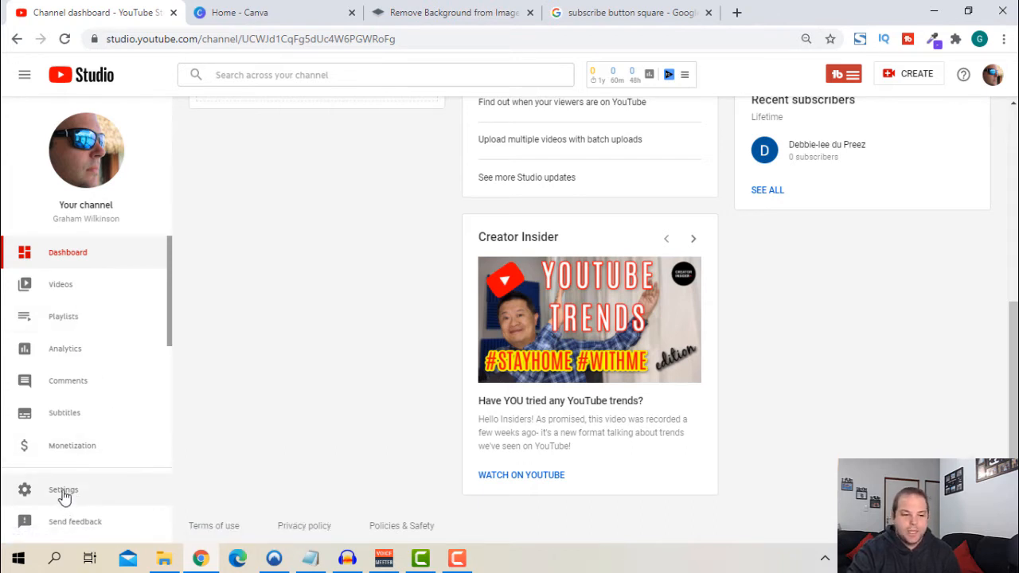
- Open YouTube Studio's Channel settings on the Branding tab to see the current watermark
click(63, 490)
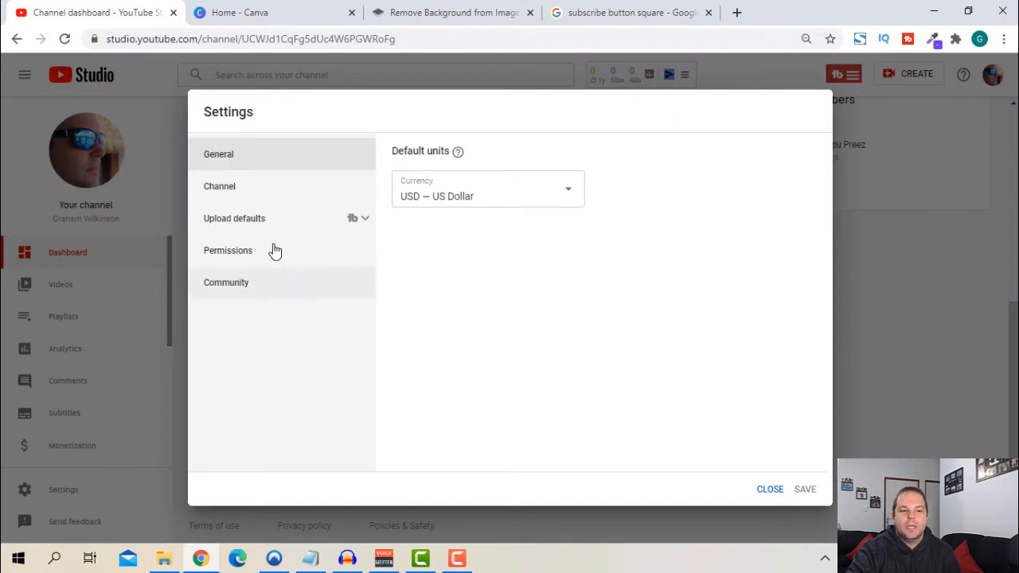
click(219, 185)
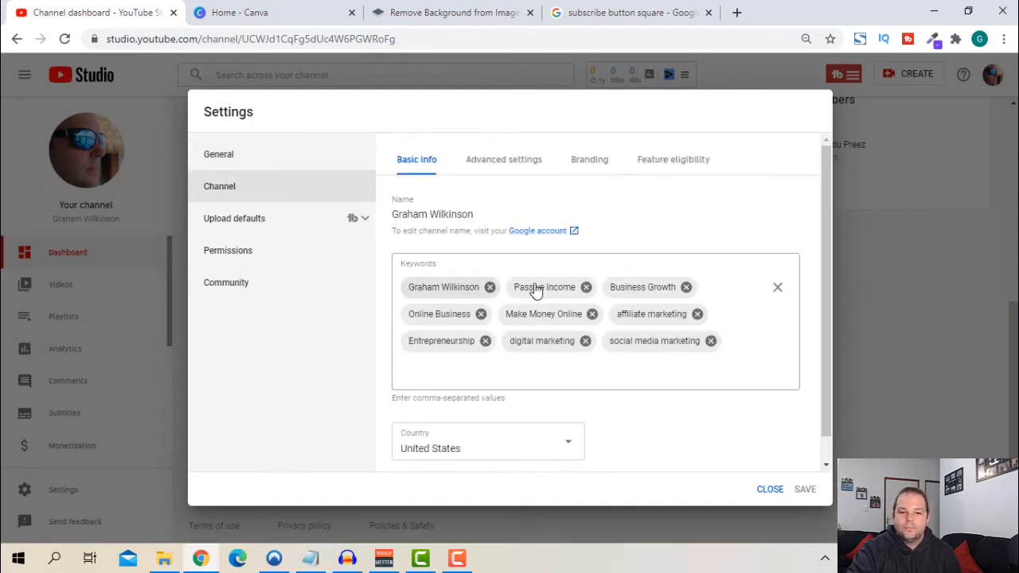
click(589, 159)
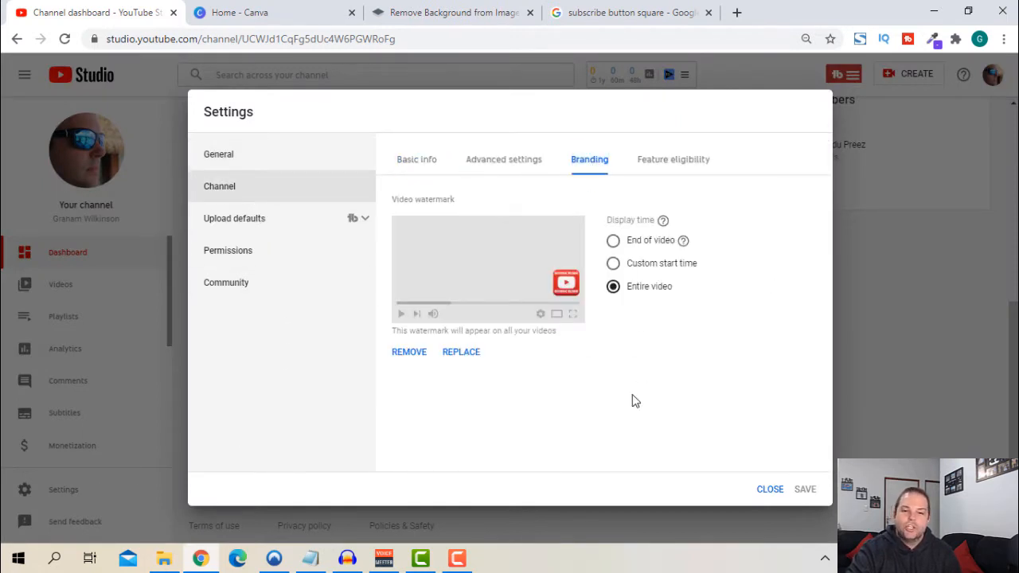
mouse_move(613, 416)
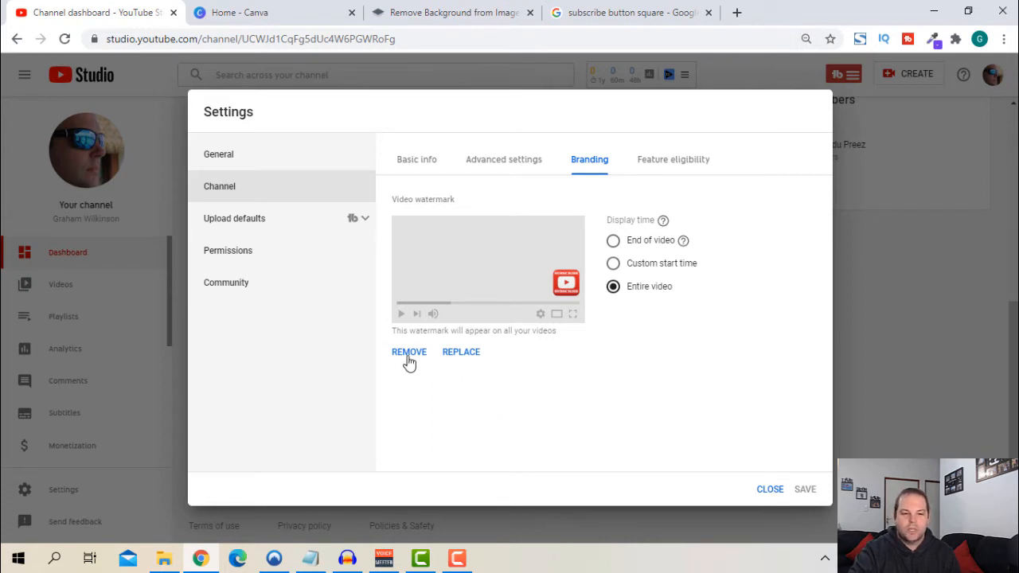
- Remove the current video watermark, then switch to the Google Images subscribe-button results
click(408, 352)
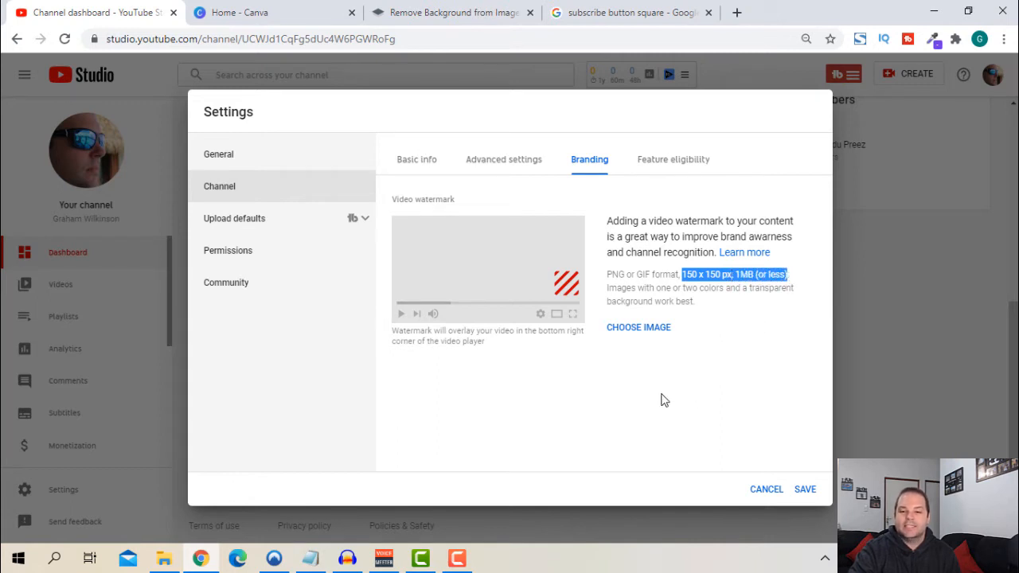
mouse_move(662, 394)
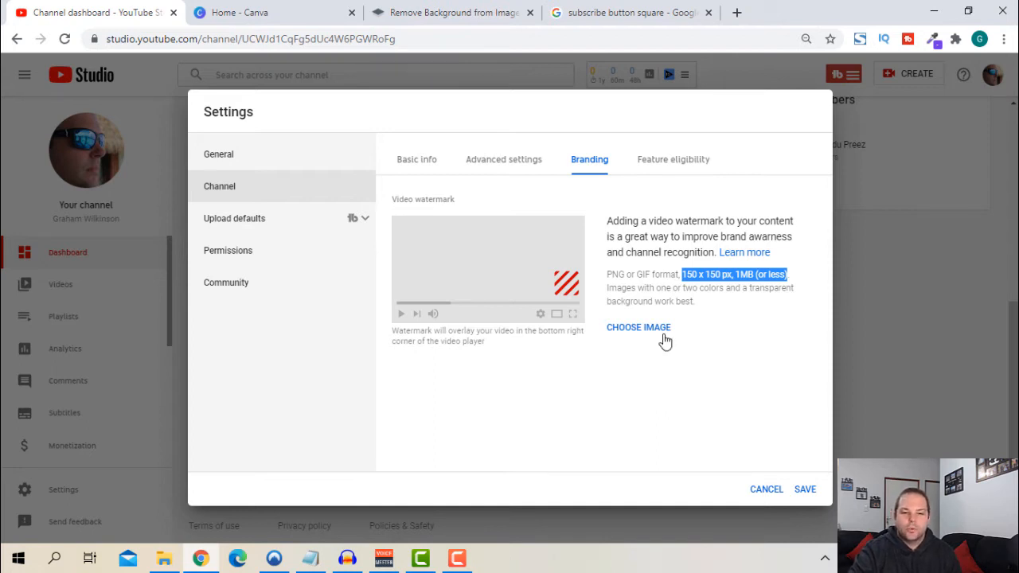
mouse_move(667, 334)
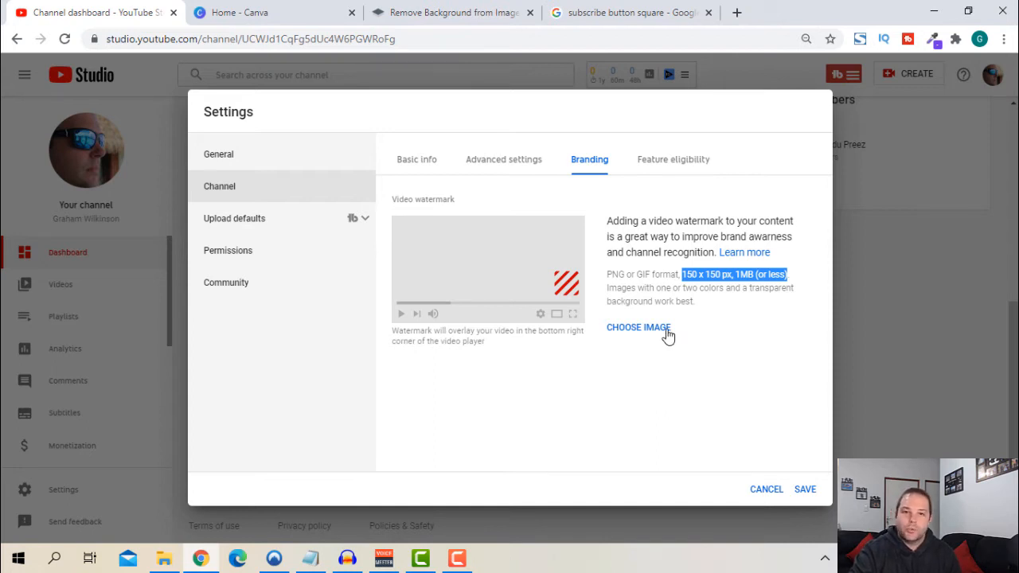
click(634, 12)
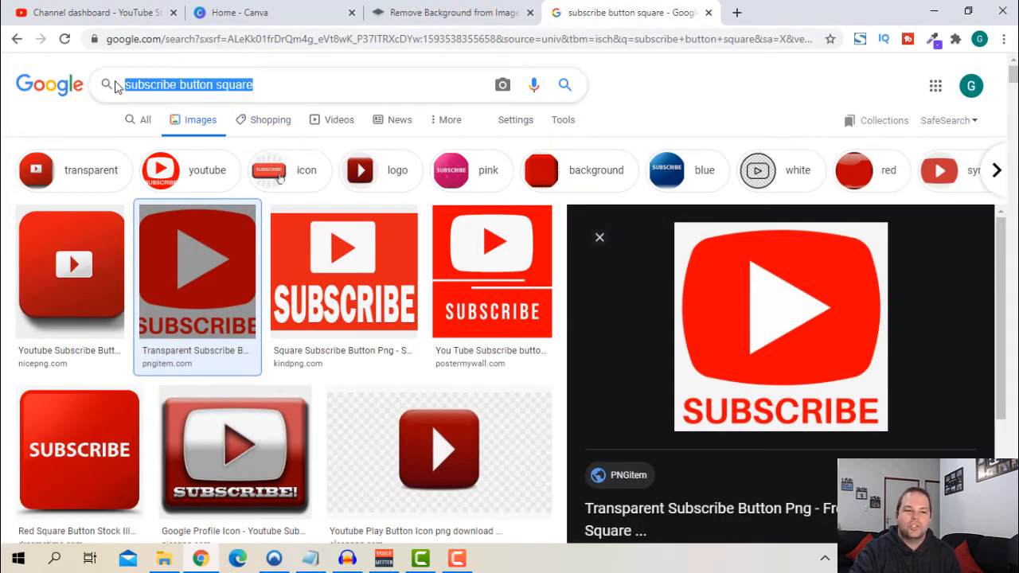
mouse_move(248, 286)
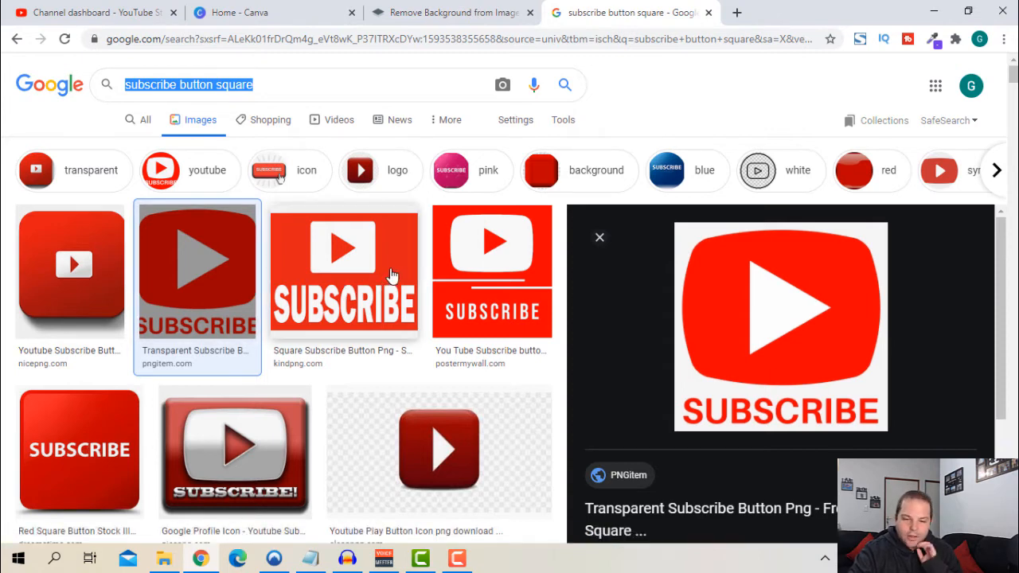
mouse_move(784, 318)
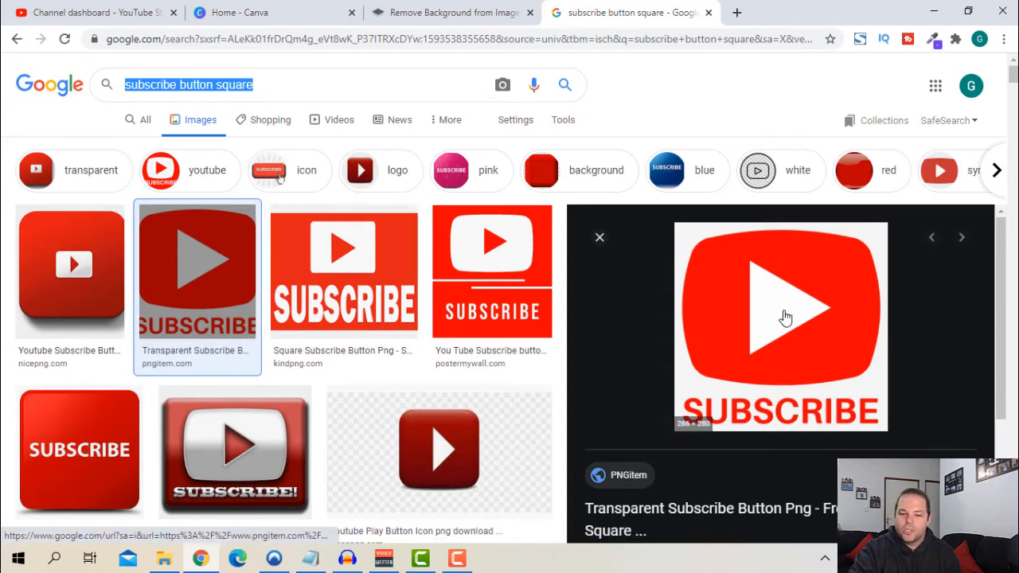
- Save the enlarged red SUBSCRIBE play-button image as a PNG in Pictures
right_click(783, 316)
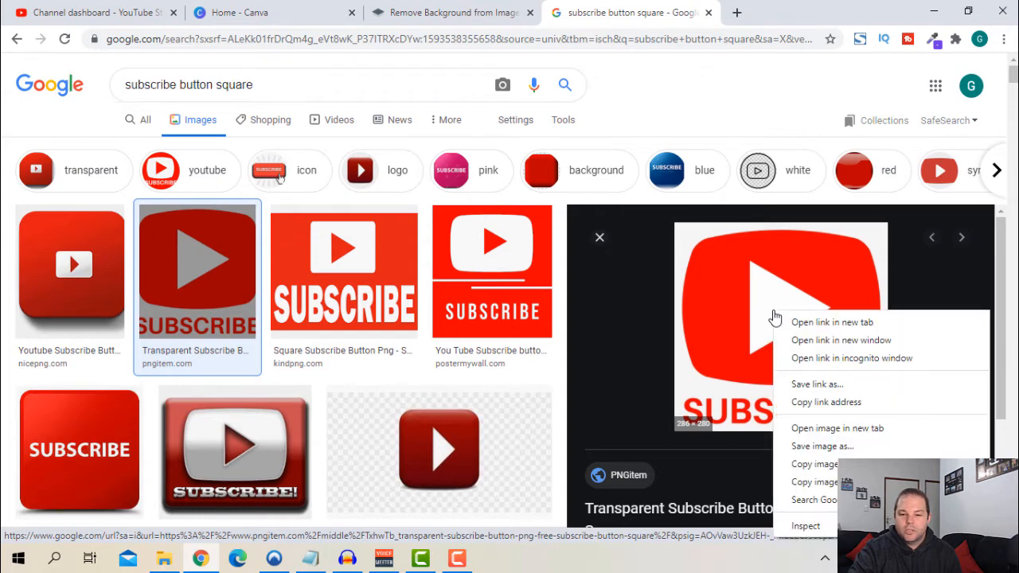
click(803, 447)
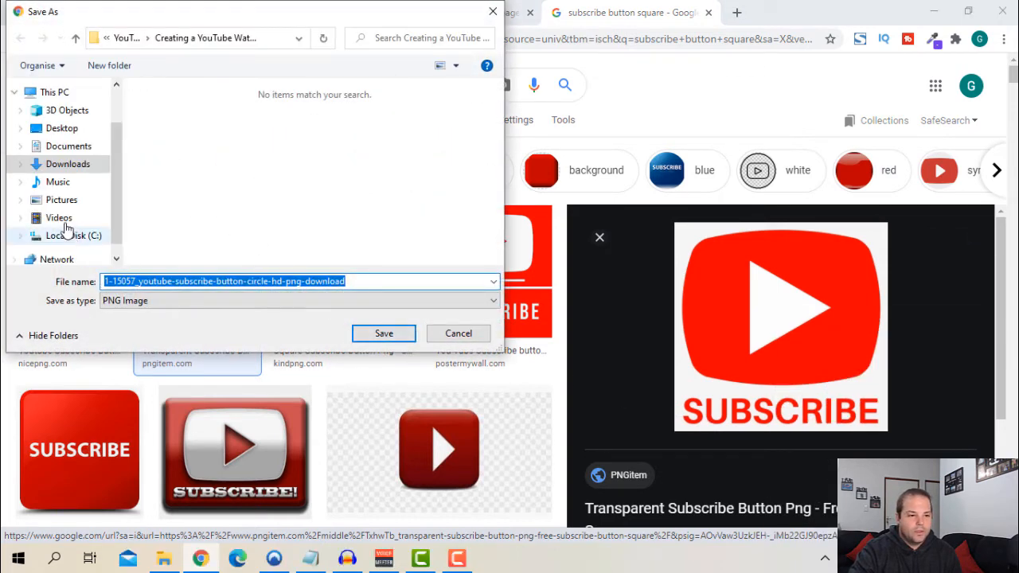
click(60, 199)
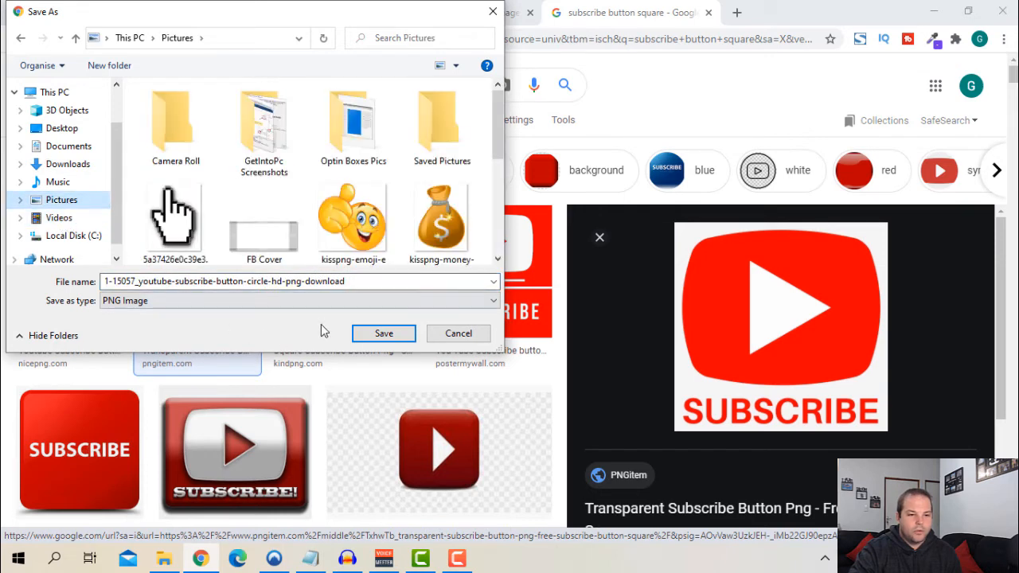
click(383, 332)
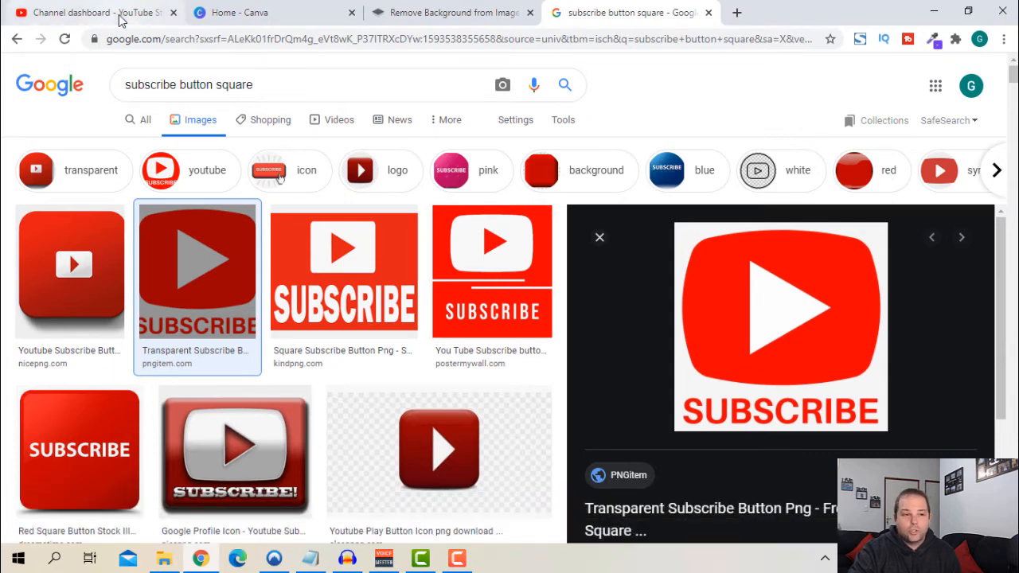
- Apply the saved YT subscribe image as the video watermark, then remove it again
click(96, 12)
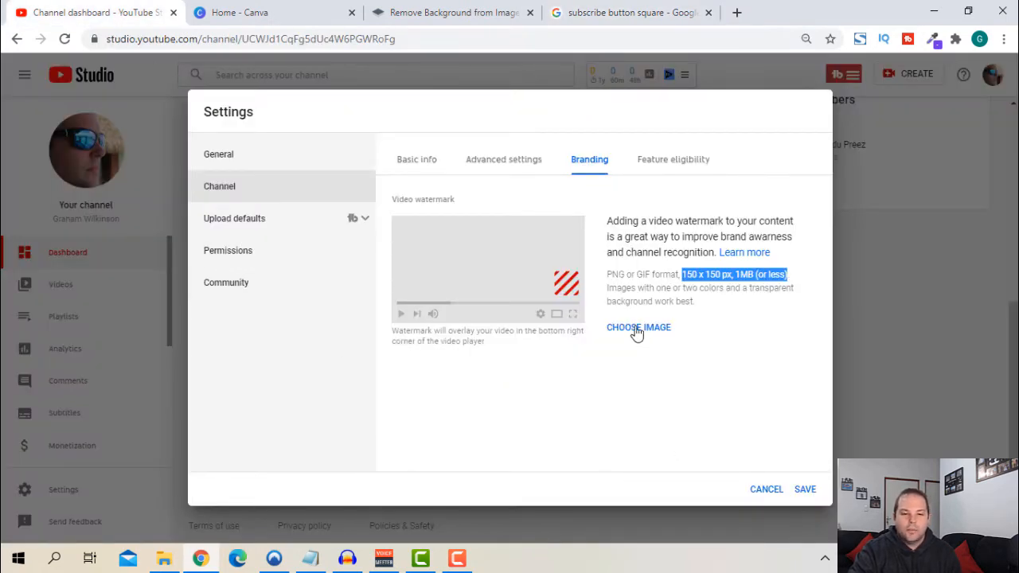
click(637, 327)
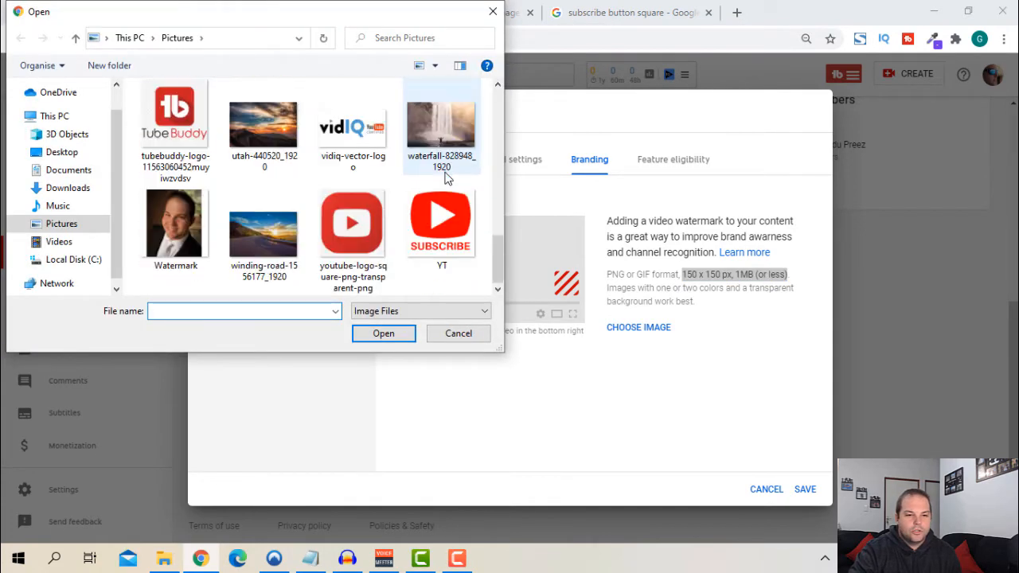
click(458, 333)
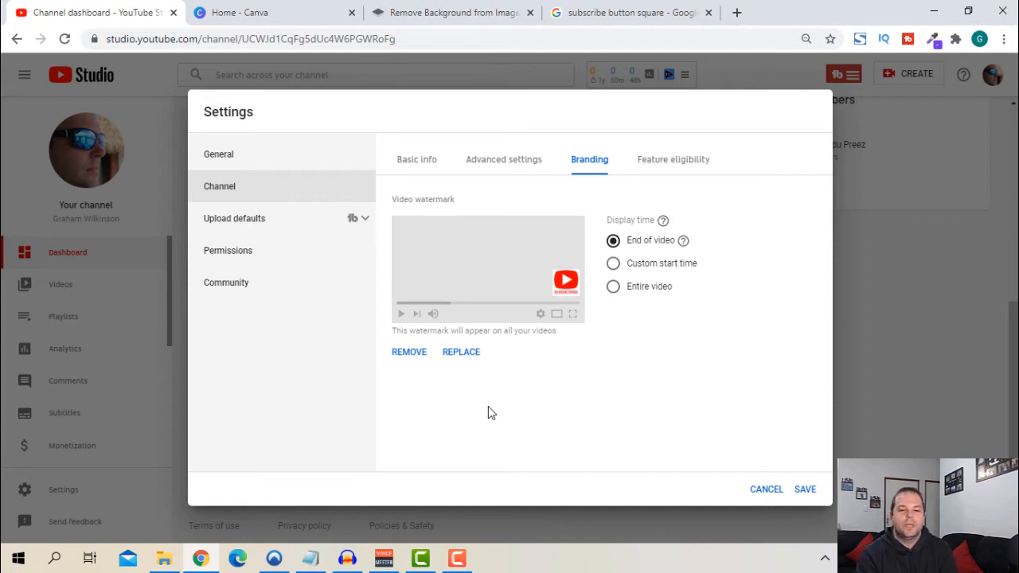
mouse_move(534, 394)
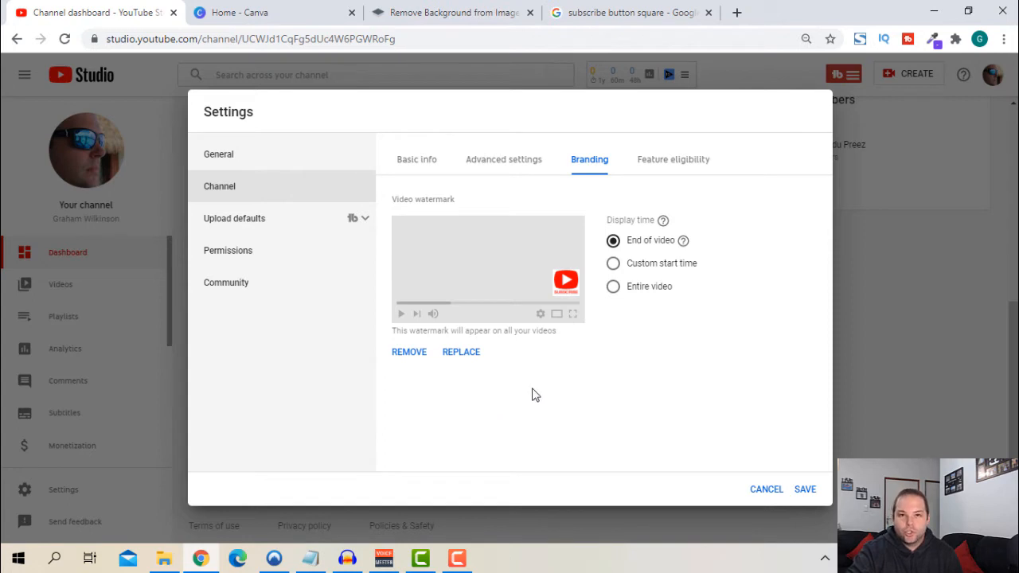
mouse_move(535, 400)
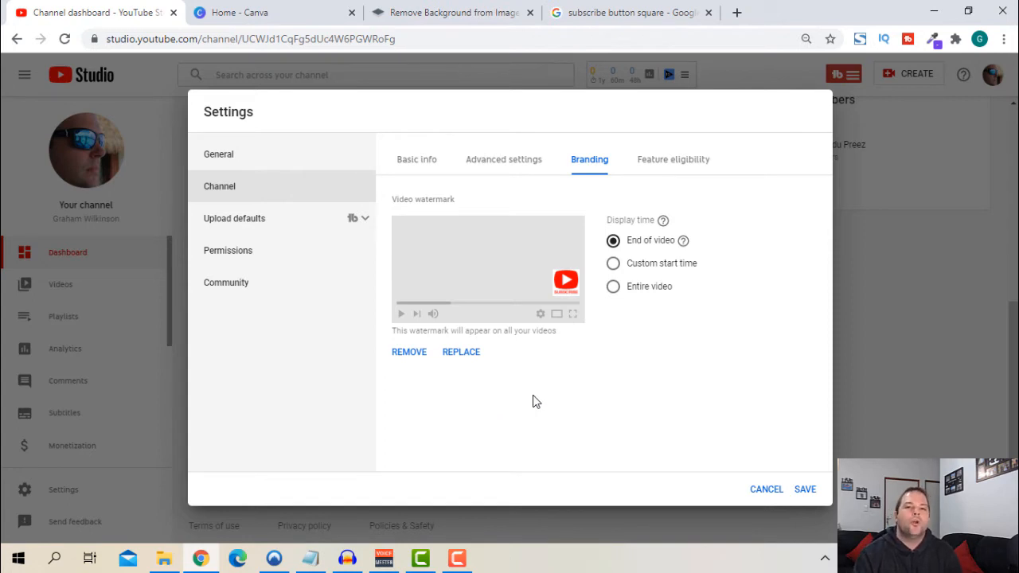
mouse_move(563, 418)
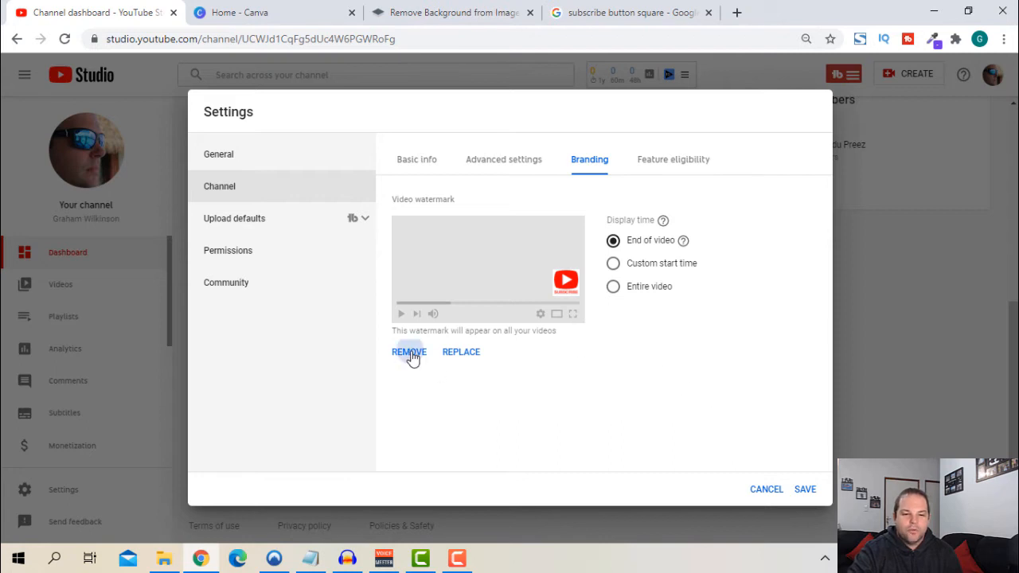
click(409, 352)
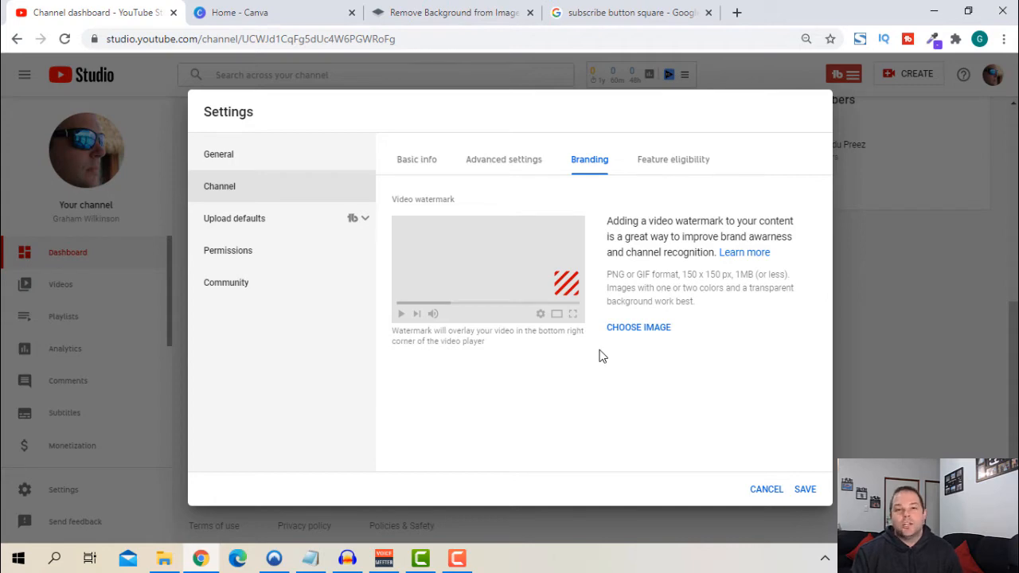
mouse_move(618, 355)
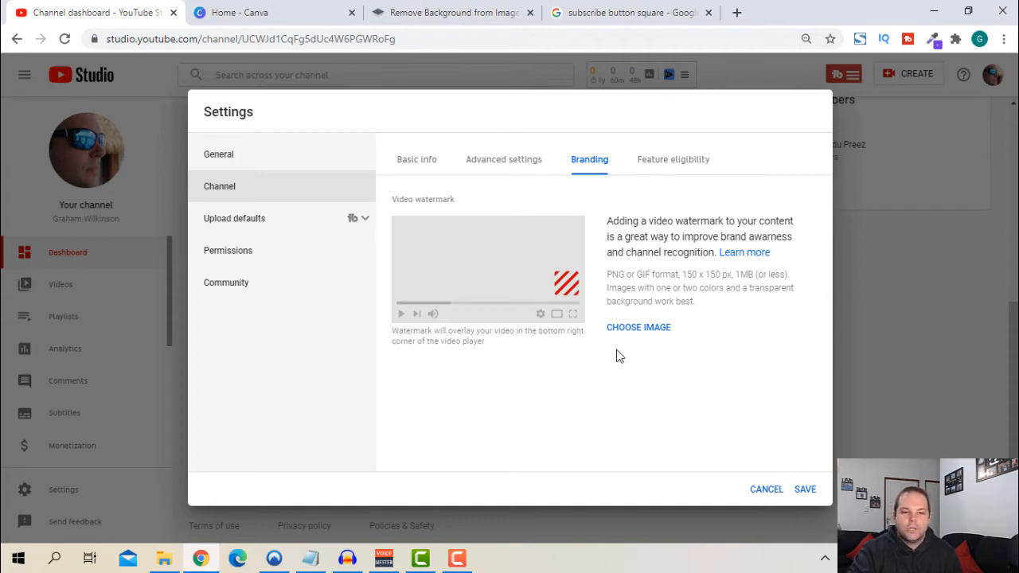
- Create a new 150 × 150 px custom-size design from Canva's home page
click(255, 12)
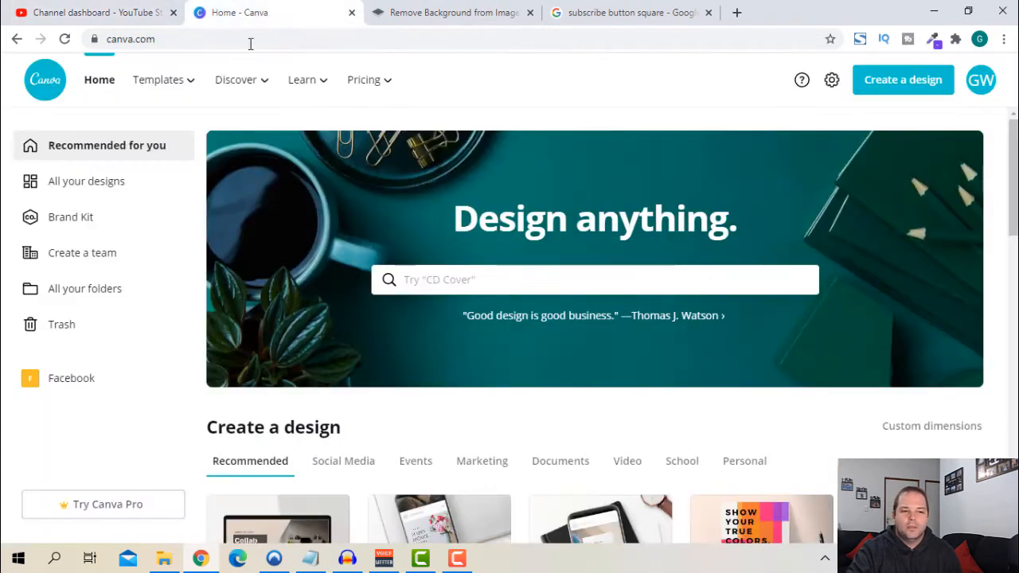
mouse_move(472, 327)
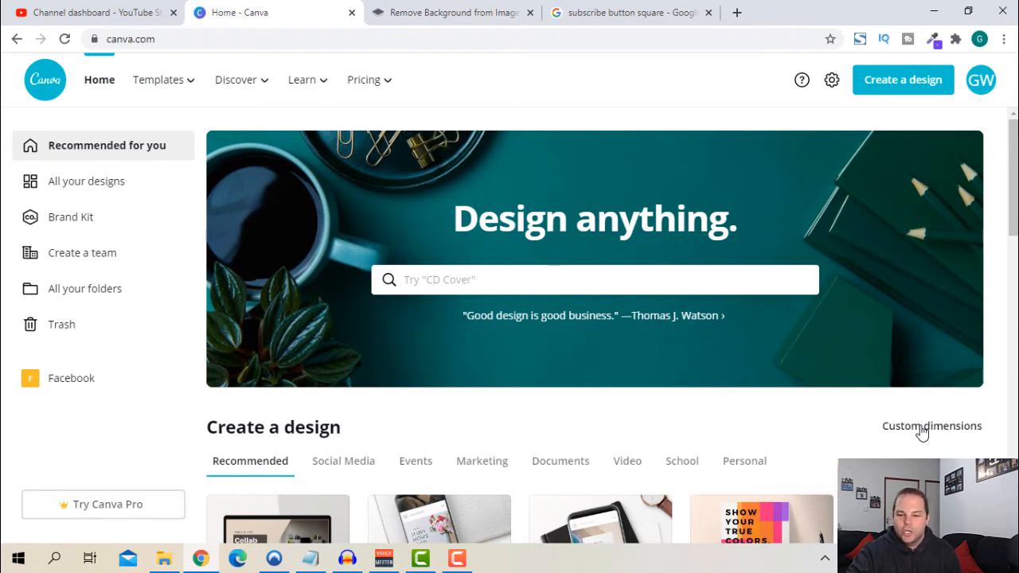
click(931, 426)
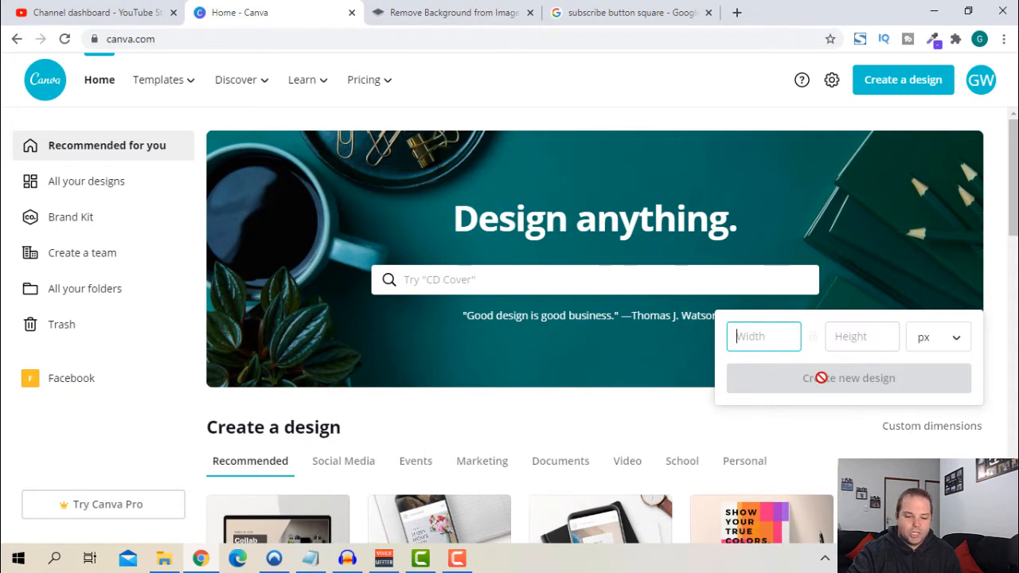
text(150)
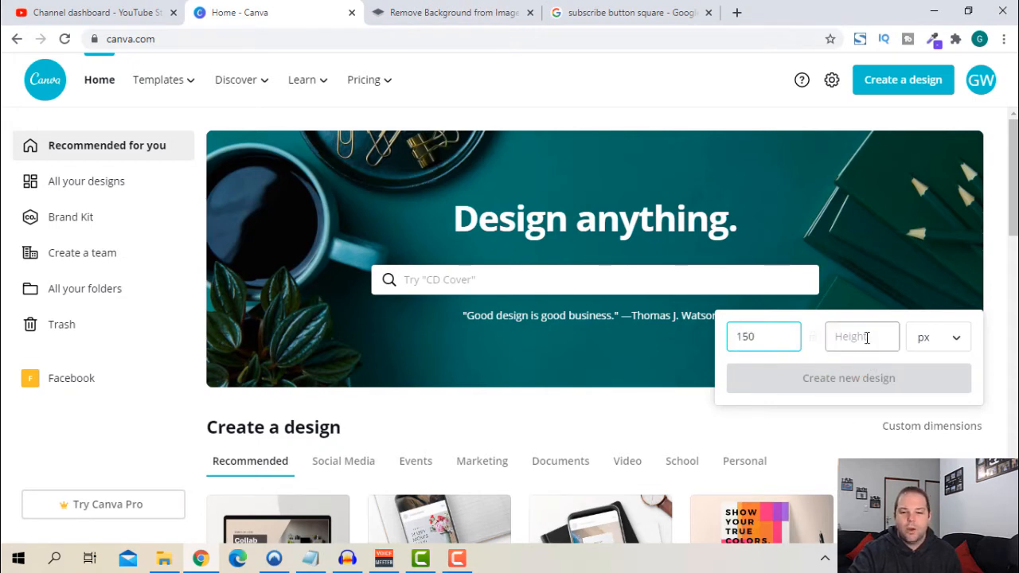
text(150)
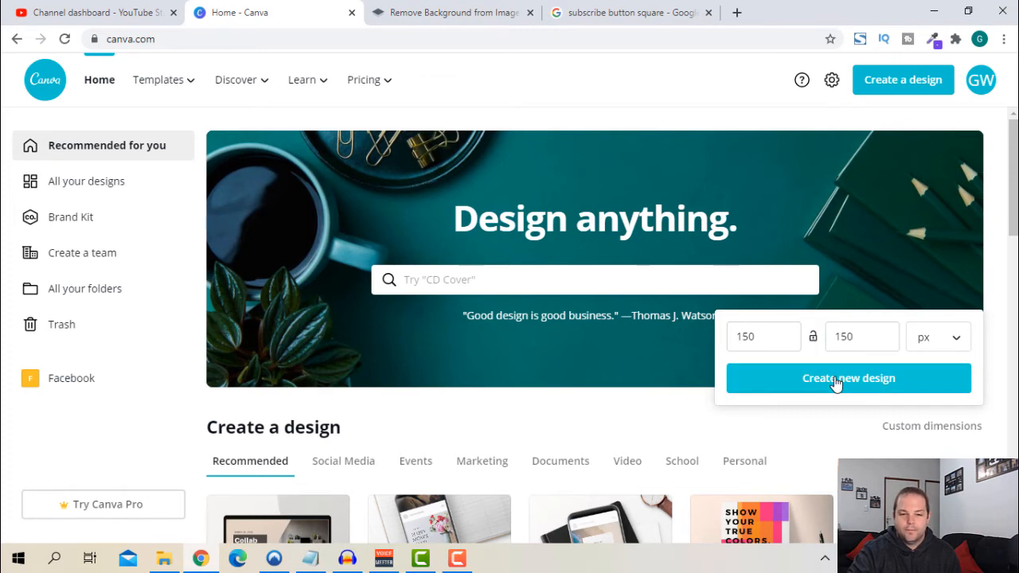
click(847, 378)
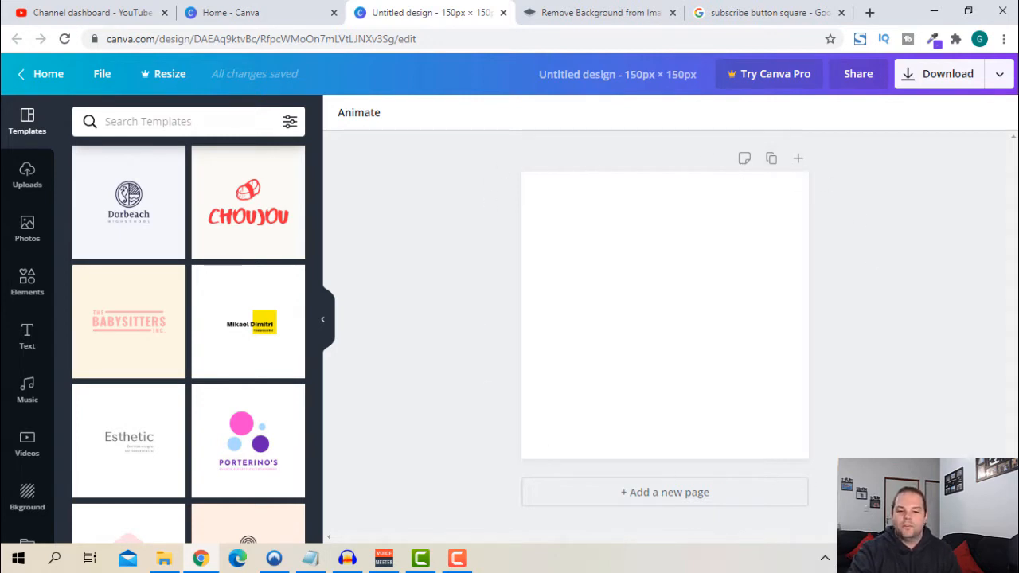
mouse_move(514, 174)
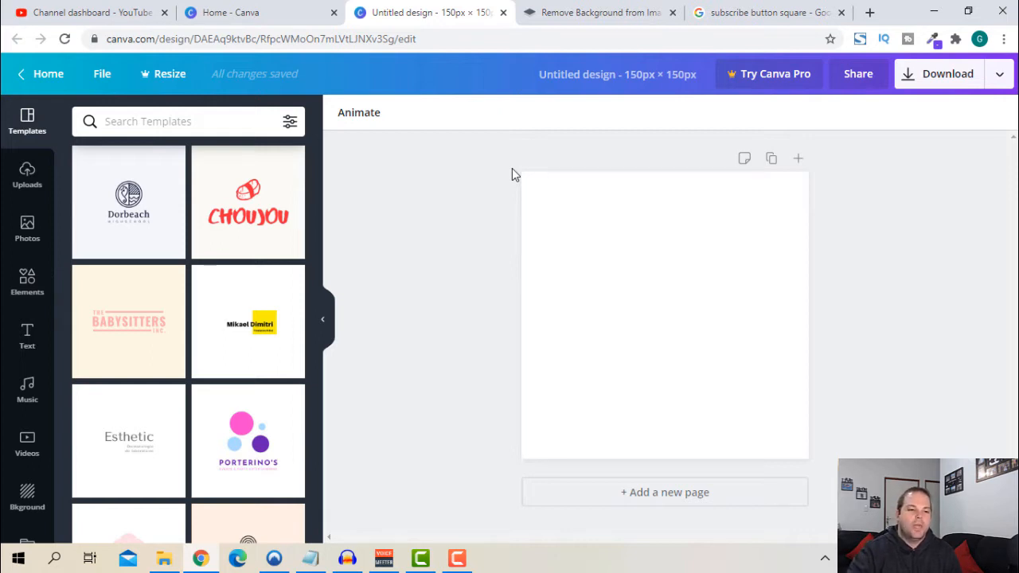
mouse_move(705, 252)
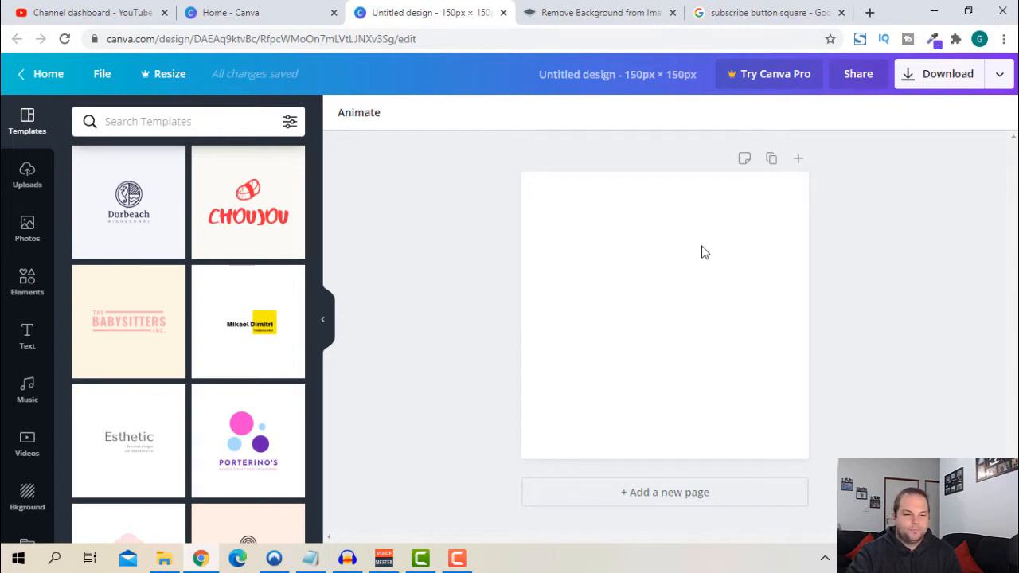
mouse_move(171, 299)
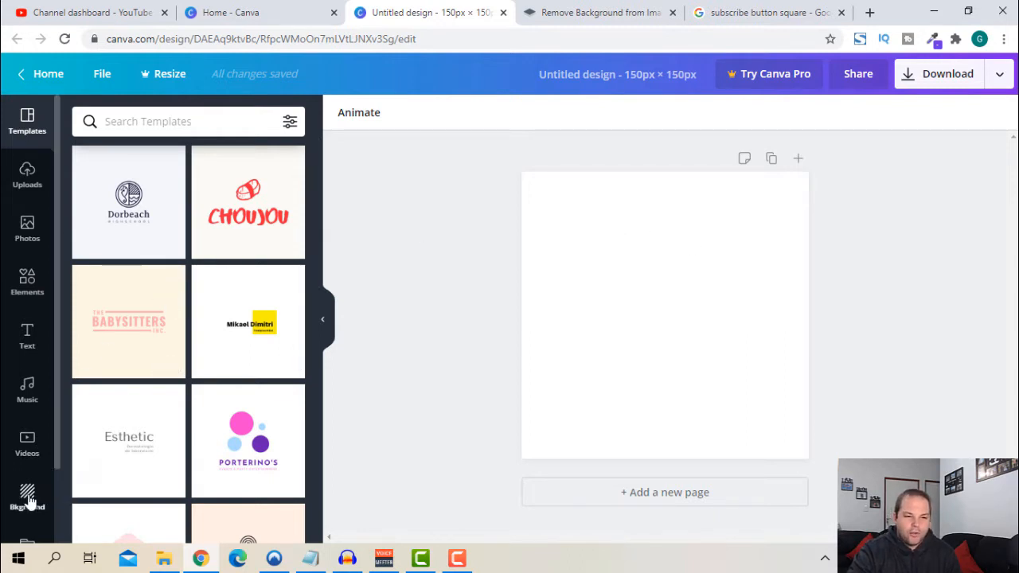
- Open the Background colour picker for the blank 150 × 150 px design
click(27, 494)
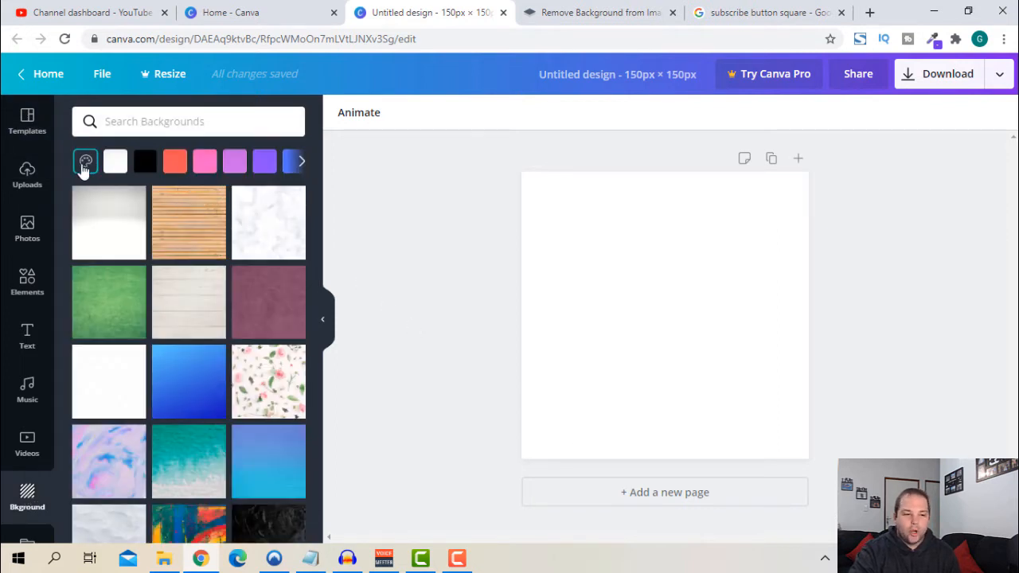
click(86, 161)
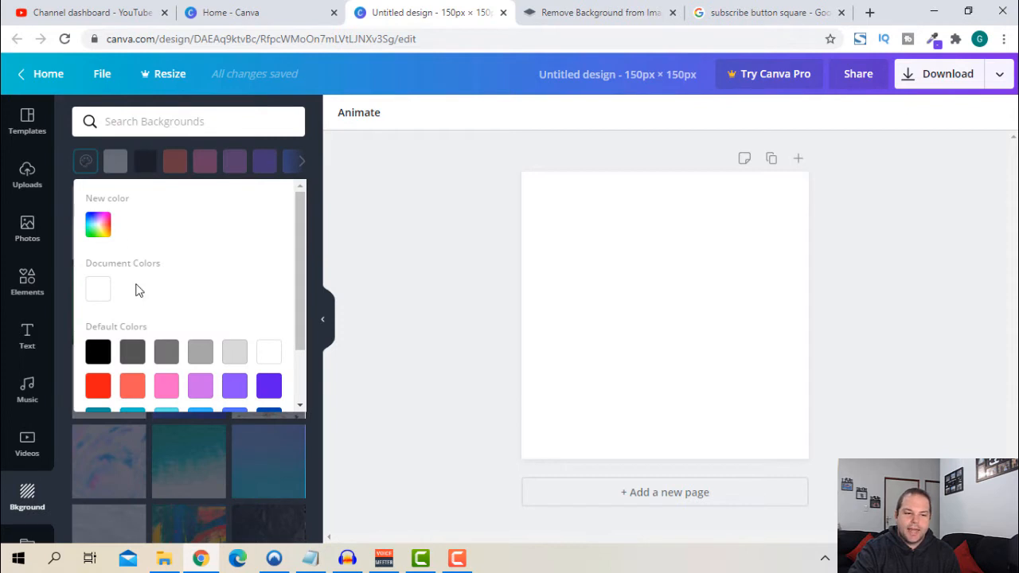
mouse_move(135, 274)
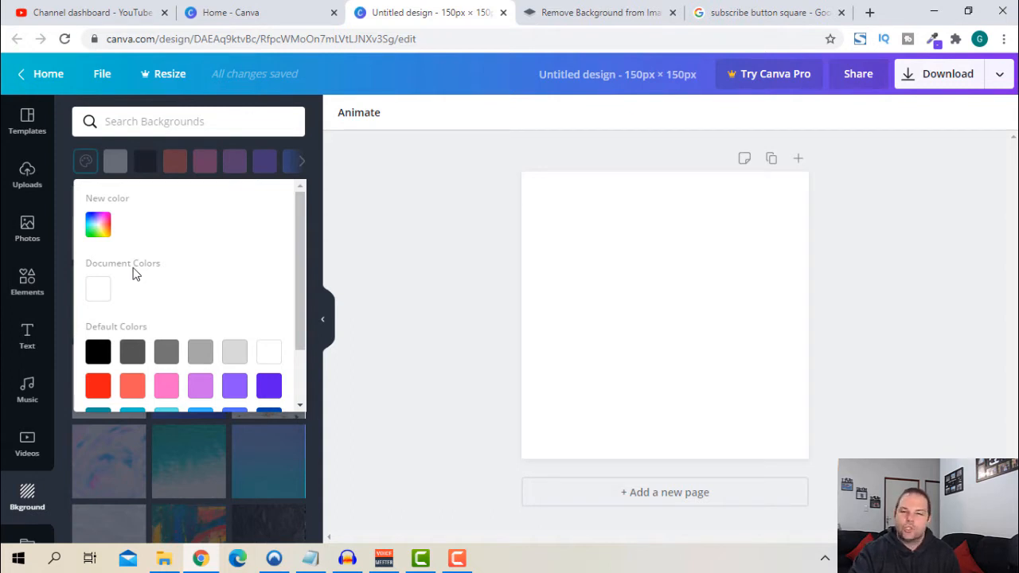
mouse_move(151, 273)
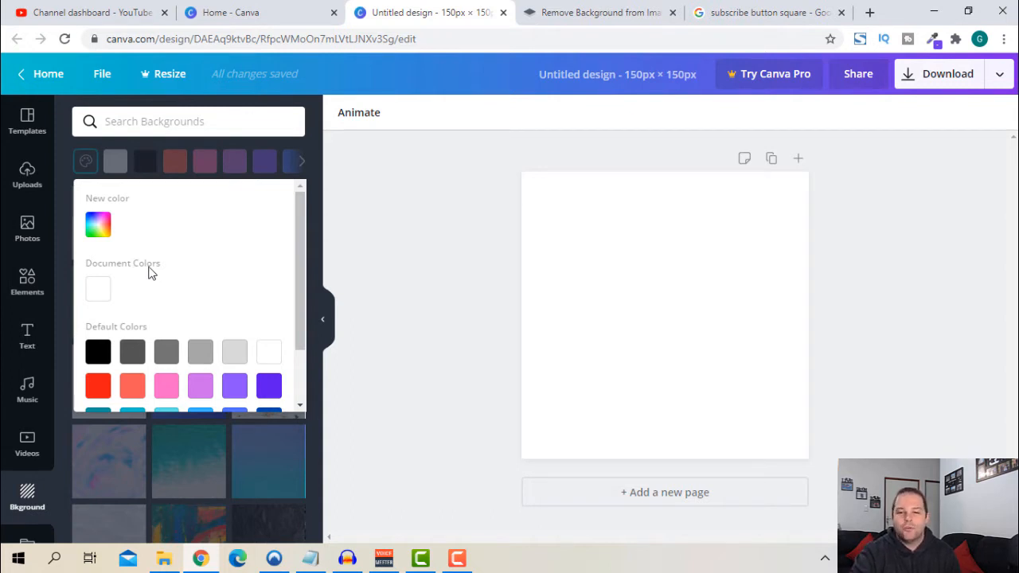
mouse_move(932, 38)
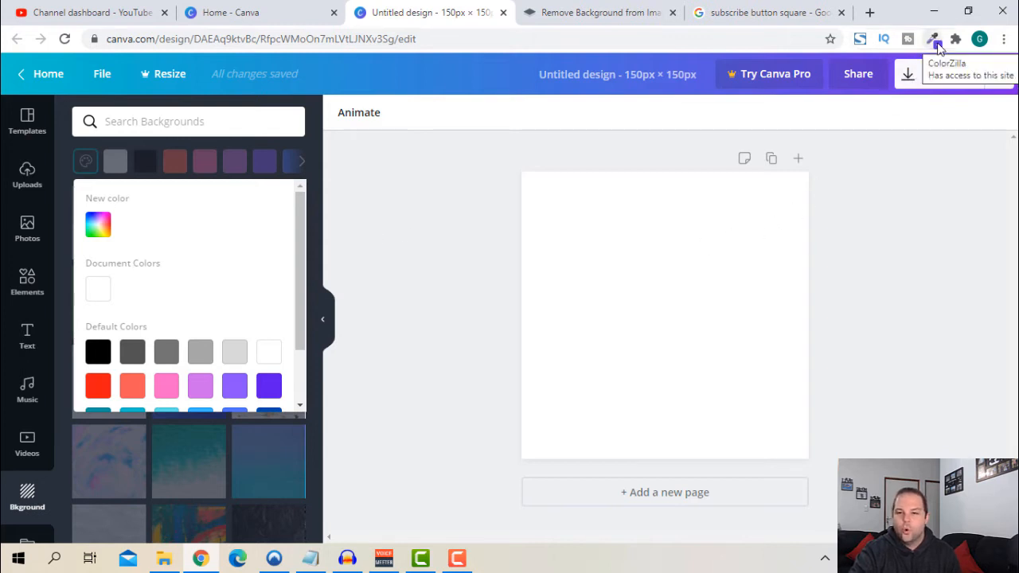
mouse_move(867, 199)
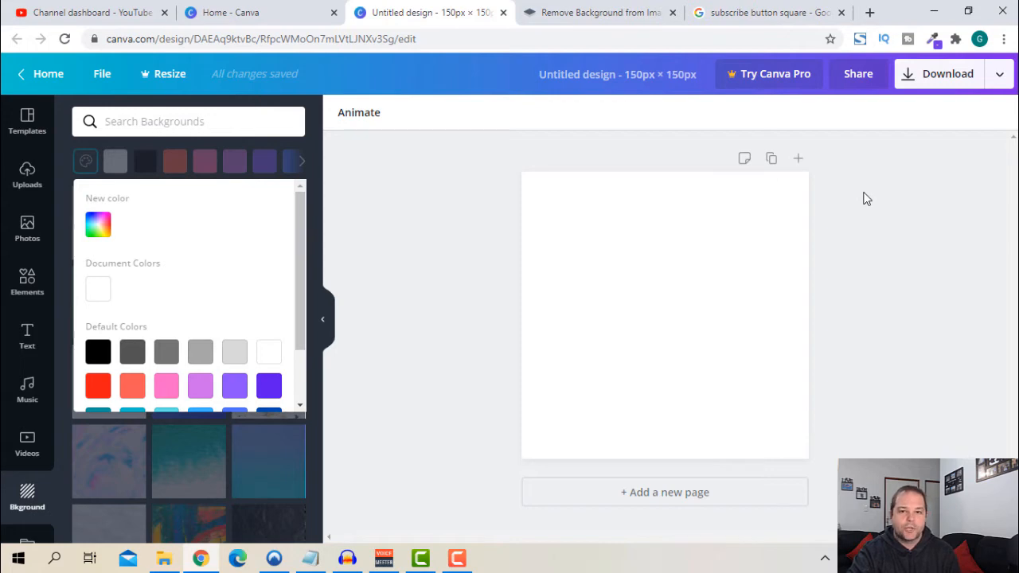
- Sample the YouTube logo's red with ColorZilla and view hex FE0000 in the picked-colour history
click(772, 12)
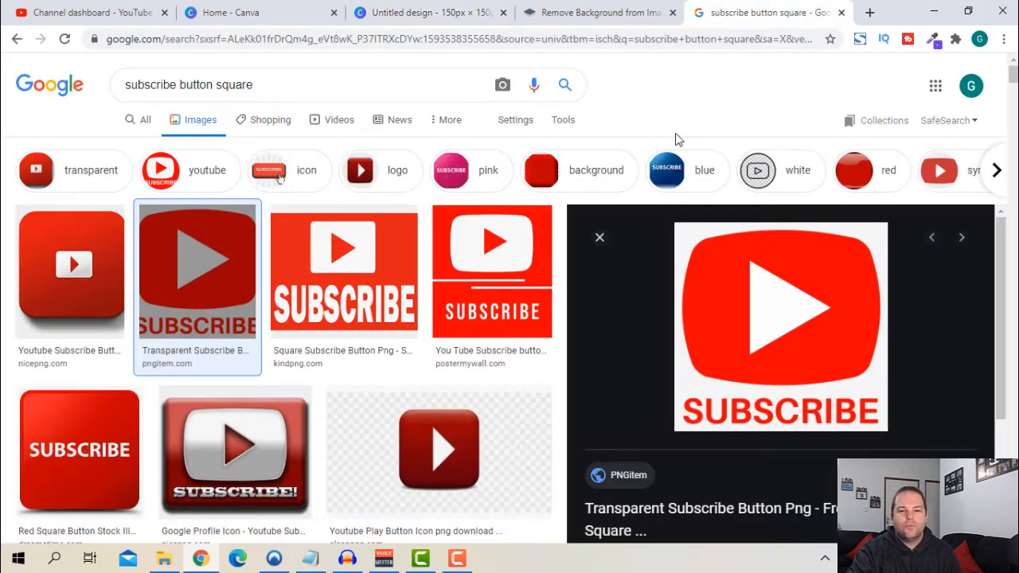
mouse_move(884, 141)
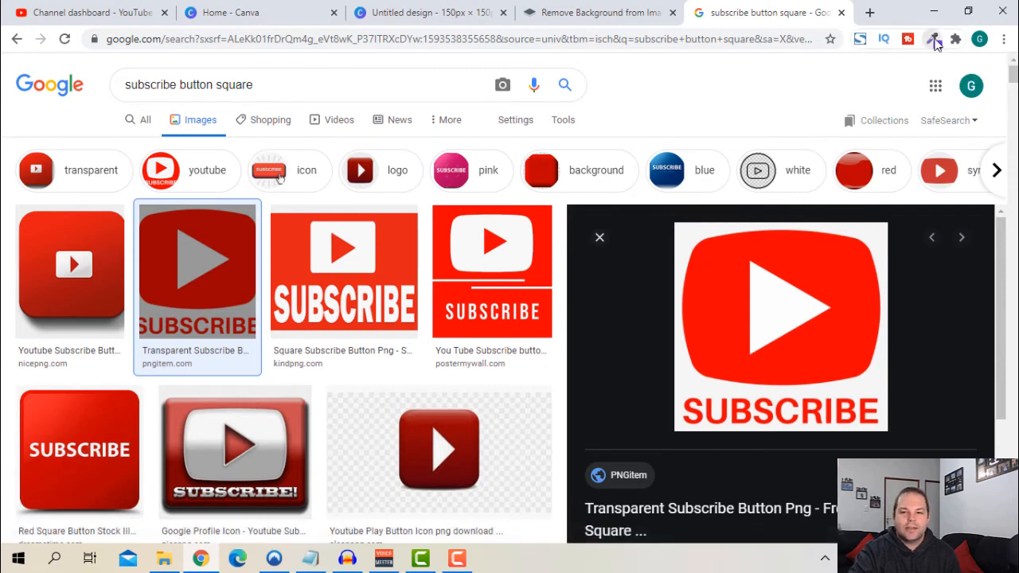
click(933, 38)
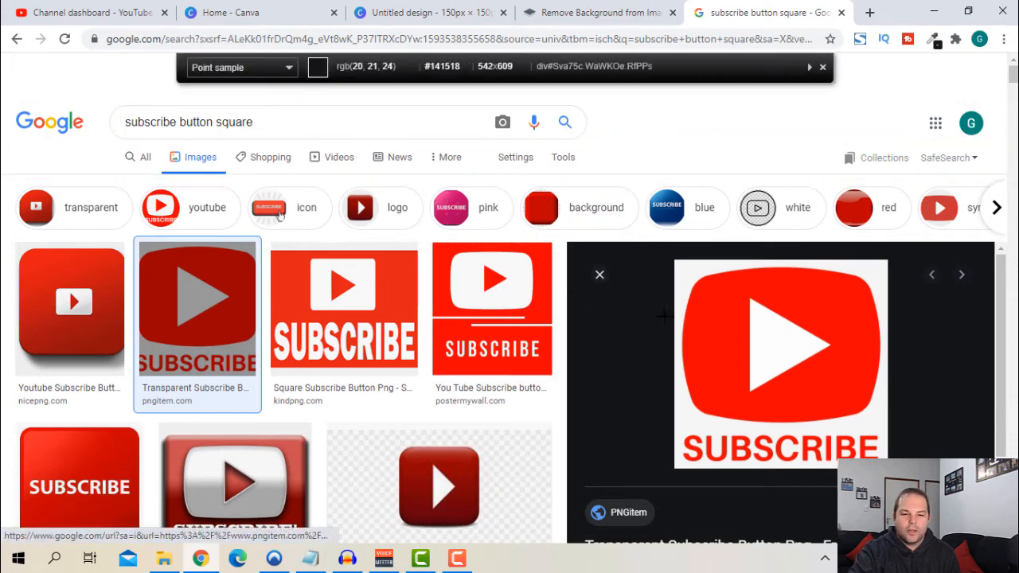
click(721, 323)
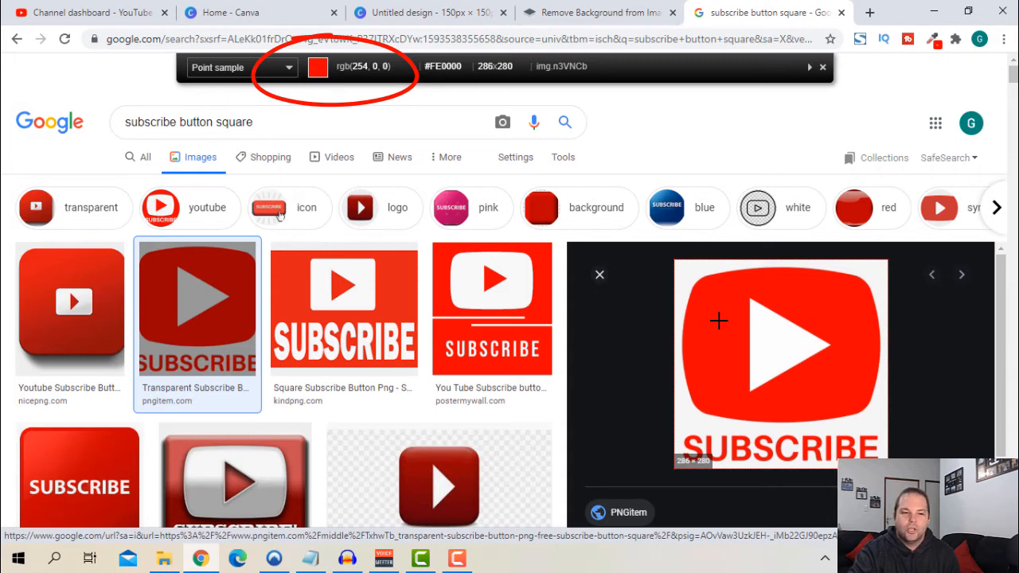
click(717, 321)
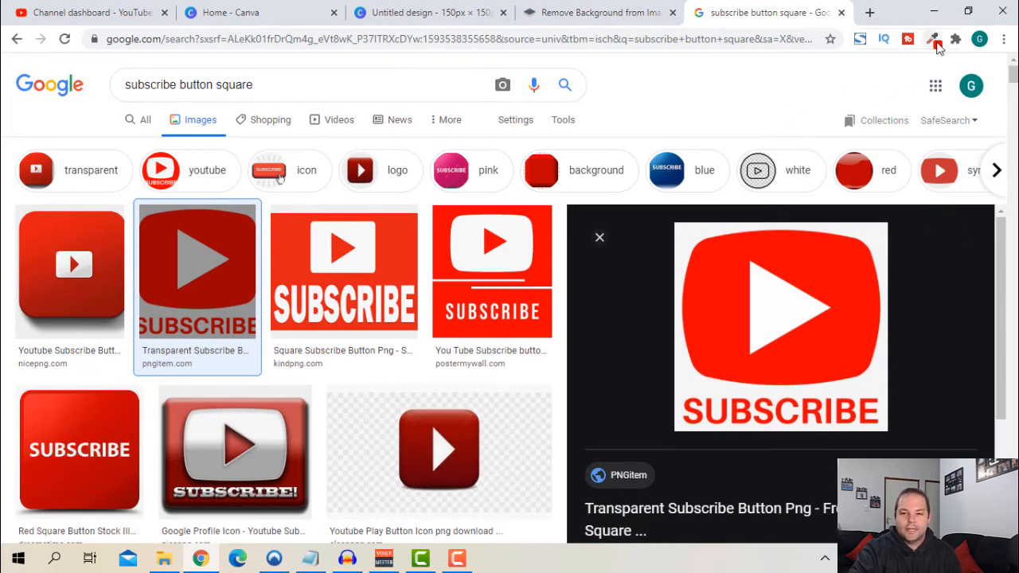
click(932, 38)
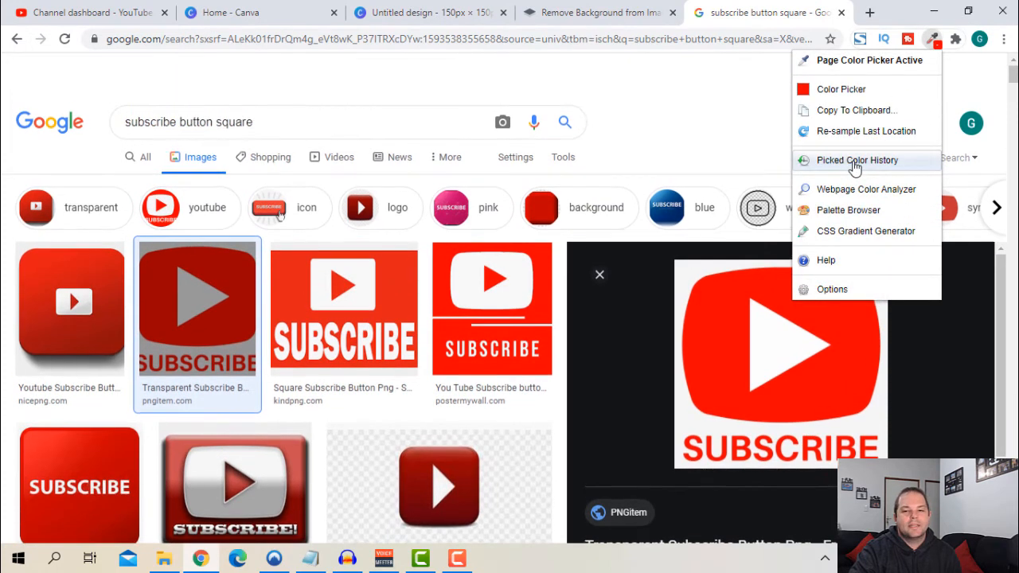
click(854, 160)
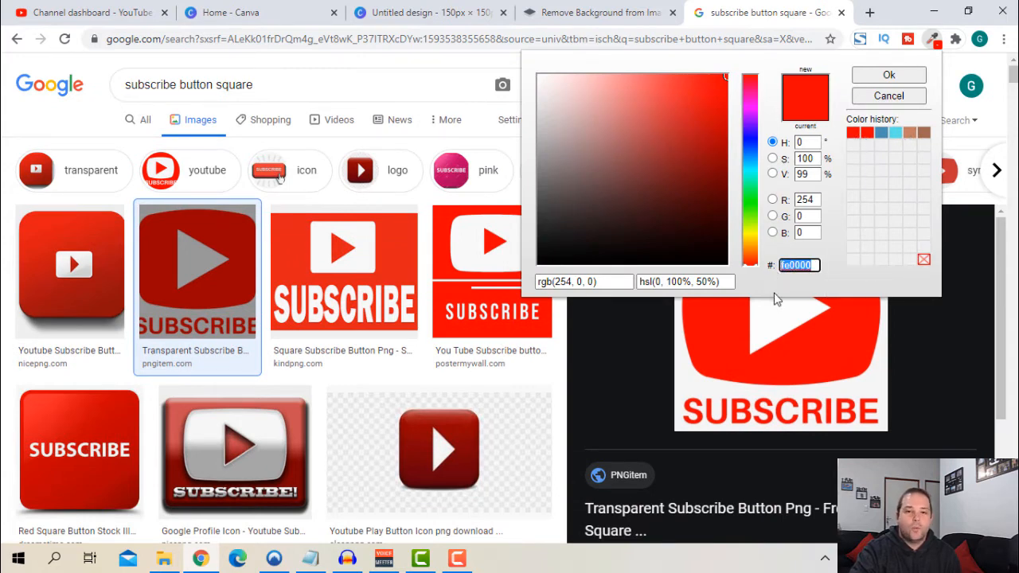
mouse_move(784, 289)
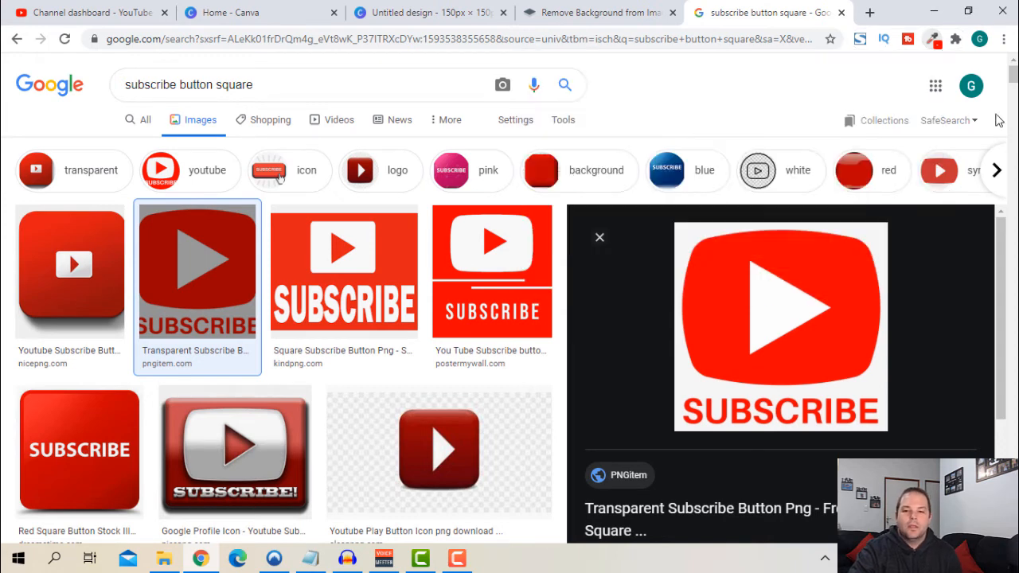
- Back in Canva, set the background to the custom colour #fe0000
click(438, 12)
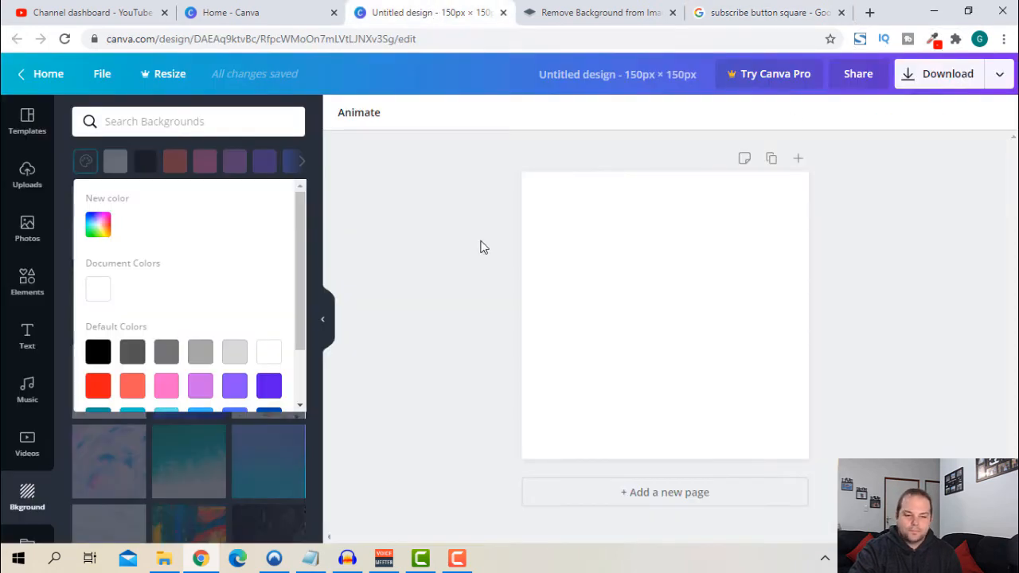
mouse_move(147, 237)
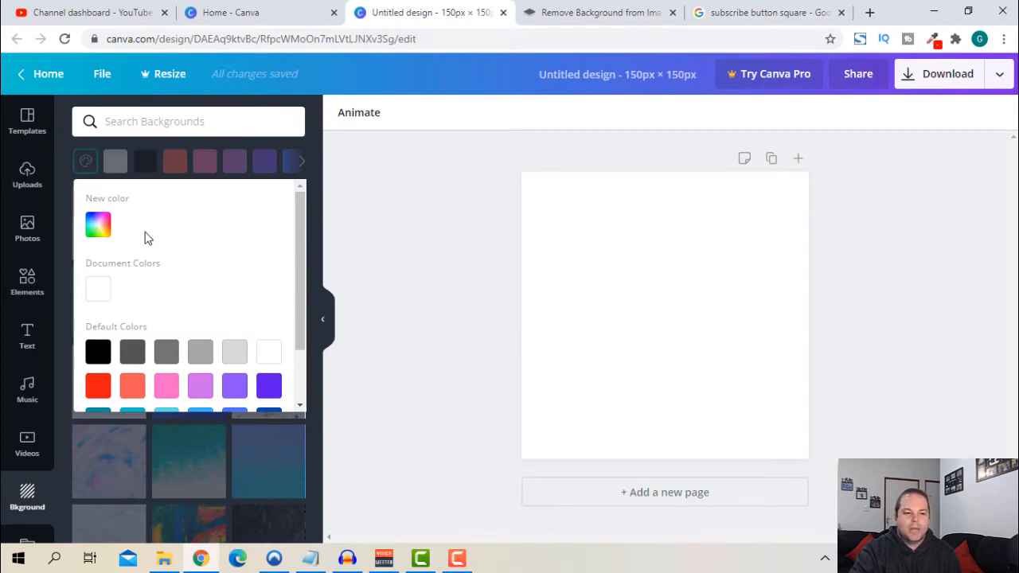
click(98, 225)
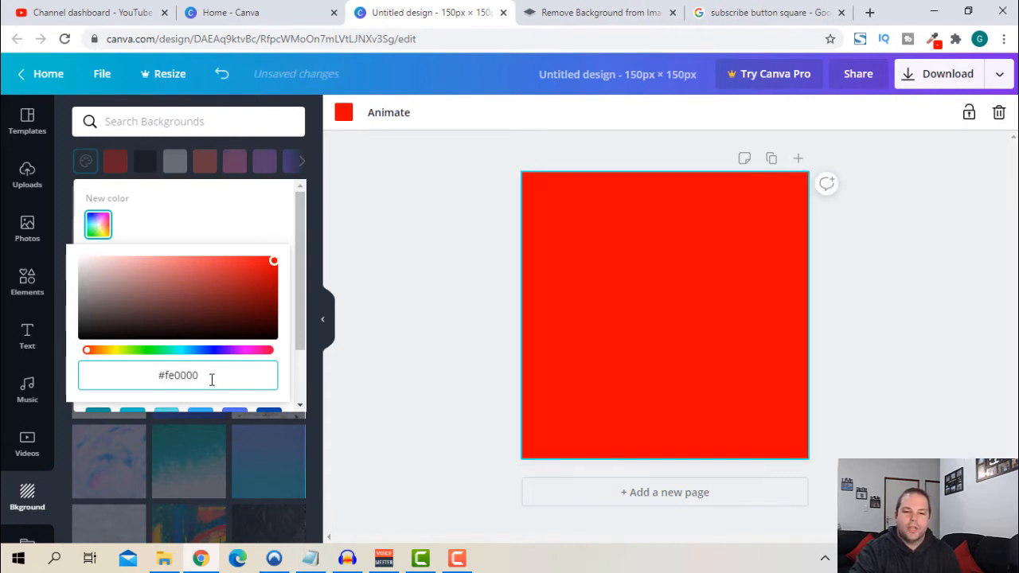
mouse_move(354, 382)
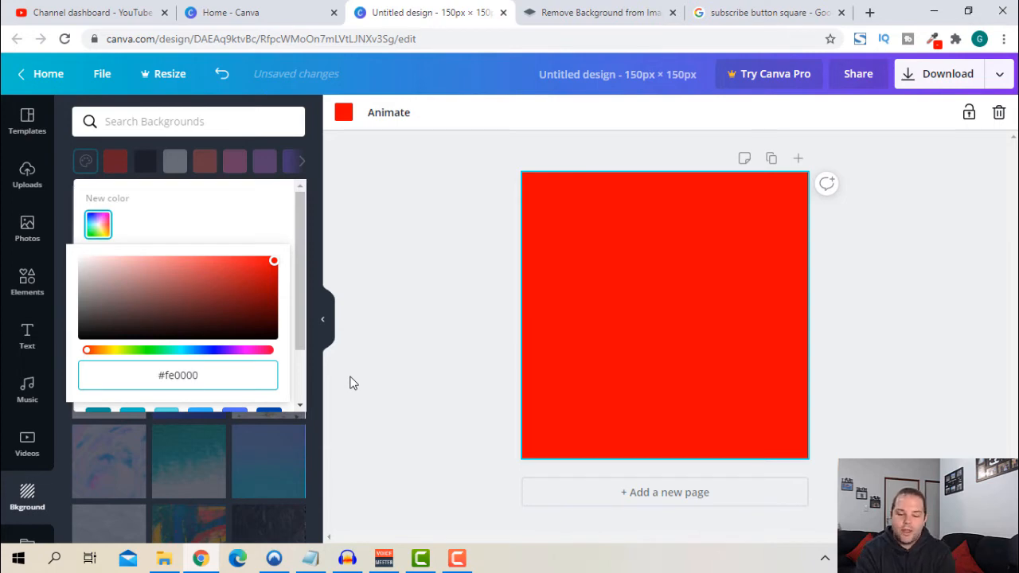
mouse_move(320, 309)
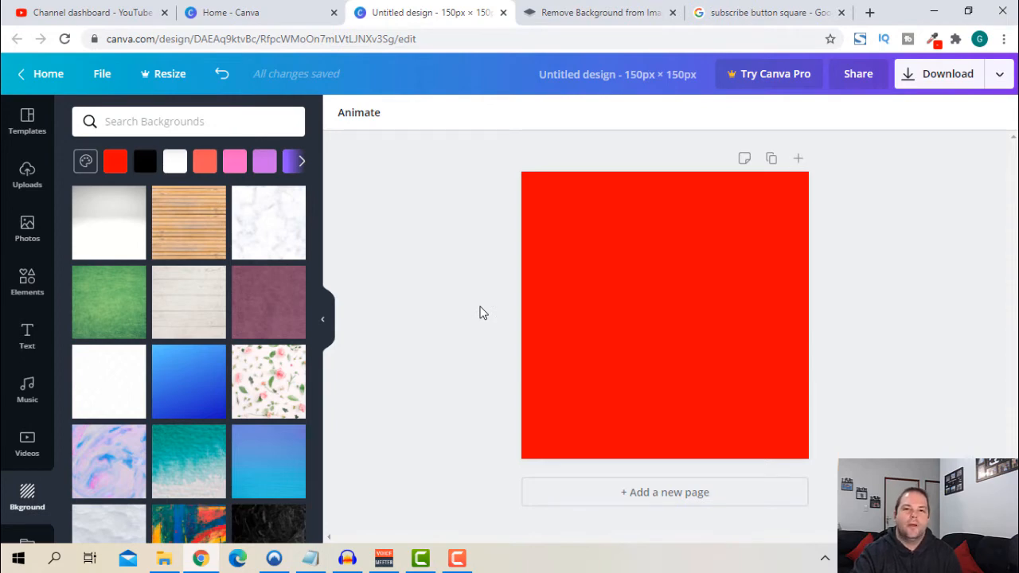
mouse_move(486, 282)
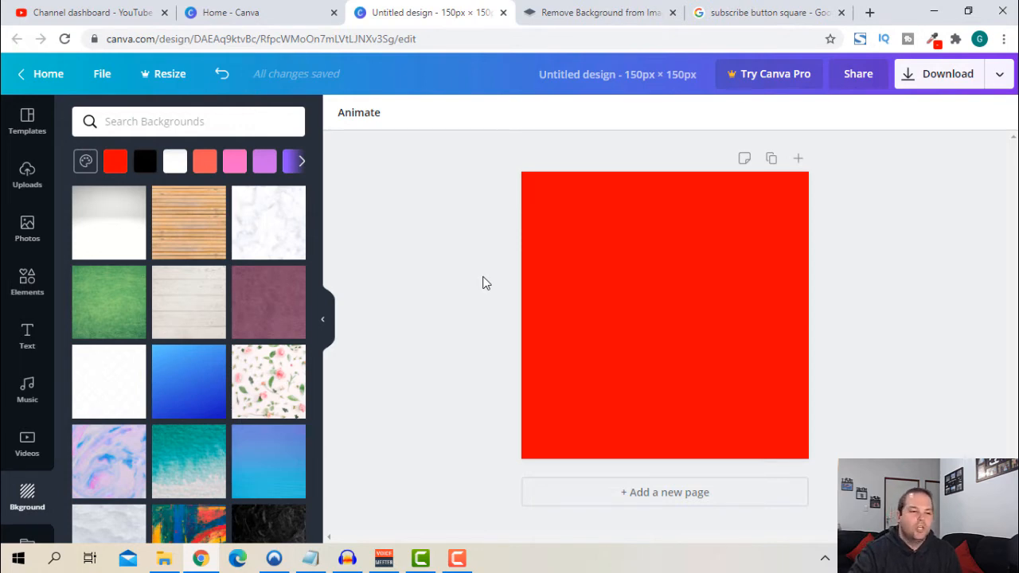
mouse_move(34, 384)
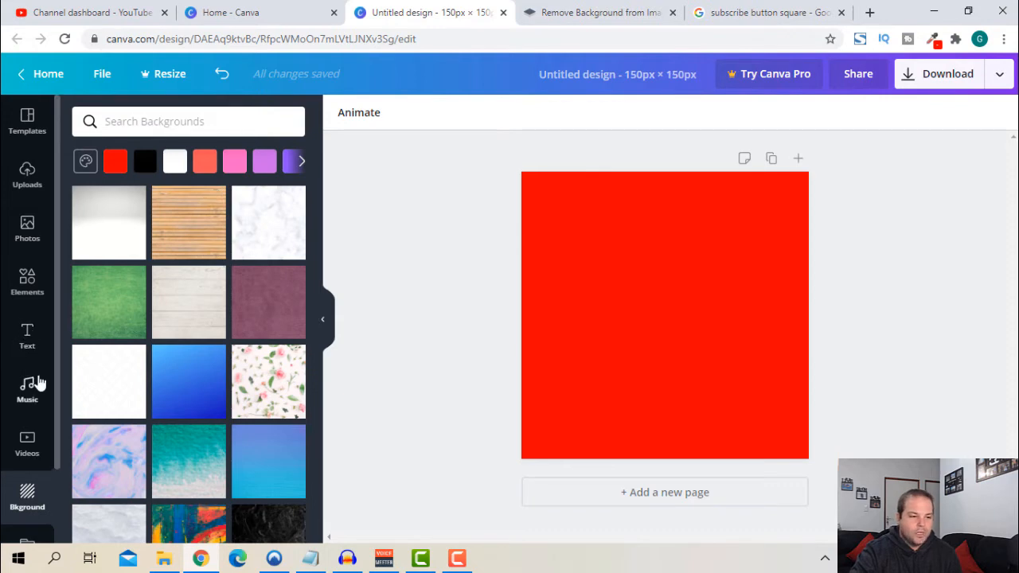
mouse_move(50, 209)
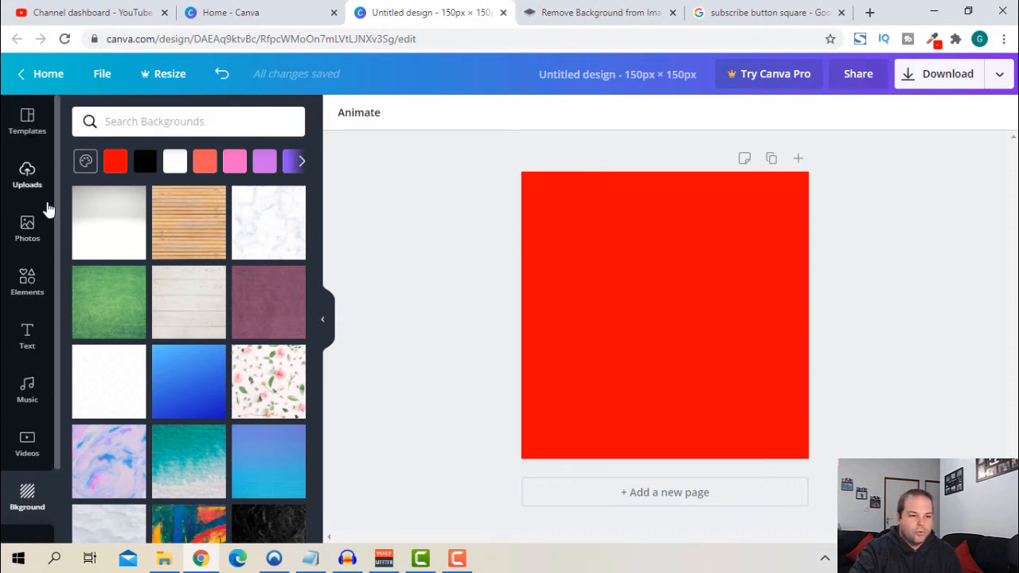
- Upload the pointing-hand image from the computer into Canva's Uploads
click(27, 173)
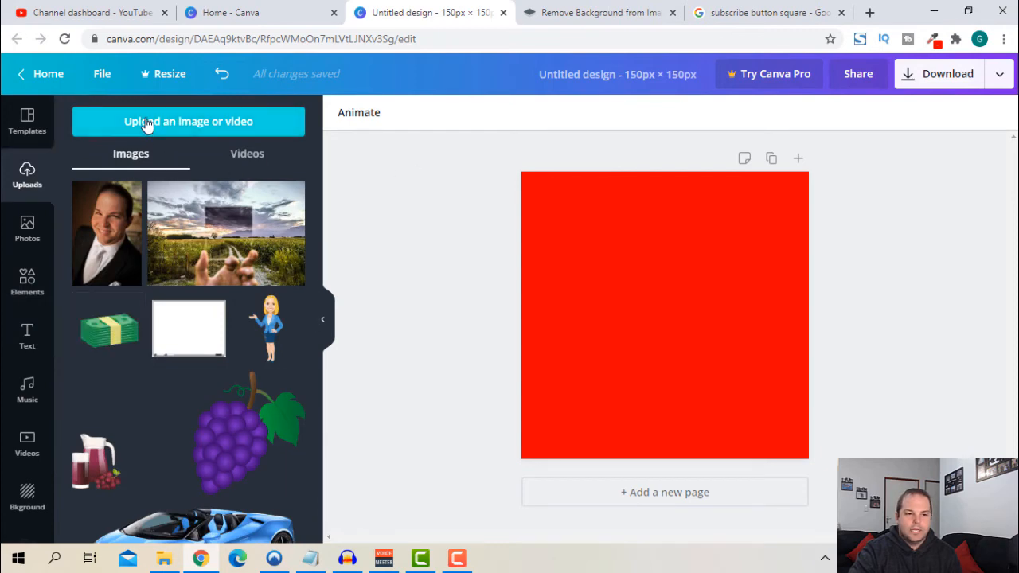
click(188, 121)
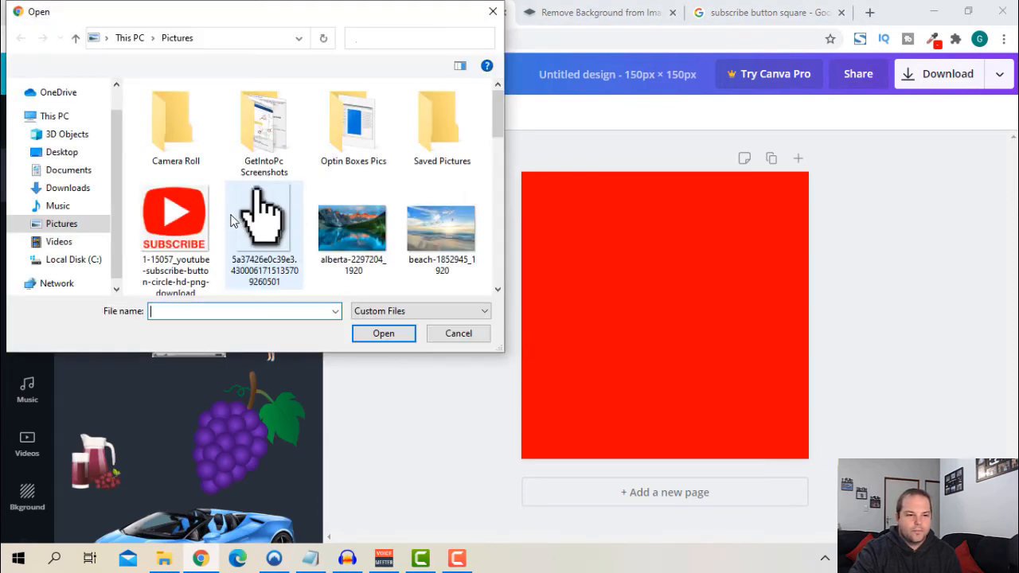
click(264, 219)
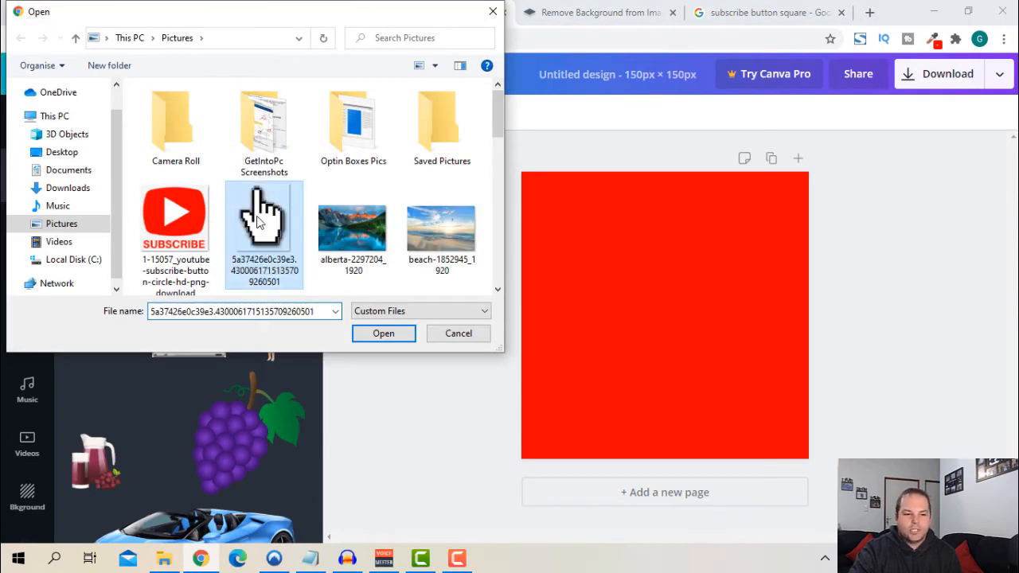
click(383, 333)
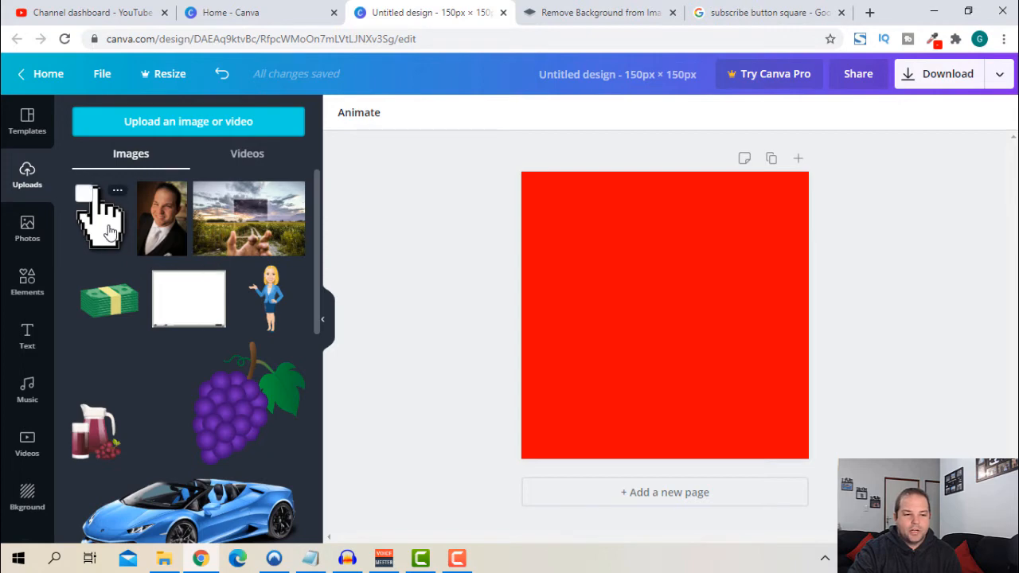
- Add the hand image to the red square and move it to the lower centre
click(89, 195)
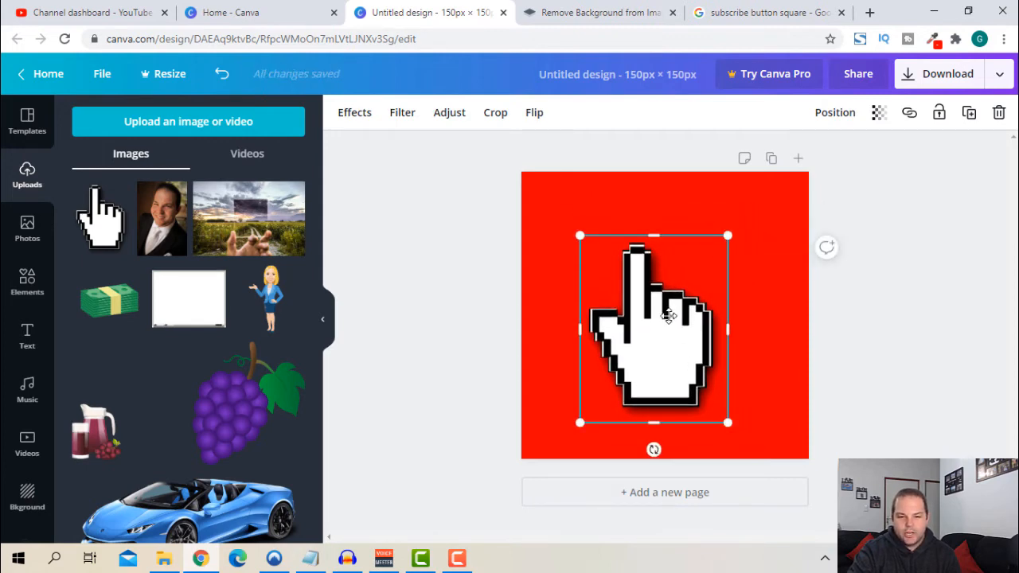
drag(668, 316, 675, 329)
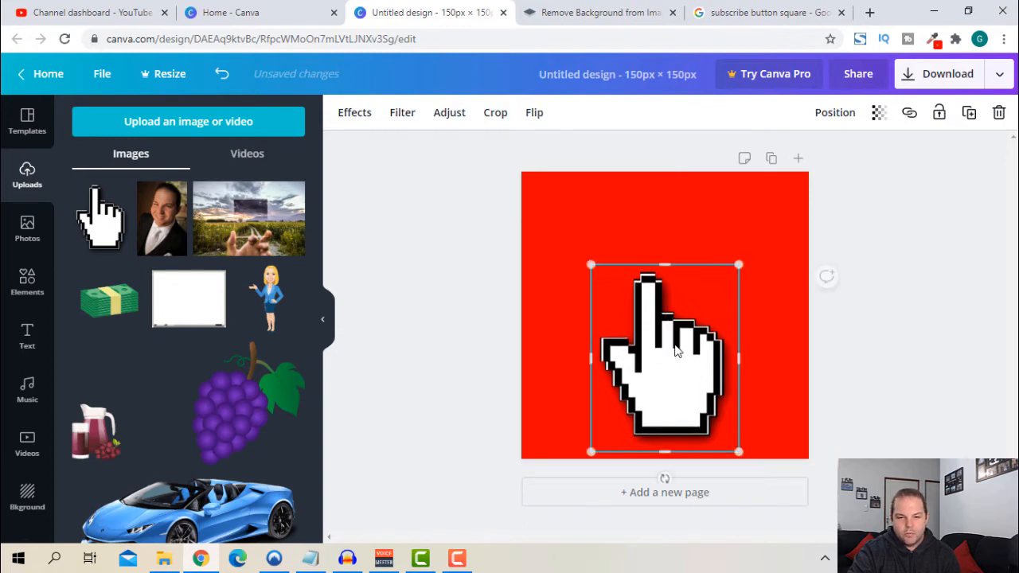
click(846, 325)
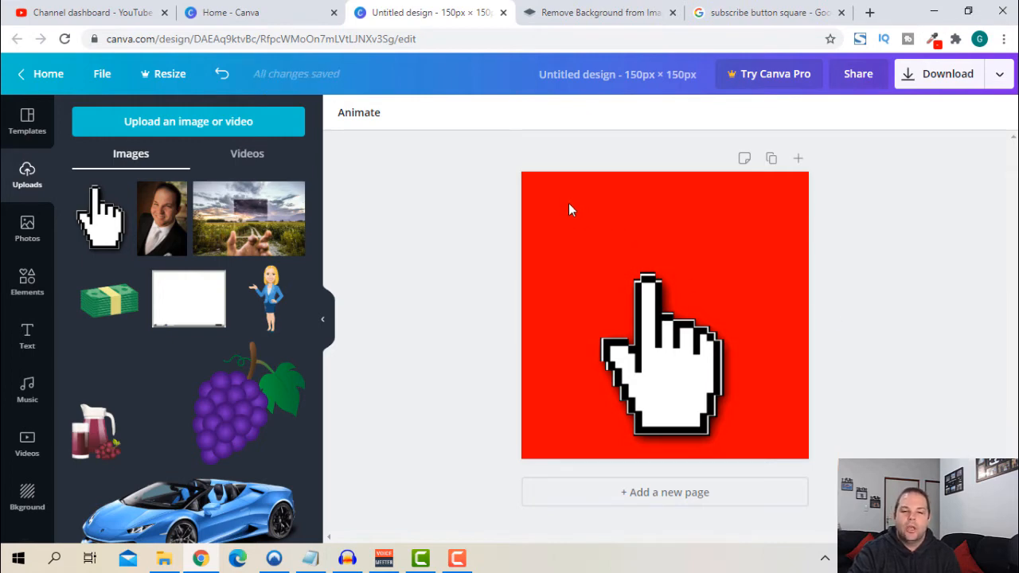
mouse_move(741, 256)
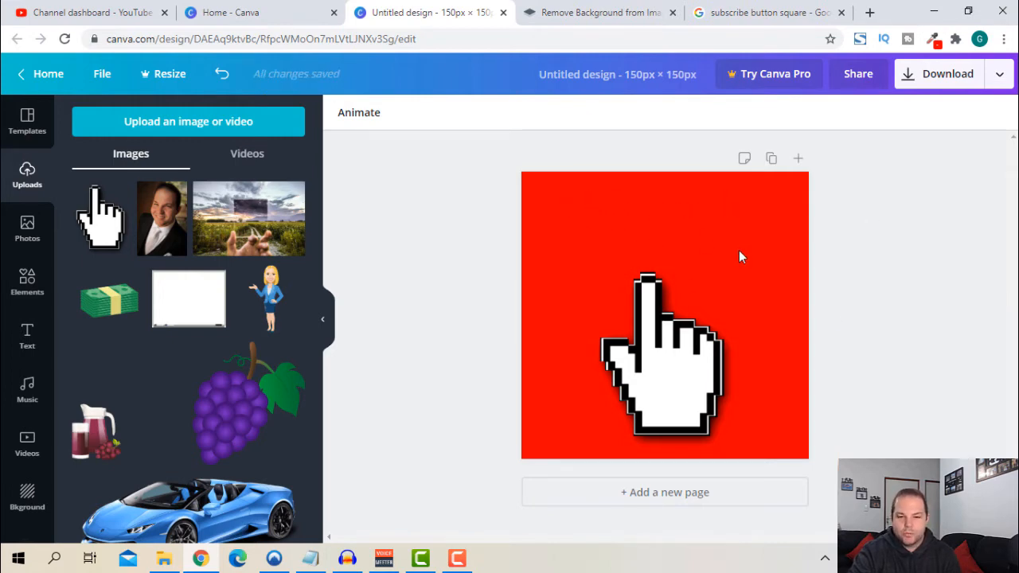
mouse_move(38, 333)
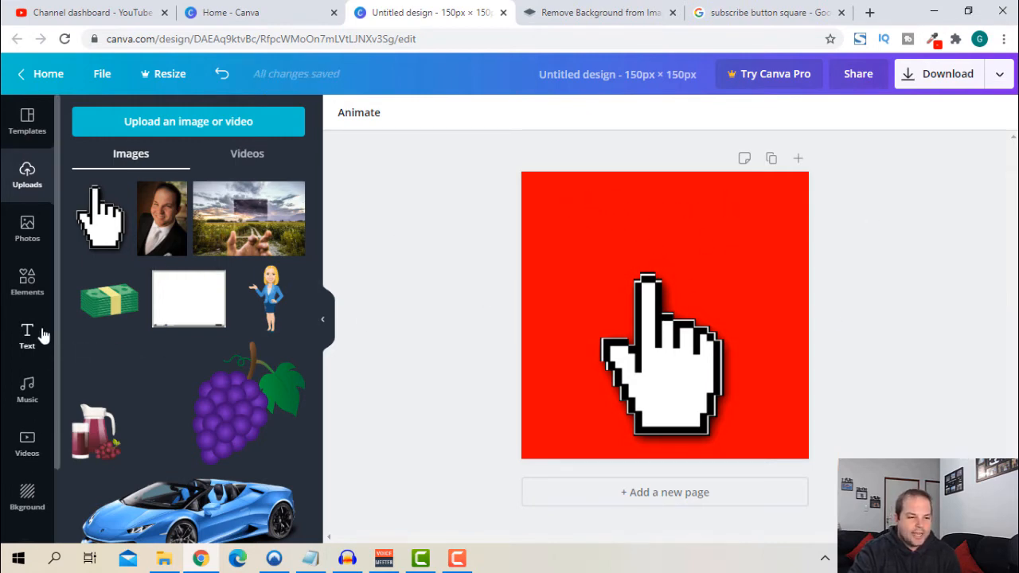
- Add a heading, move it to the top of the square, and set size 14
scroll(down, 3)
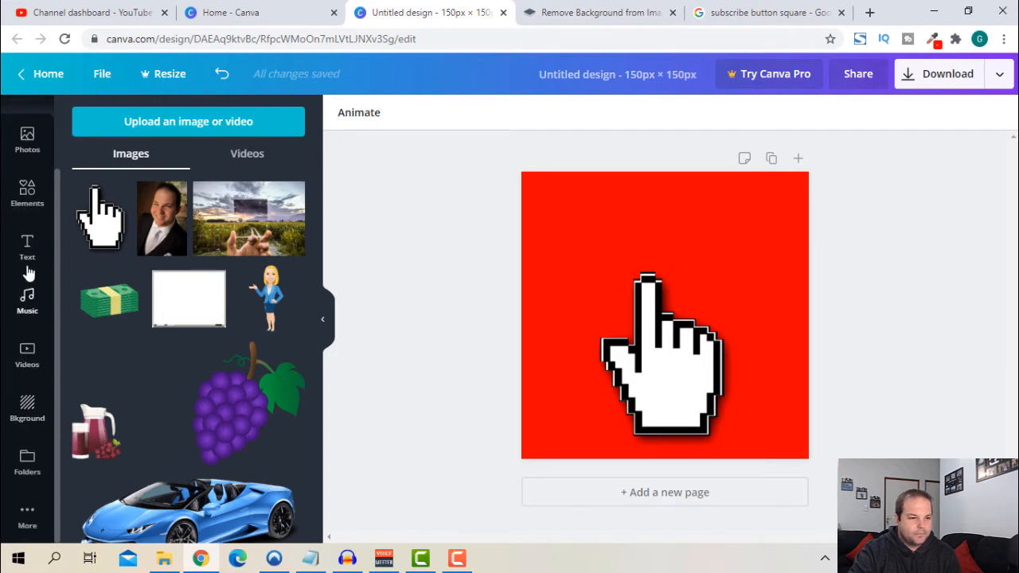
click(27, 246)
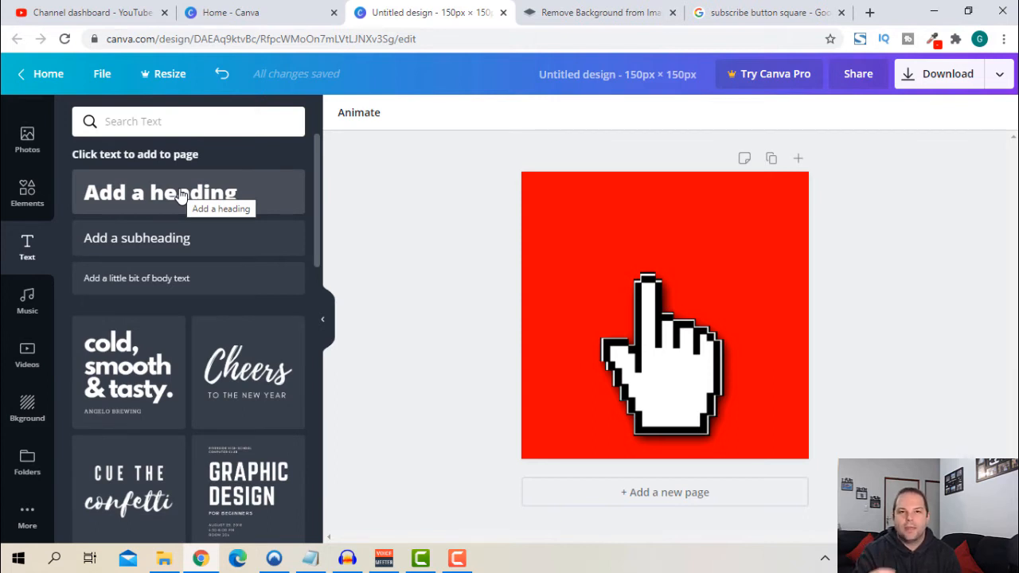
click(181, 193)
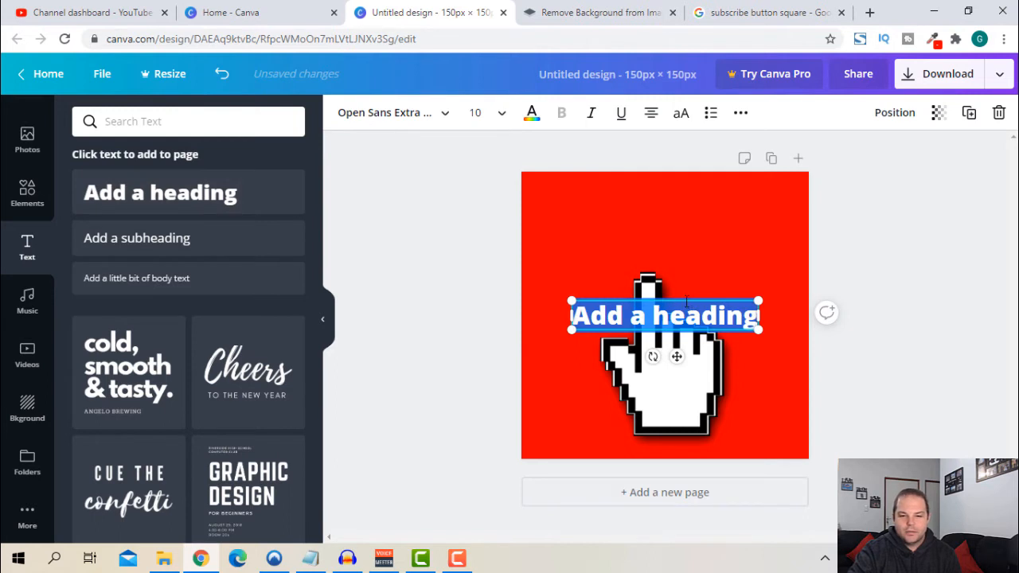
drag(664, 314, 665, 245)
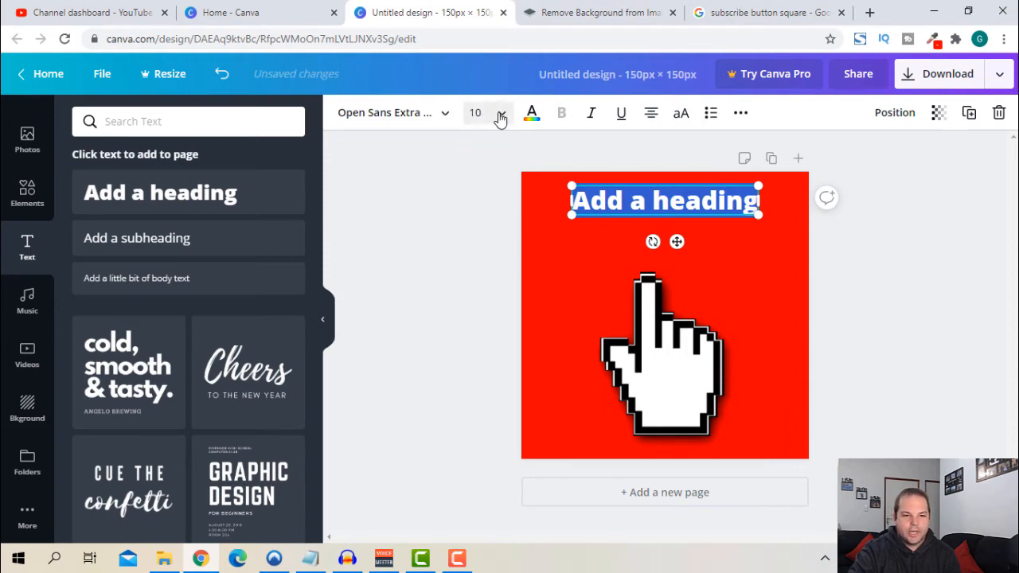
click(501, 113)
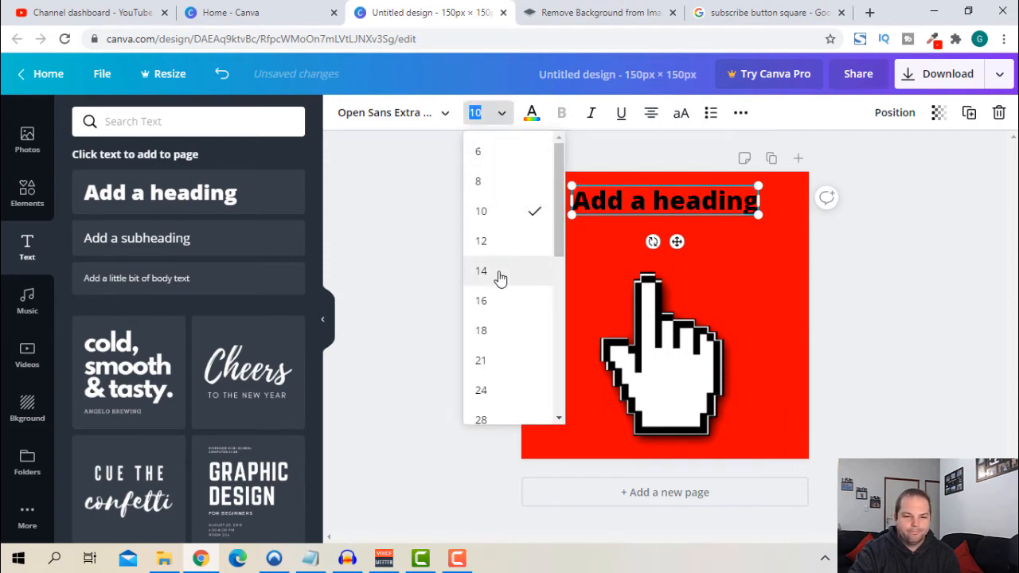
click(480, 270)
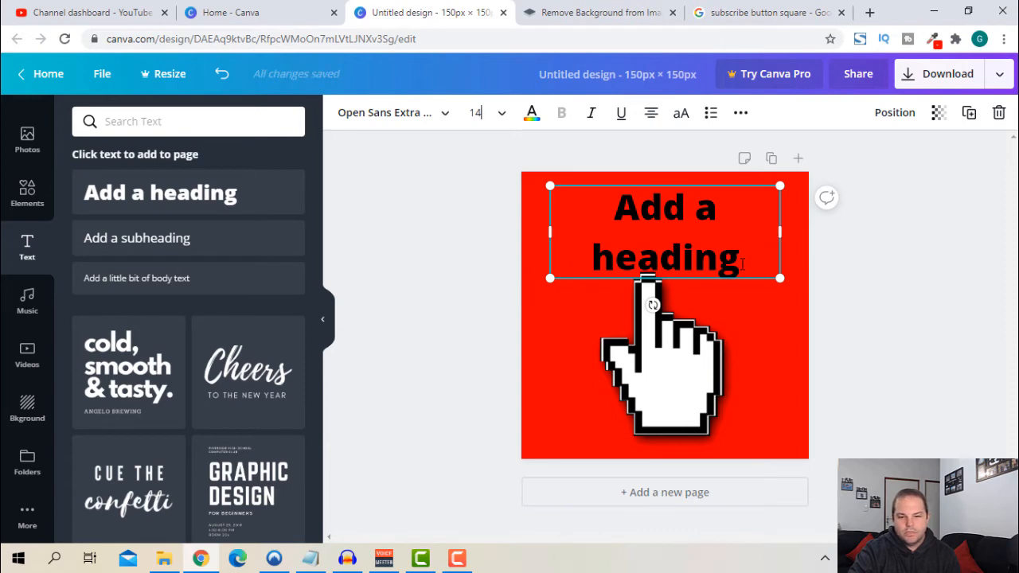
- Change the heading text to CLICK TO in white
triple_click(663, 231)
text(CLICK)
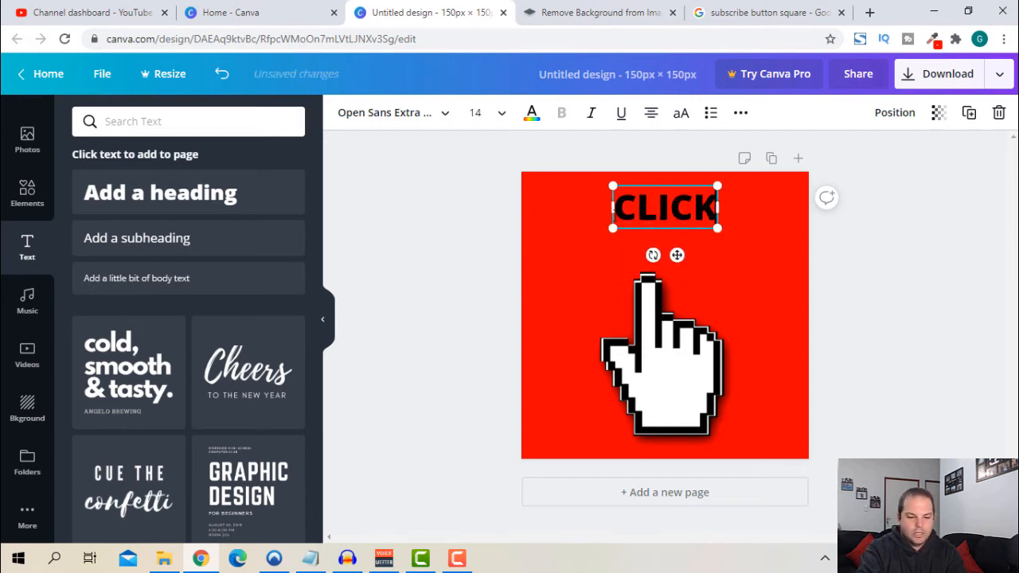
text(TO)
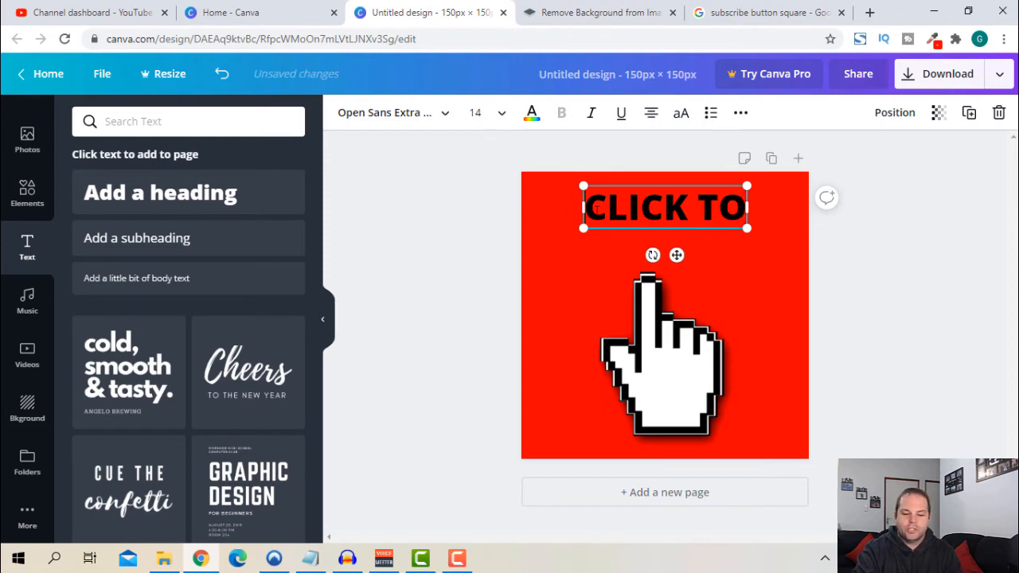
double_click(665, 207)
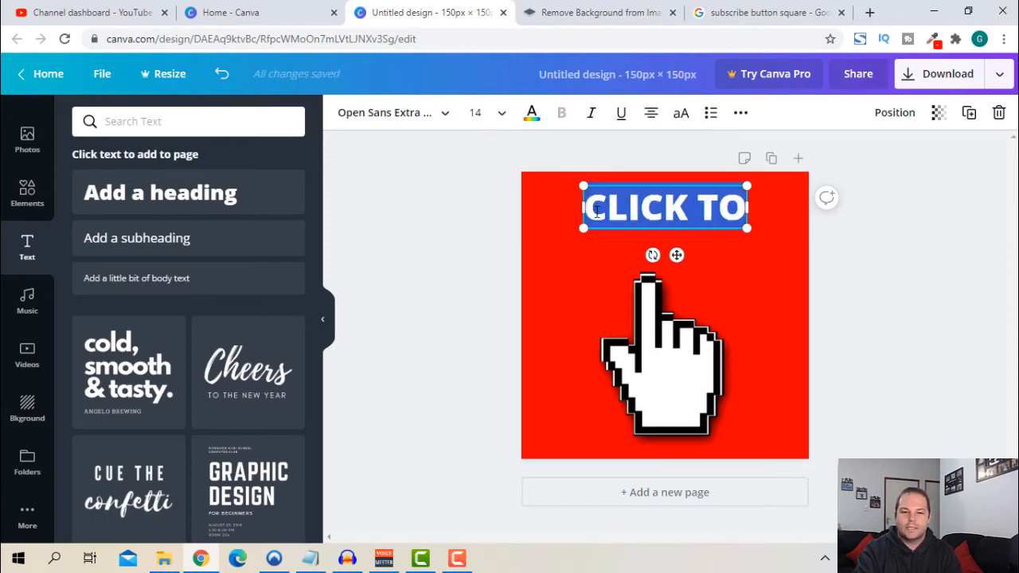
click(531, 113)
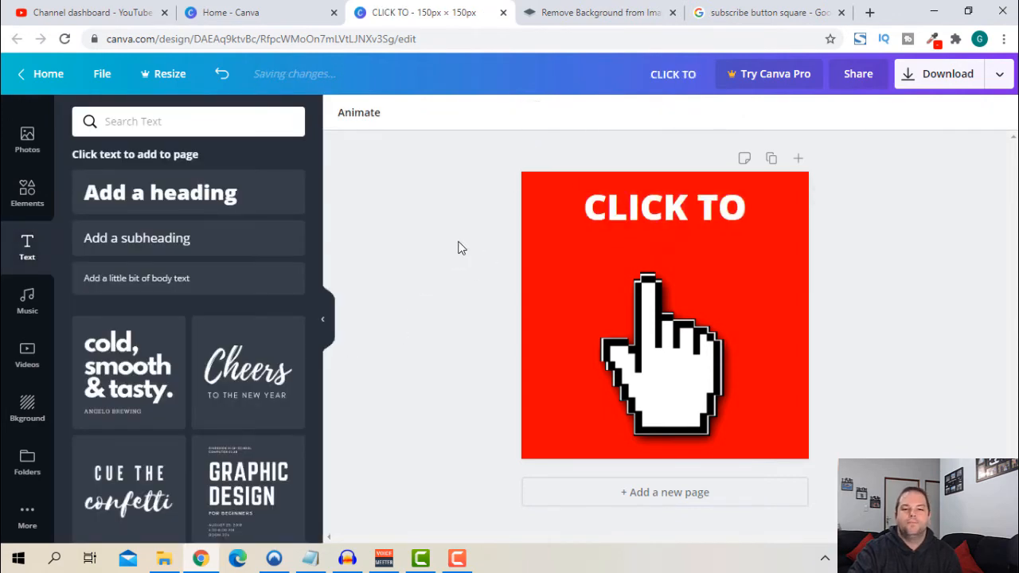
click(664, 207)
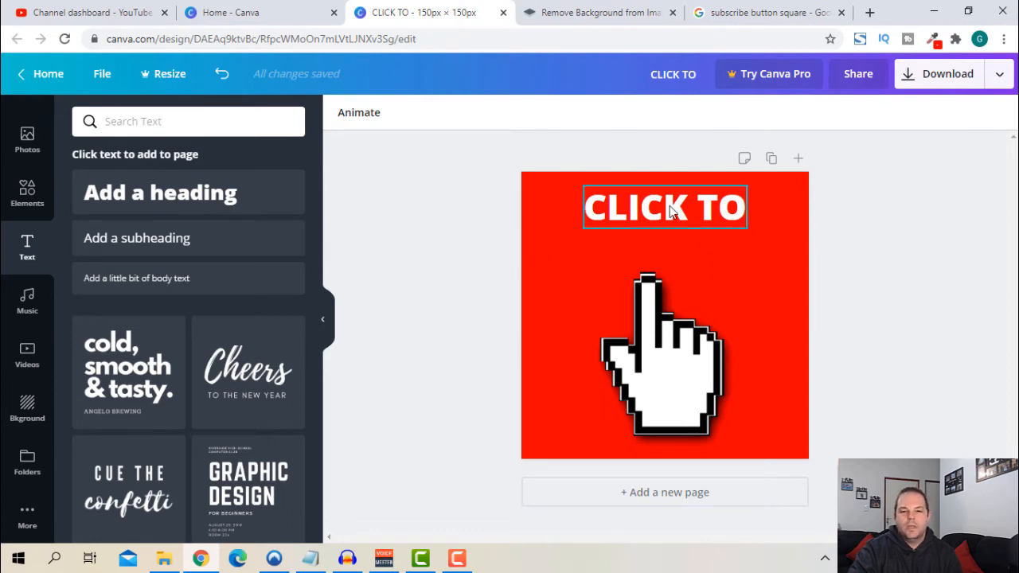
click(664, 207)
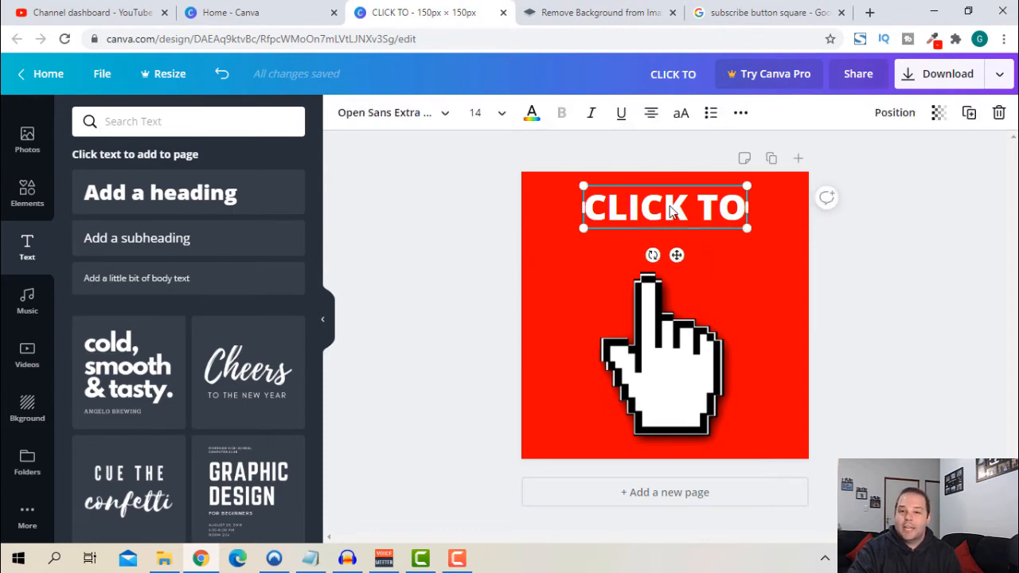
mouse_move(962, 182)
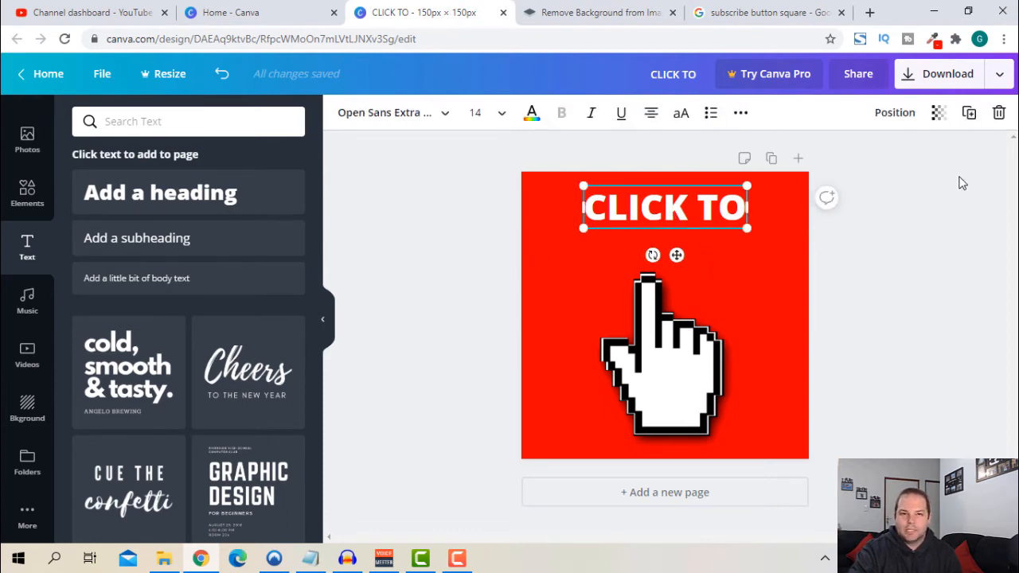
mouse_move(968, 112)
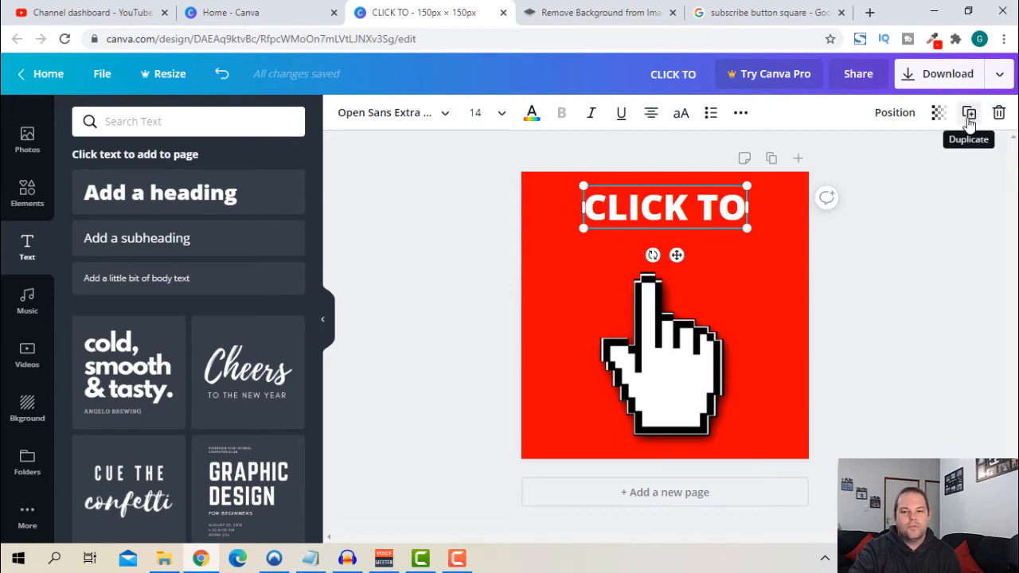
- Duplicate the CLICK TO line and change the copy to SUBSCRIBE
click(968, 112)
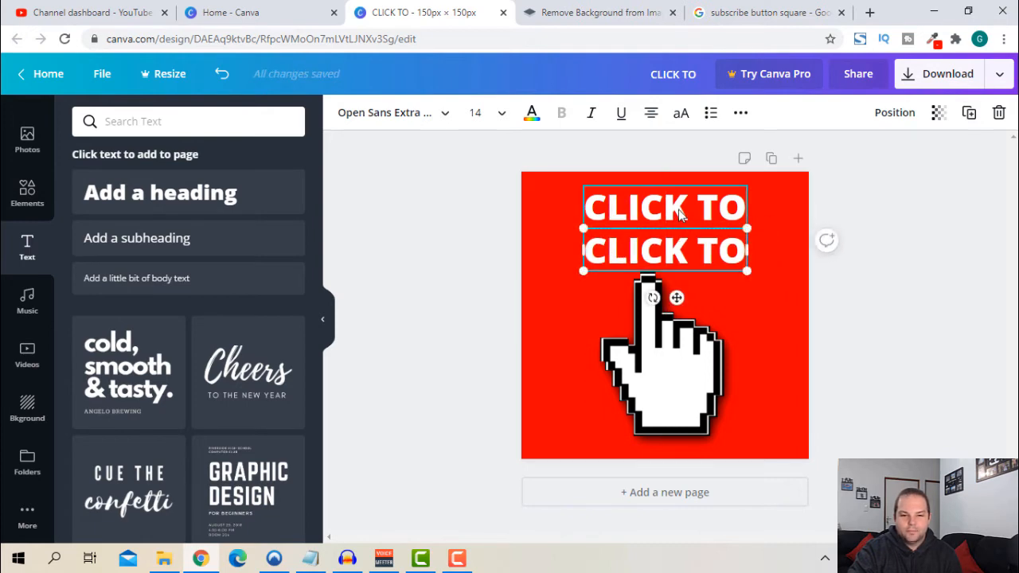
click(666, 360)
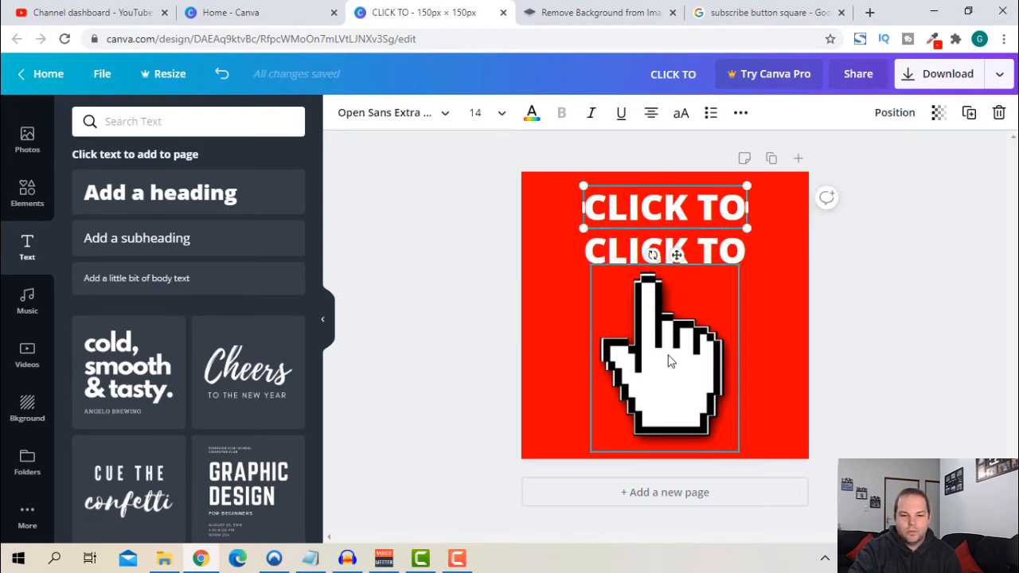
click(667, 358)
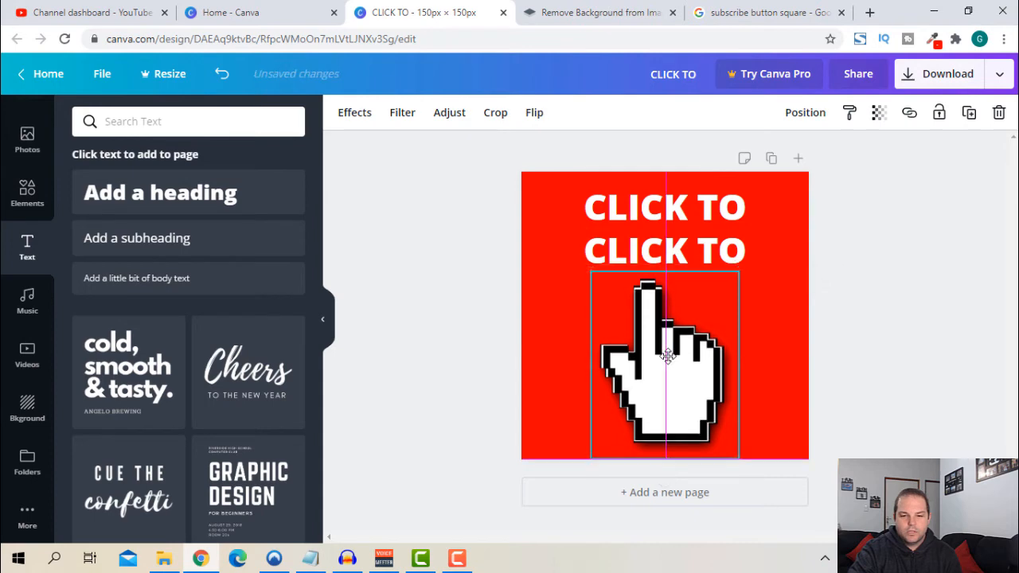
click(664, 207)
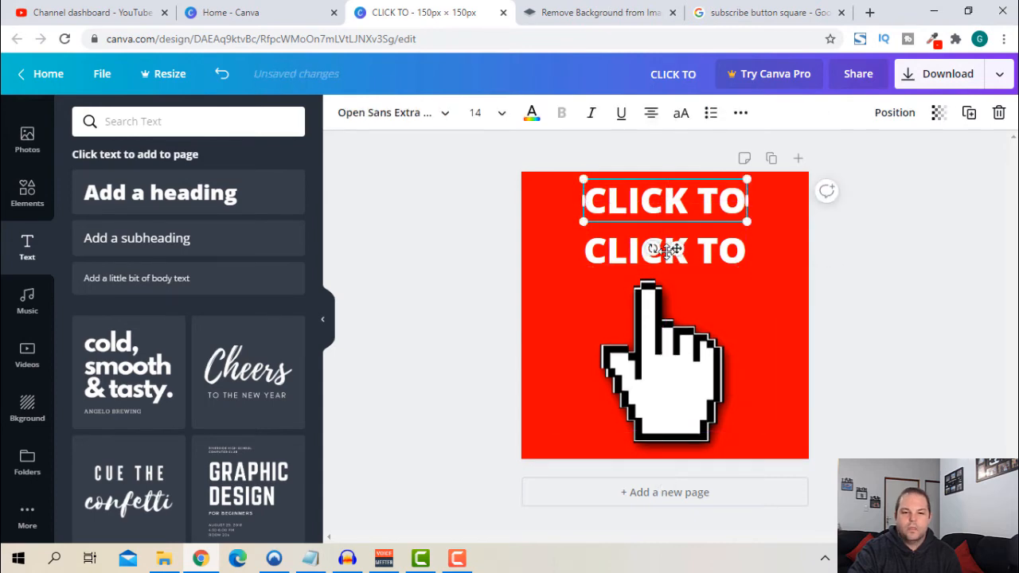
click(664, 250)
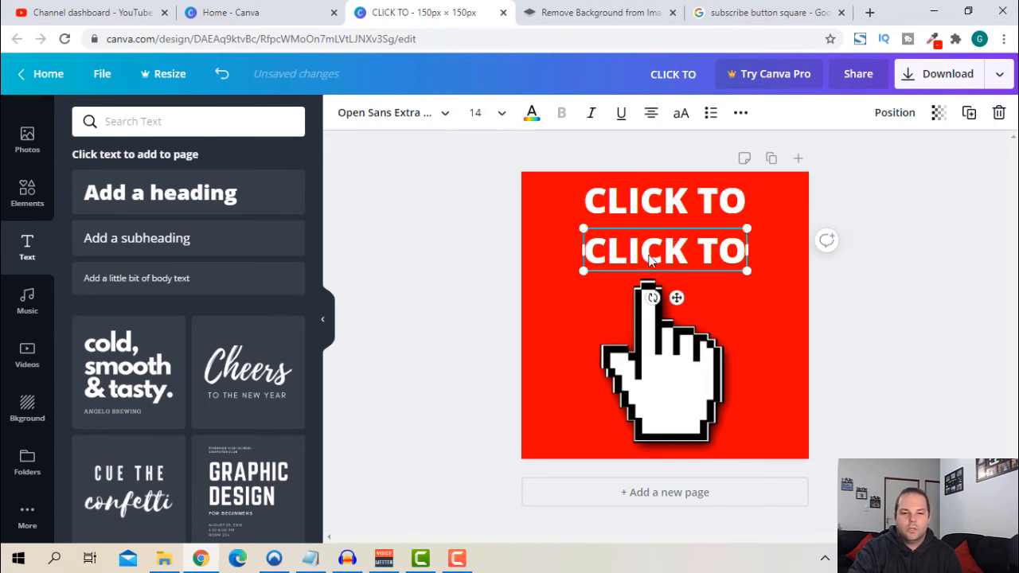
double_click(663, 250)
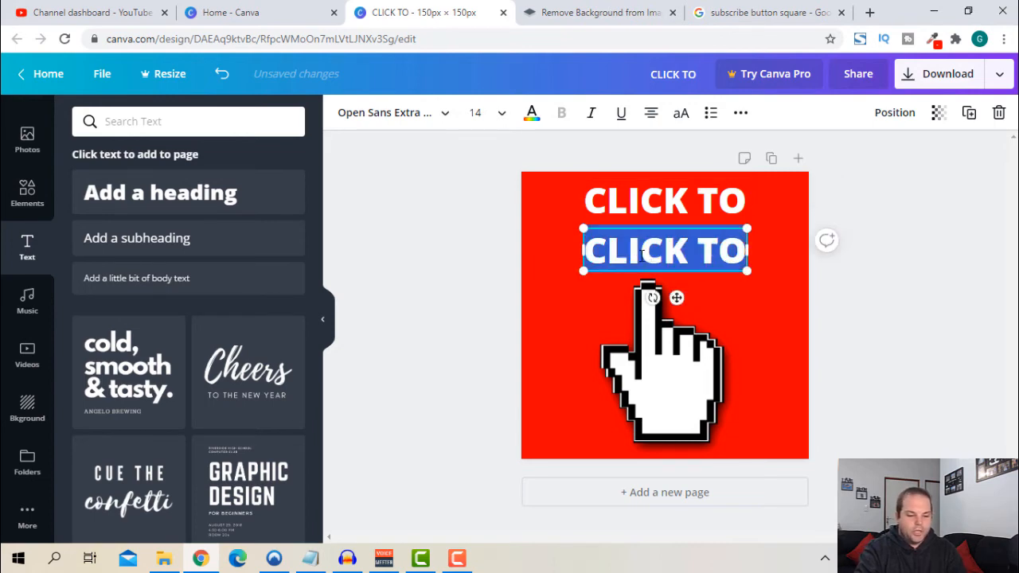
text(SUBSCRIBE)
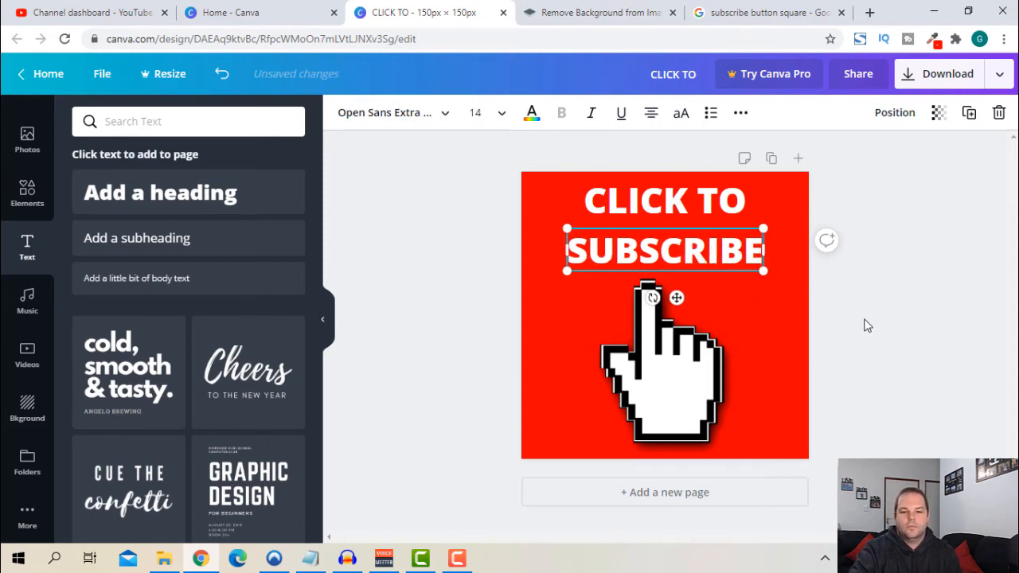
click(864, 329)
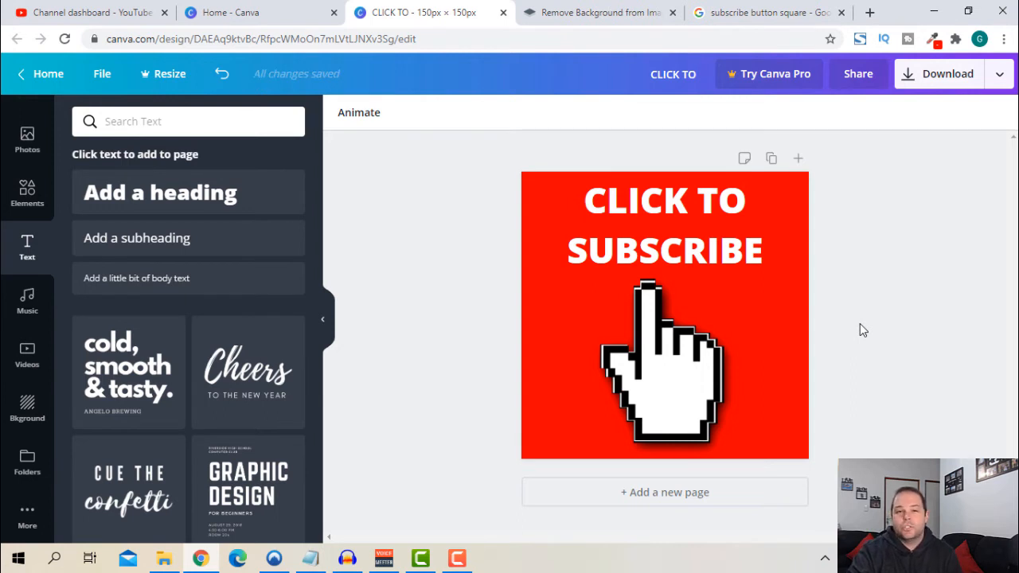
mouse_move(815, 369)
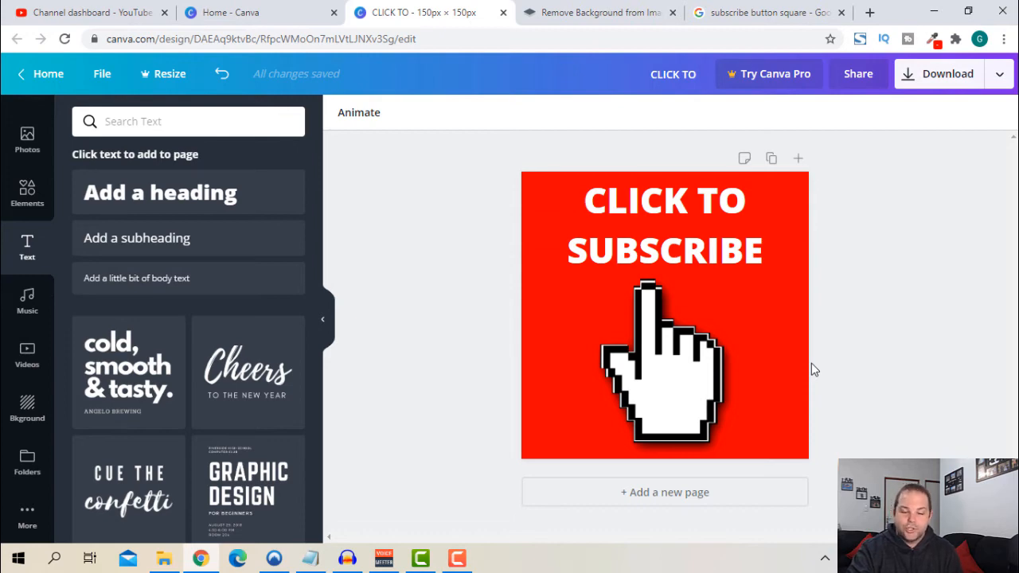
click(677, 250)
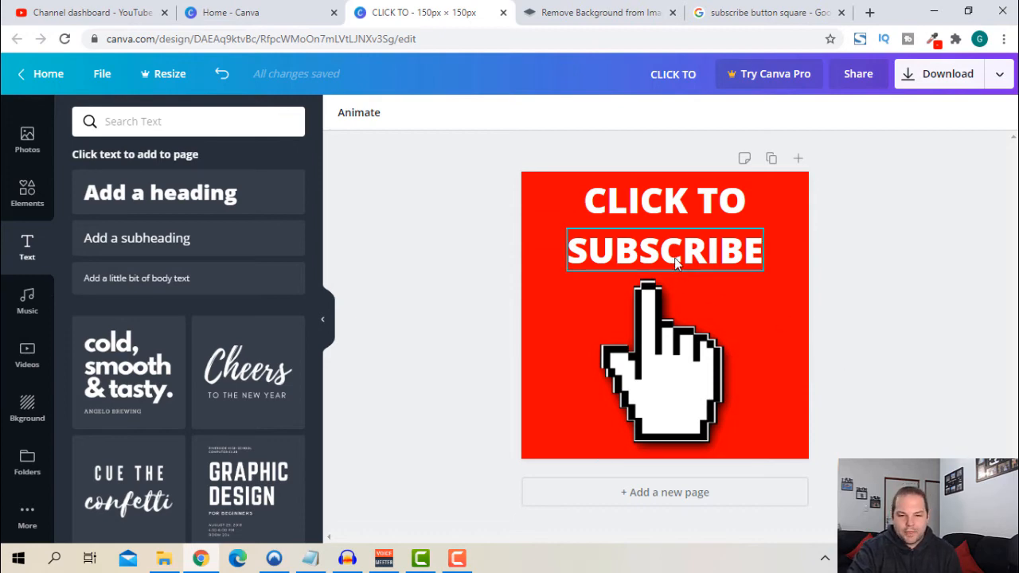
mouse_move(670, 257)
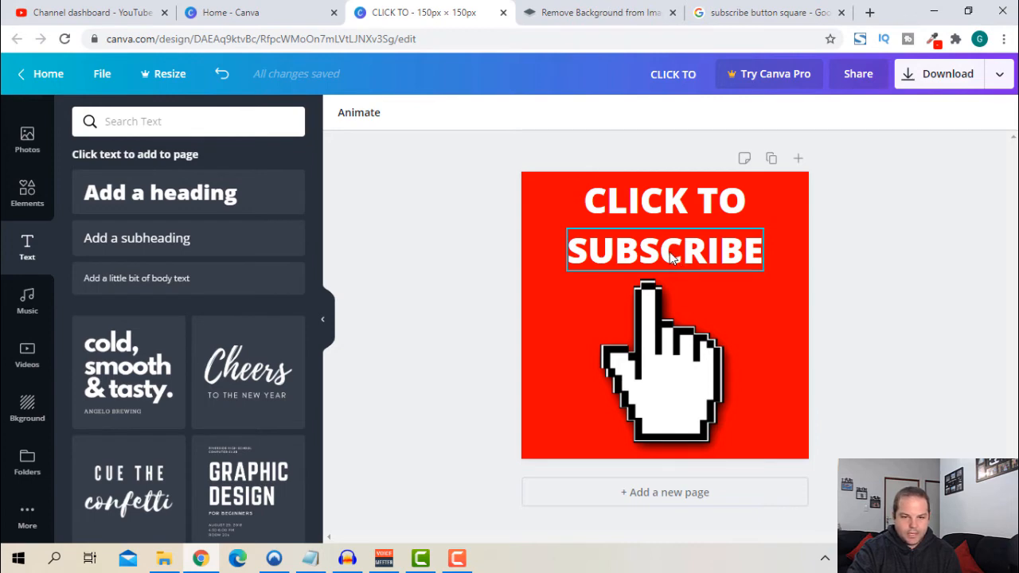
- Set the SUBSCRIBE text to font size 16 so it spans wider than CLICK TO
click(502, 112)
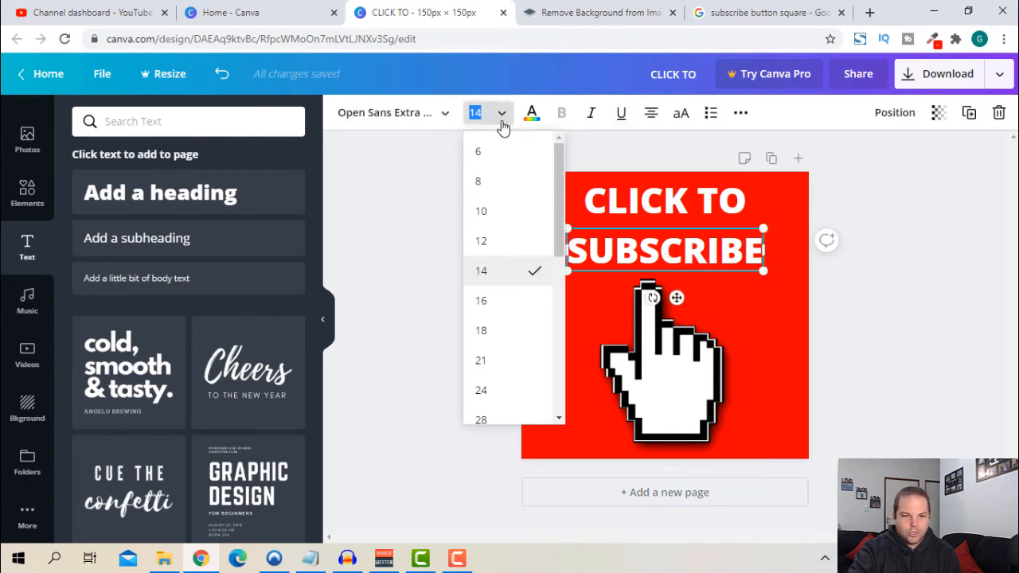
click(481, 300)
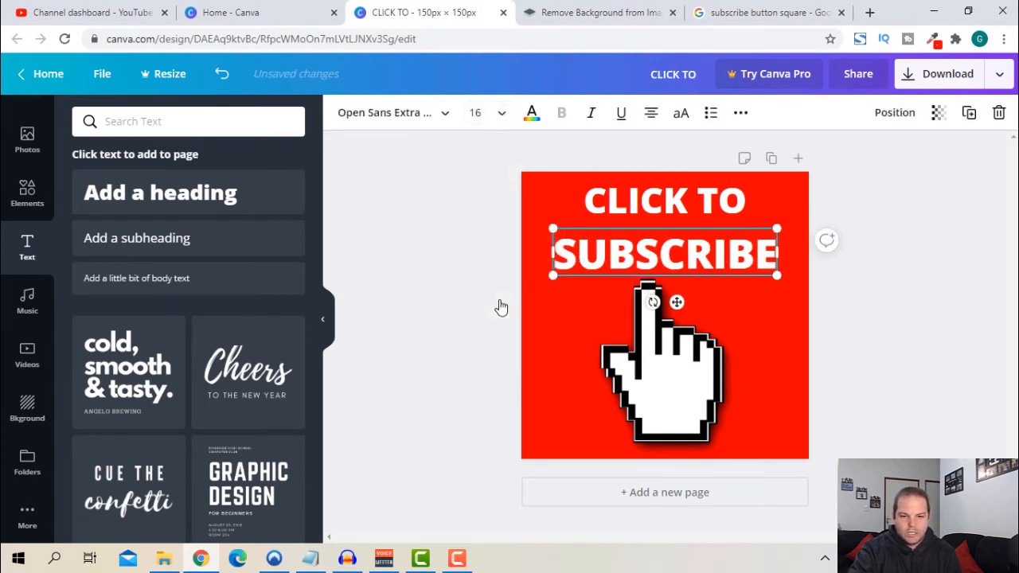
mouse_move(673, 259)
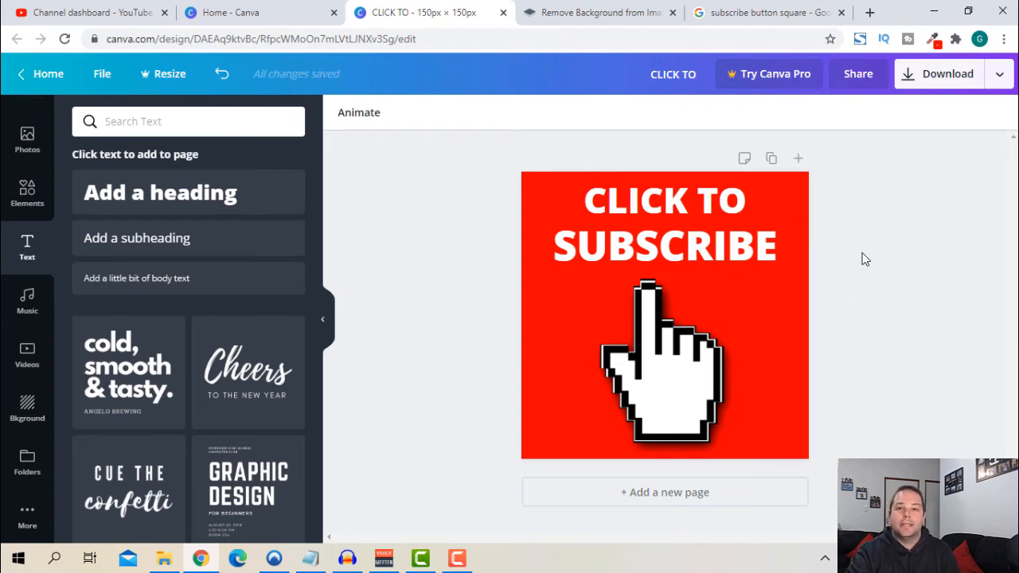
mouse_move(879, 219)
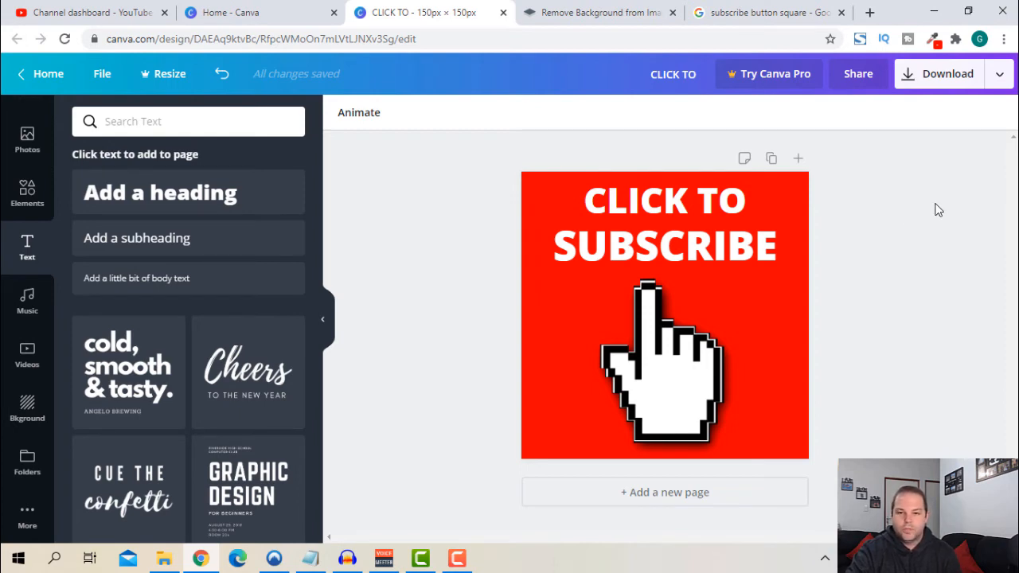
- Save the red CLICK TO SUBSCRIBE design as a PNG in Pictures and dismiss the Pro pop-up
click(943, 73)
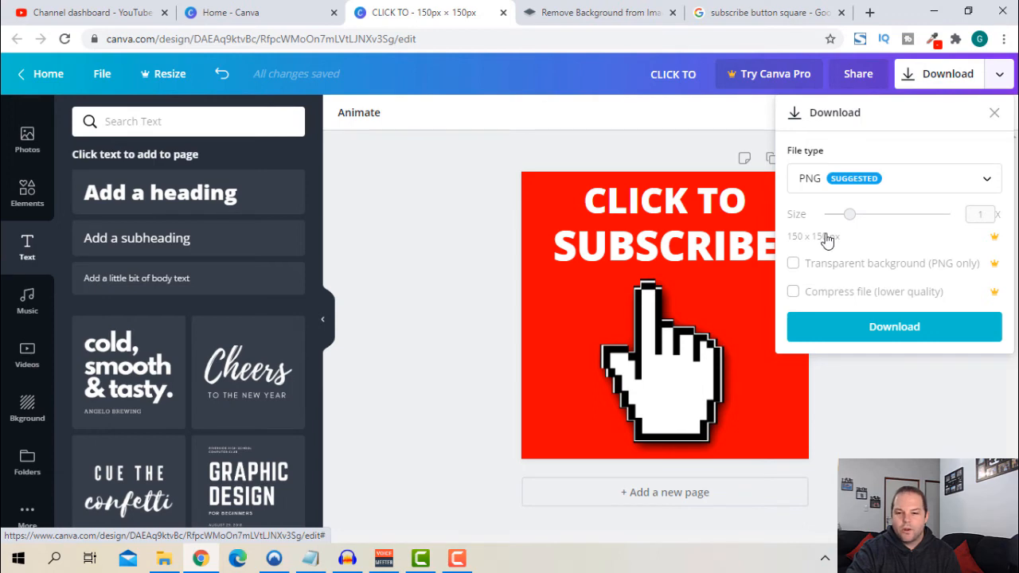
click(894, 326)
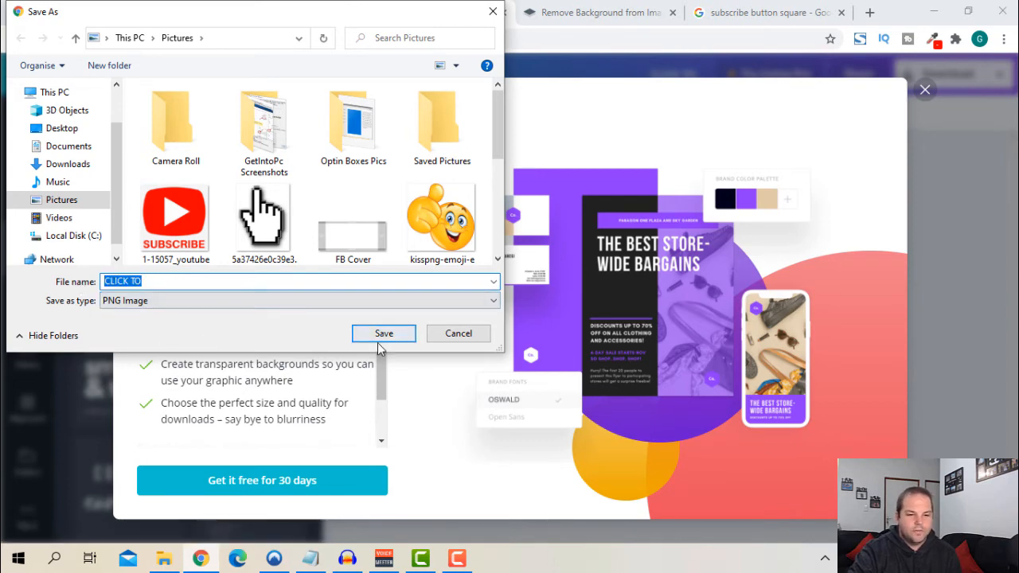
click(383, 333)
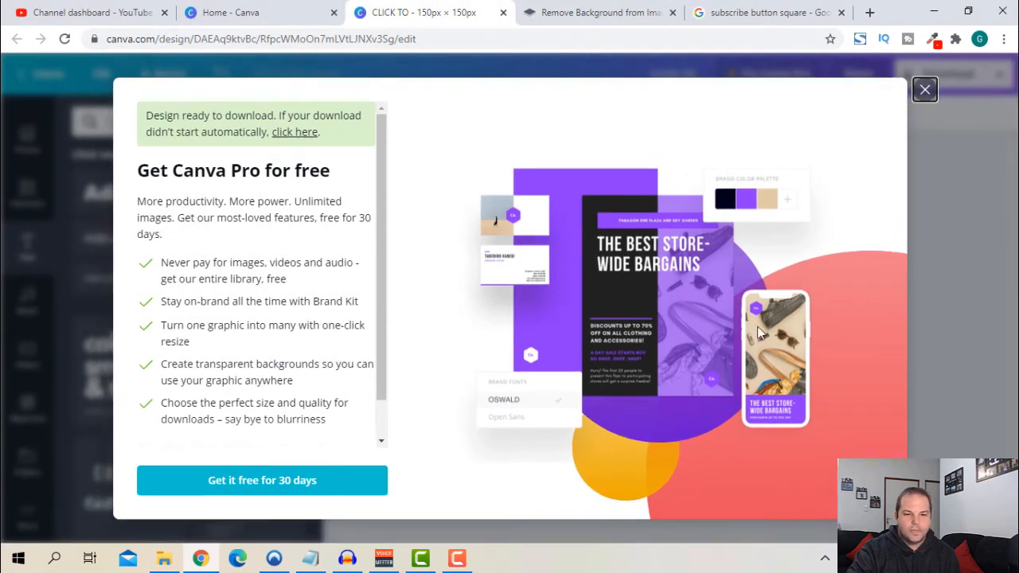
click(924, 89)
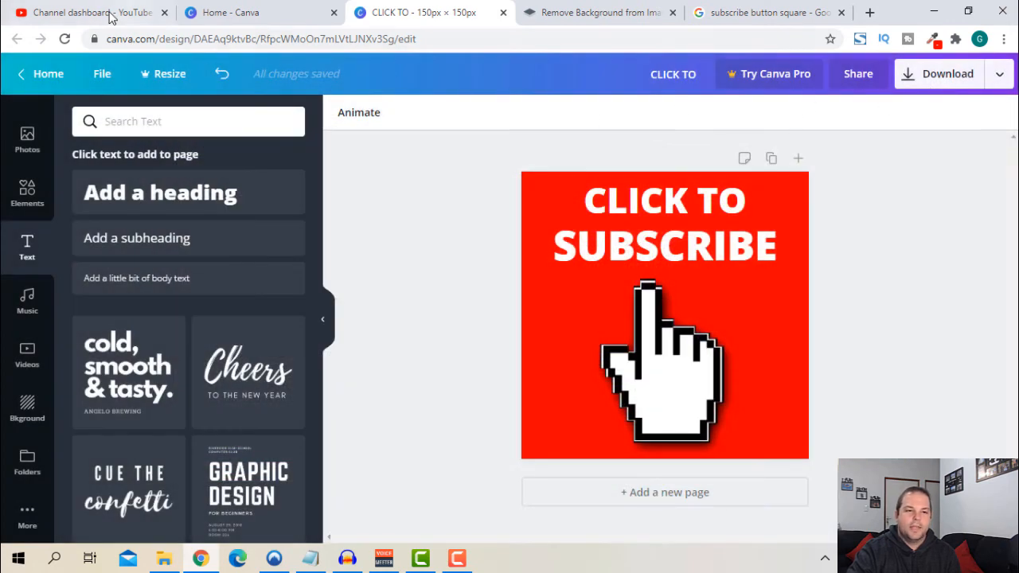
- Choose the CLICK TO image file as the YouTube Studio video watermark, shown at end of video
click(87, 13)
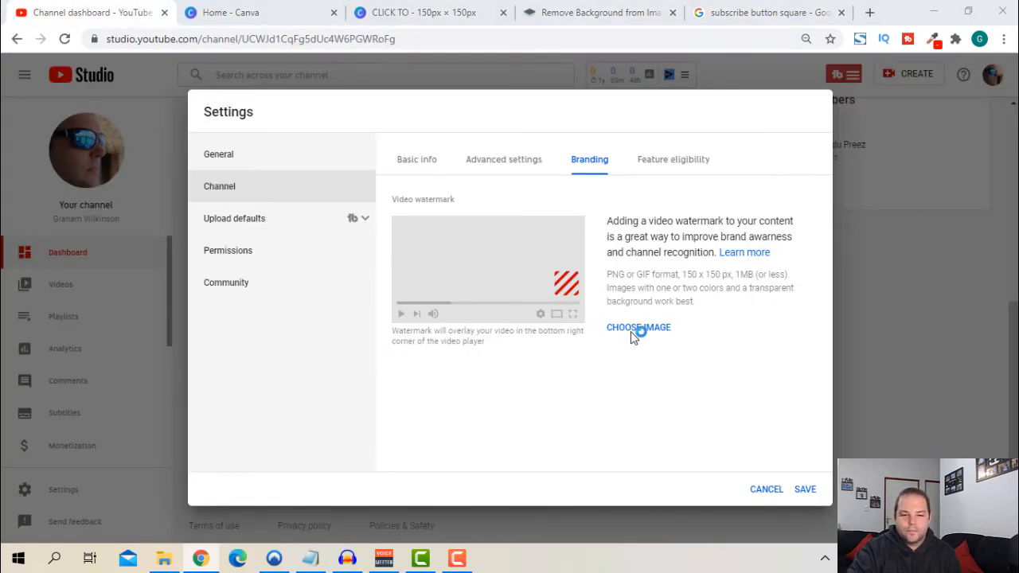
click(637, 327)
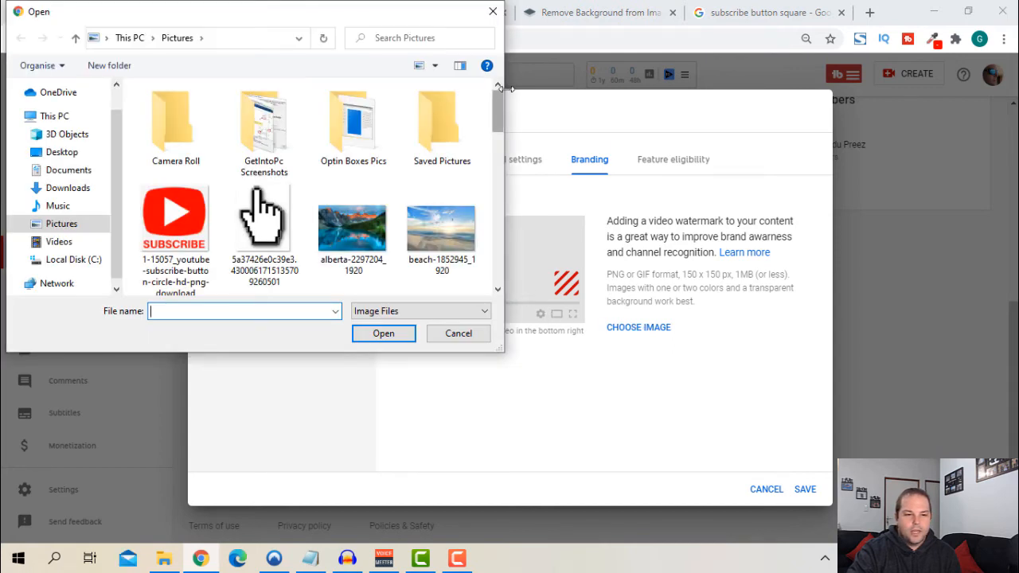
scroll(down, 3)
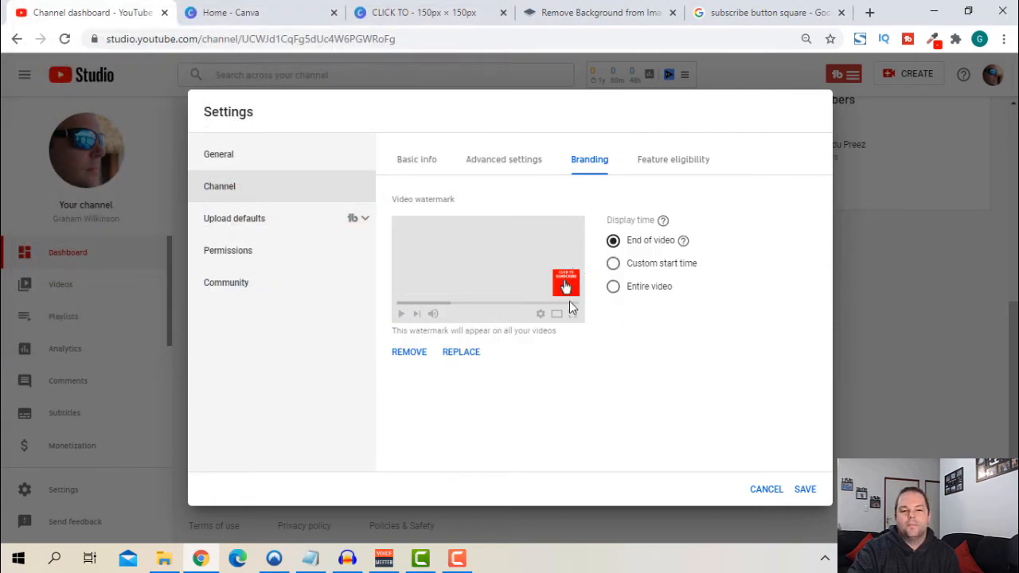
mouse_move(557, 316)
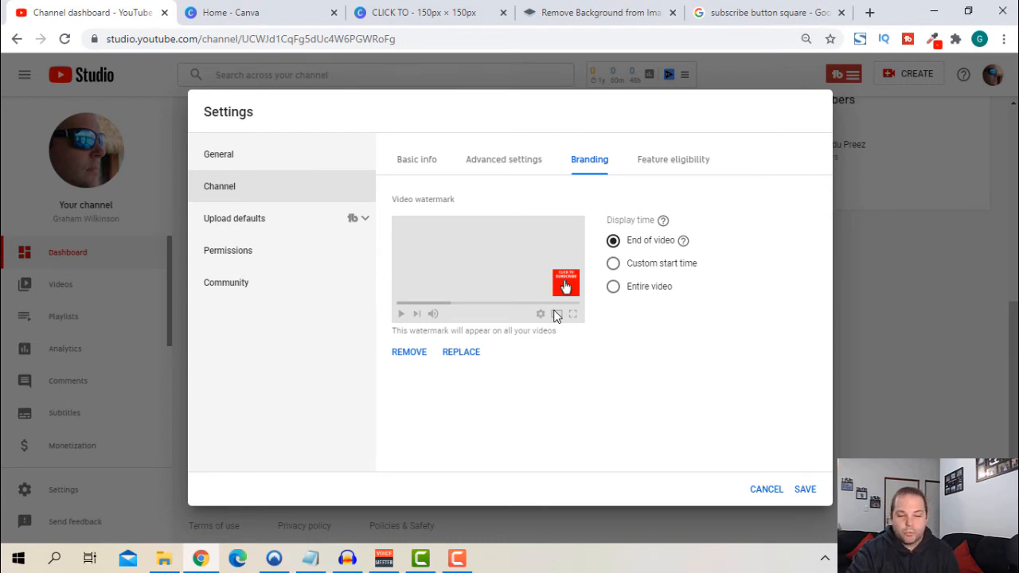
mouse_move(574, 369)
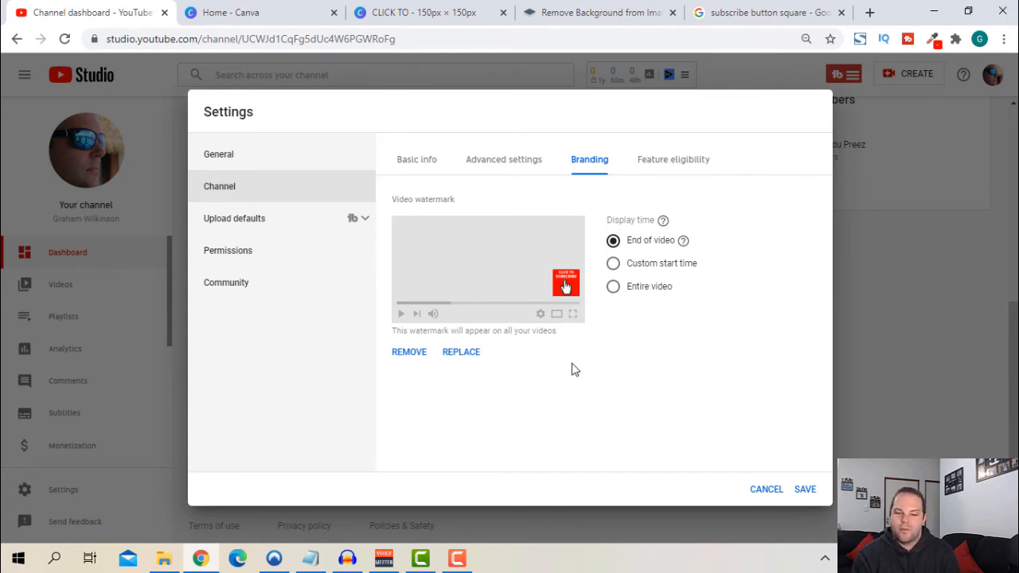
mouse_move(590, 352)
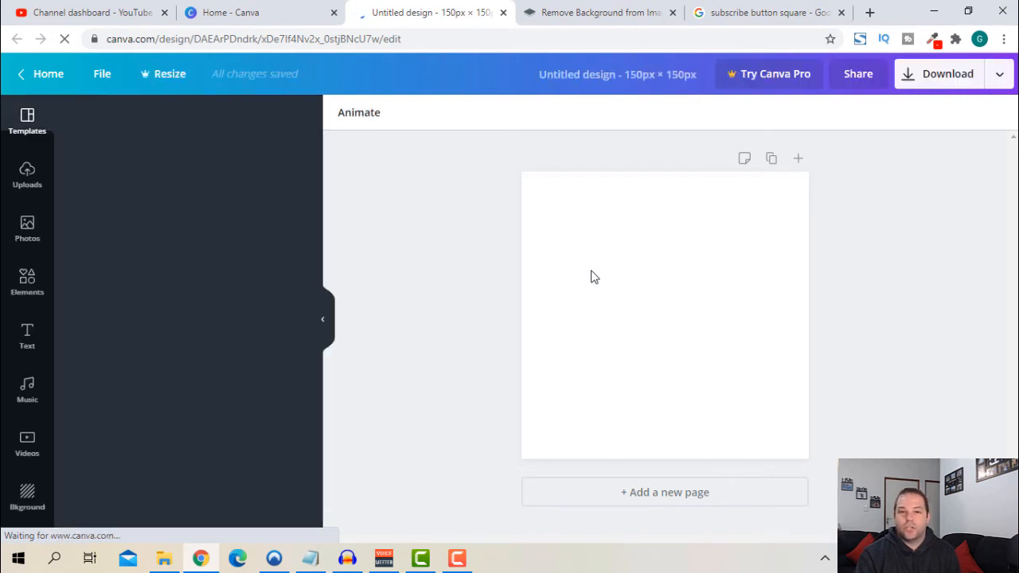
- Place the uploaded portrait photo on a new 150×150 px page and bring up download options
click(27, 119)
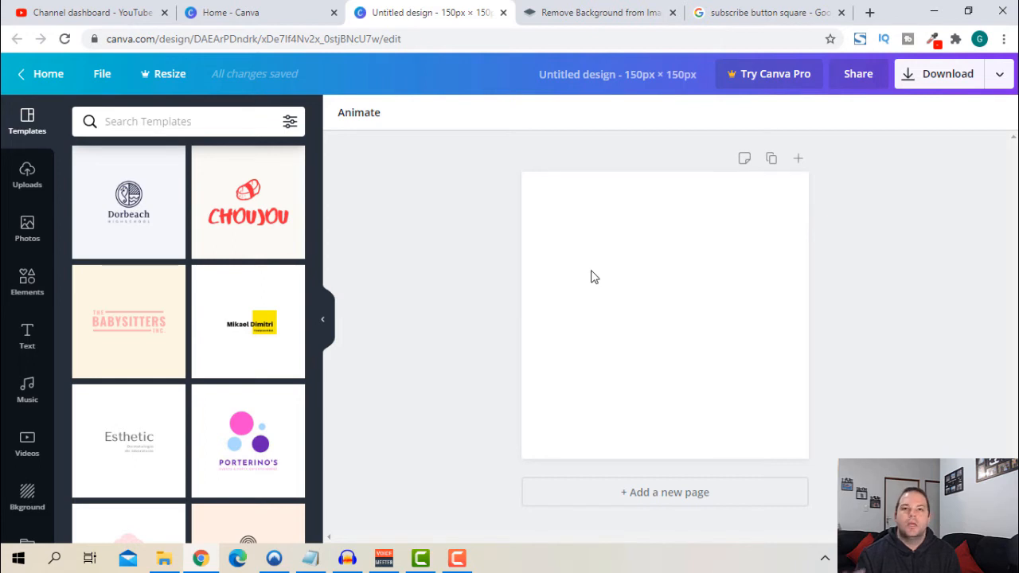
mouse_move(166, 197)
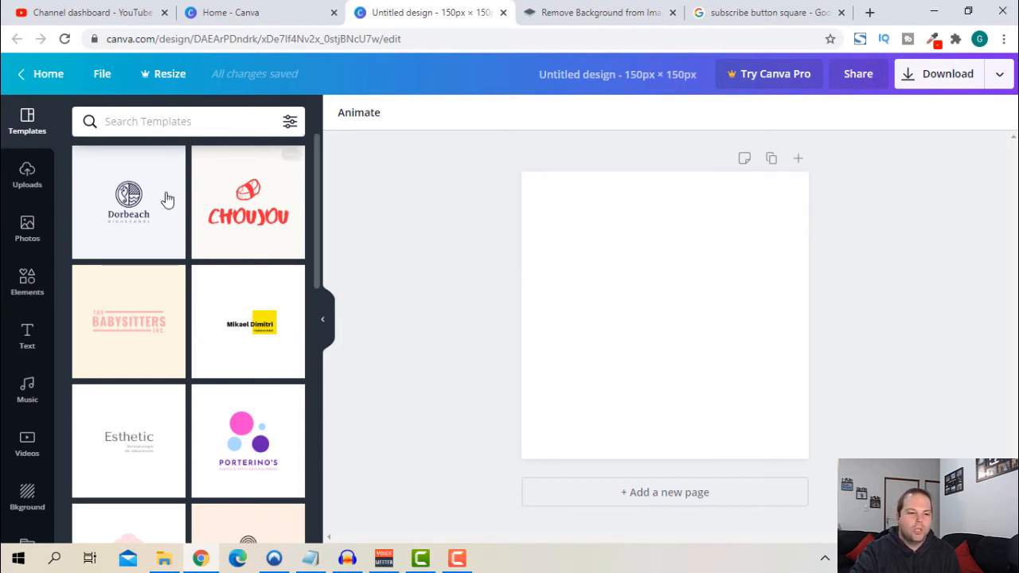
click(27, 174)
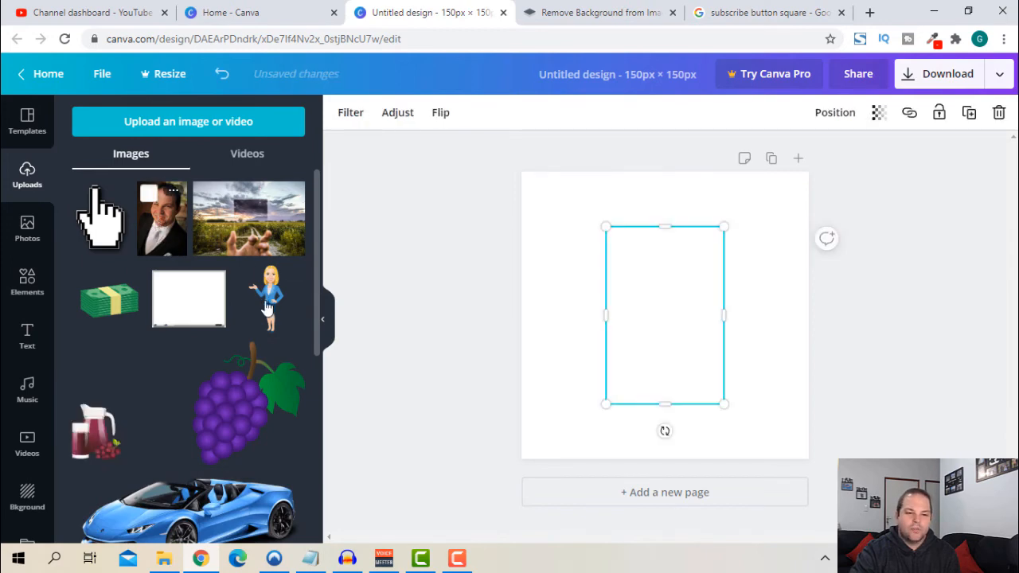
click(162, 218)
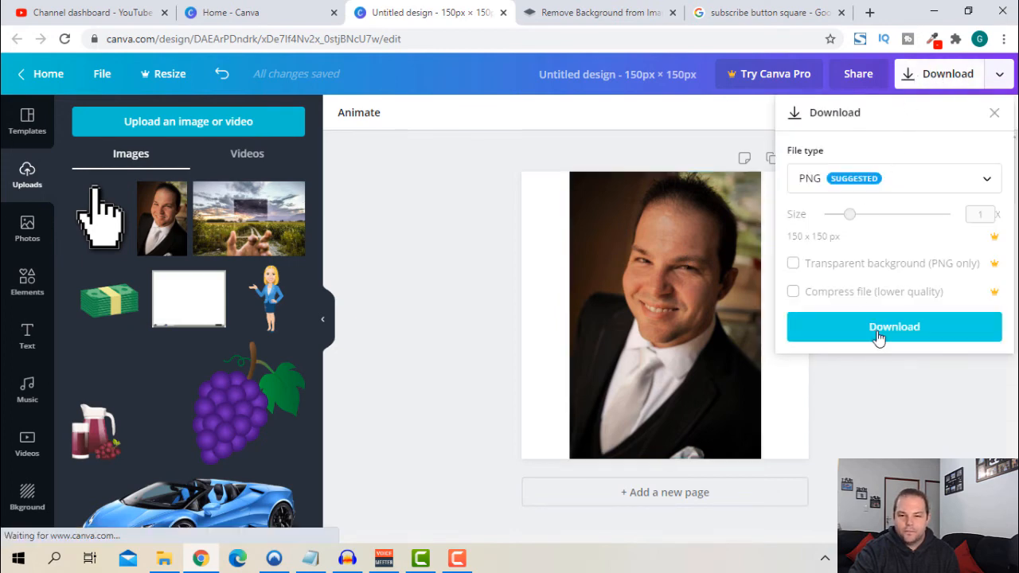
- Save the portrait design as a PNG in Pictures and close the Canva Pro pop-up
click(894, 327)
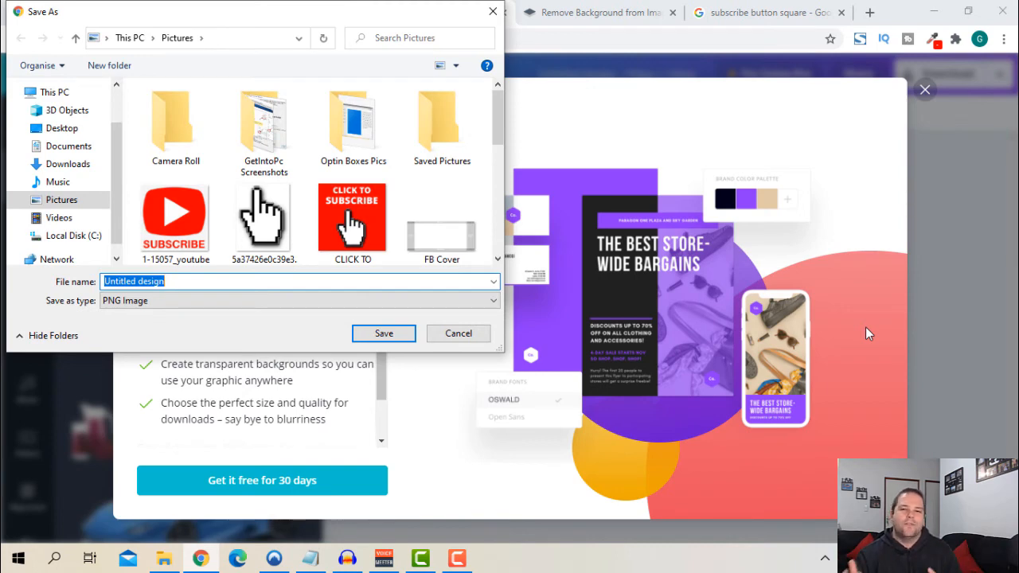
mouse_move(875, 337)
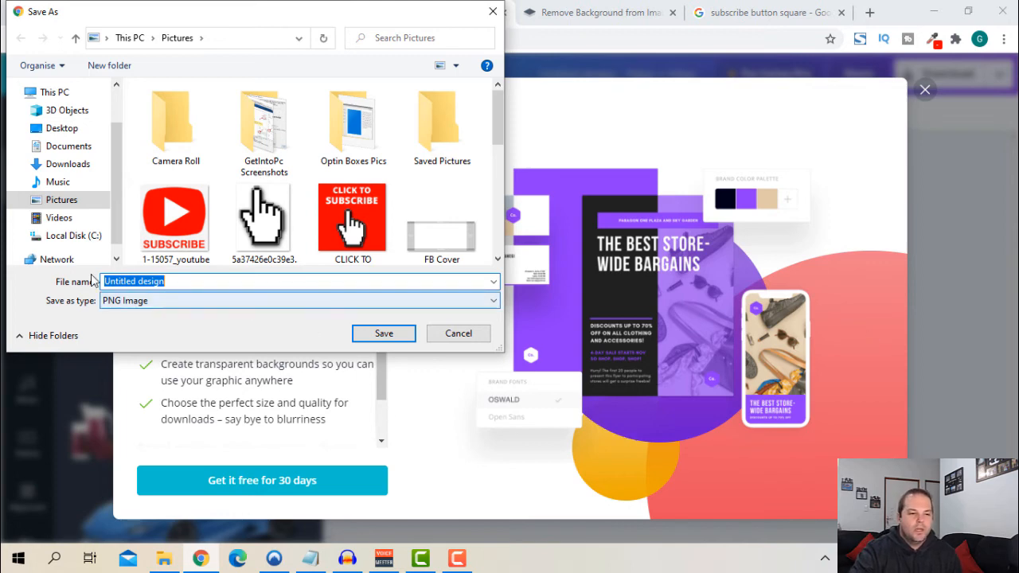
click(383, 333)
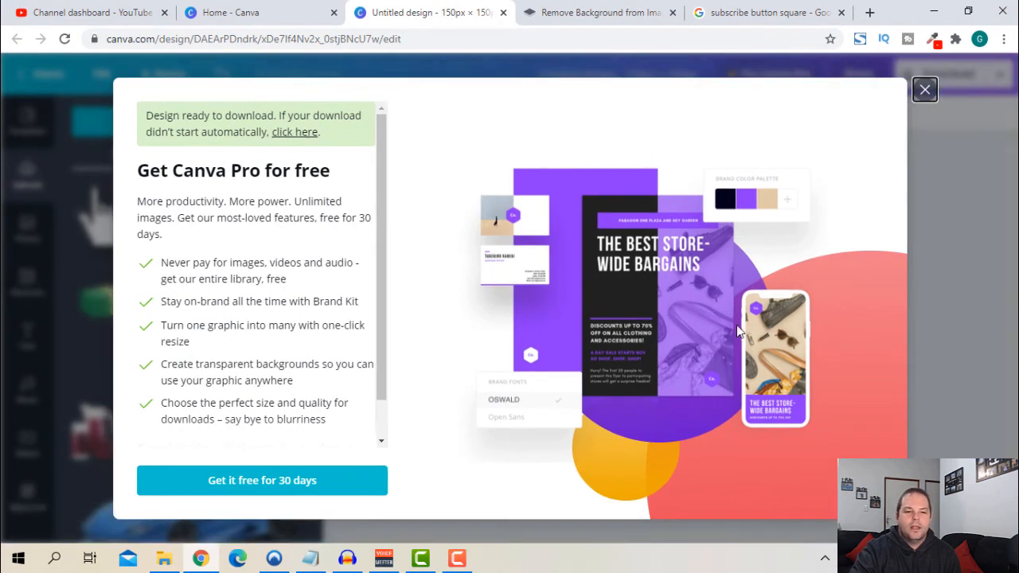
click(947, 89)
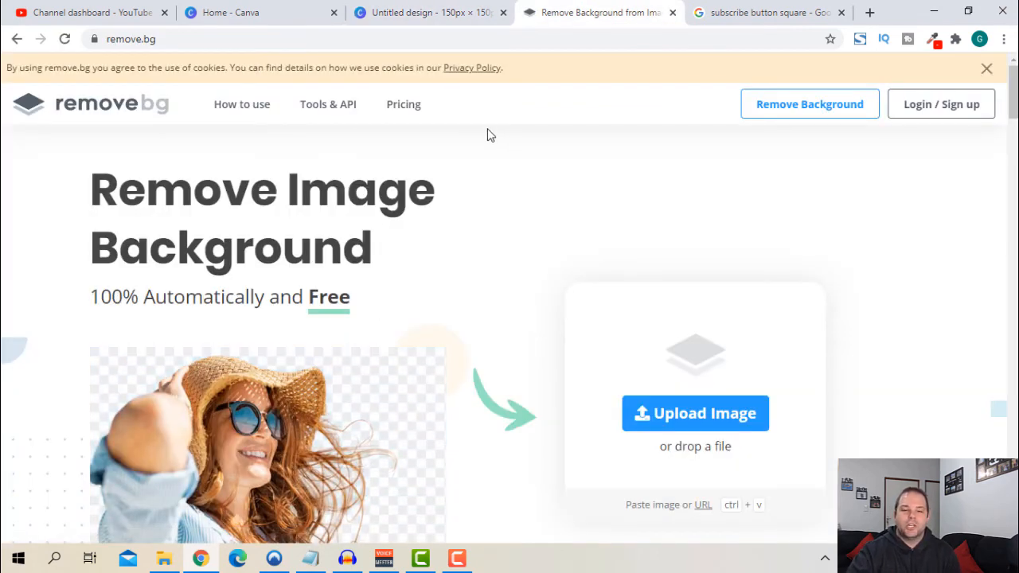
mouse_move(658, 415)
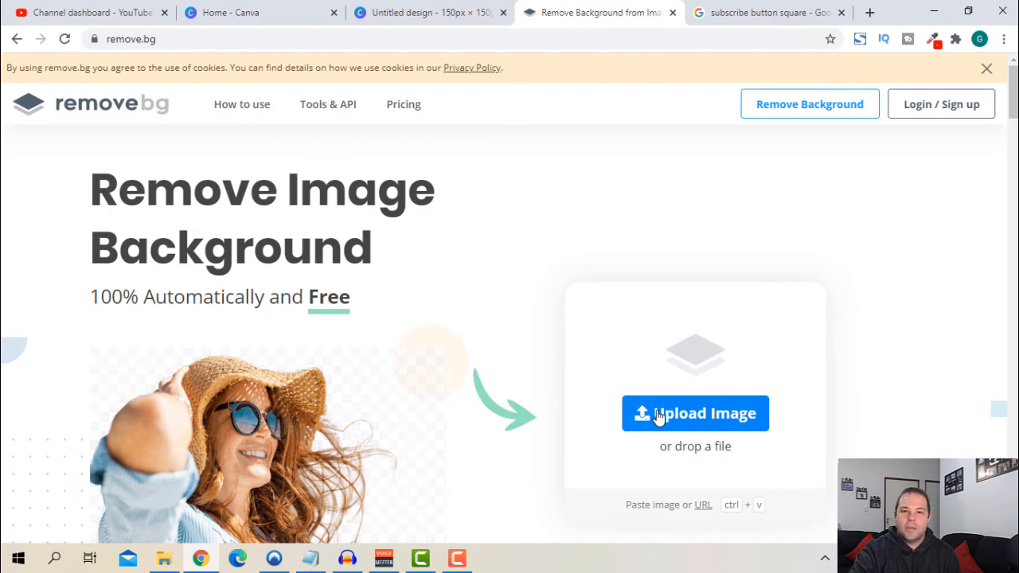
- Upload the Untitled design portrait to remove.bg and download the transparent preview PNG
click(694, 413)
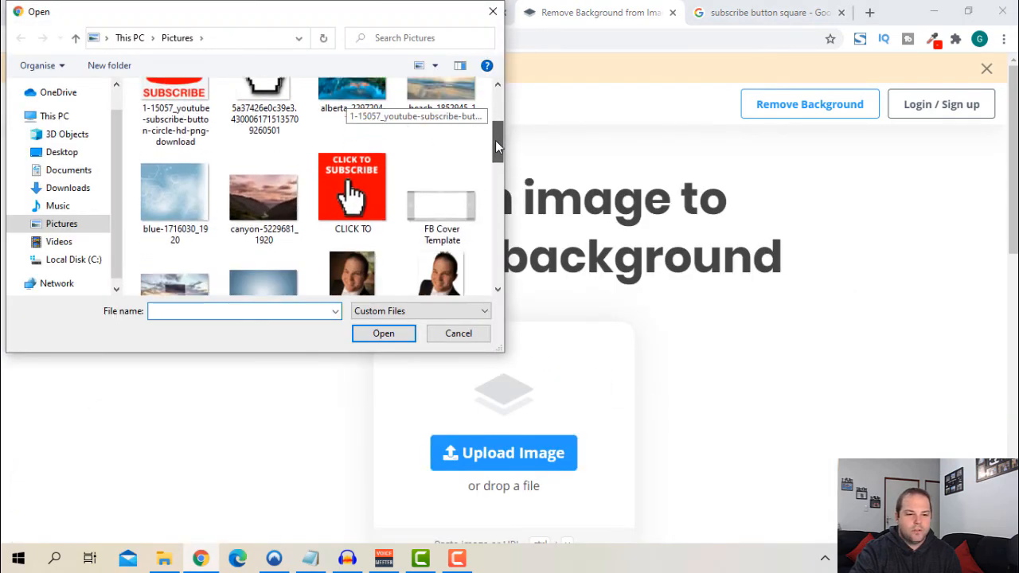
scroll(down, 3)
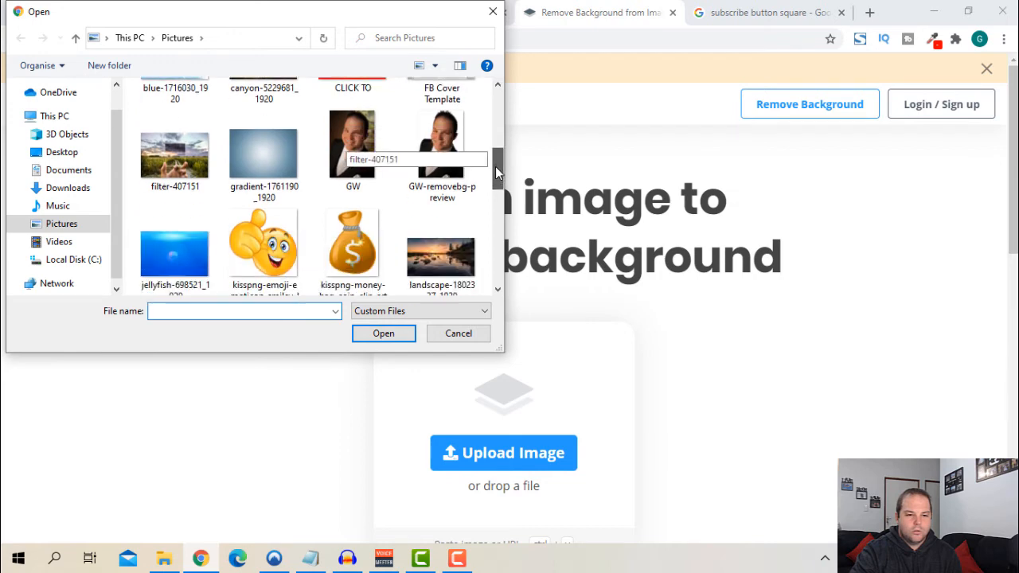
scroll(down, 3)
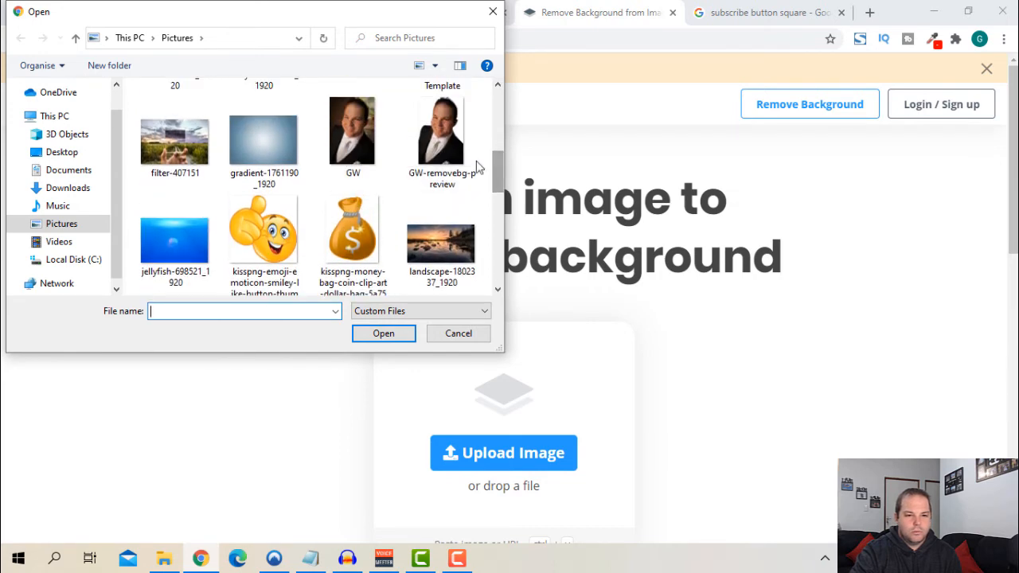
scroll(down, 3)
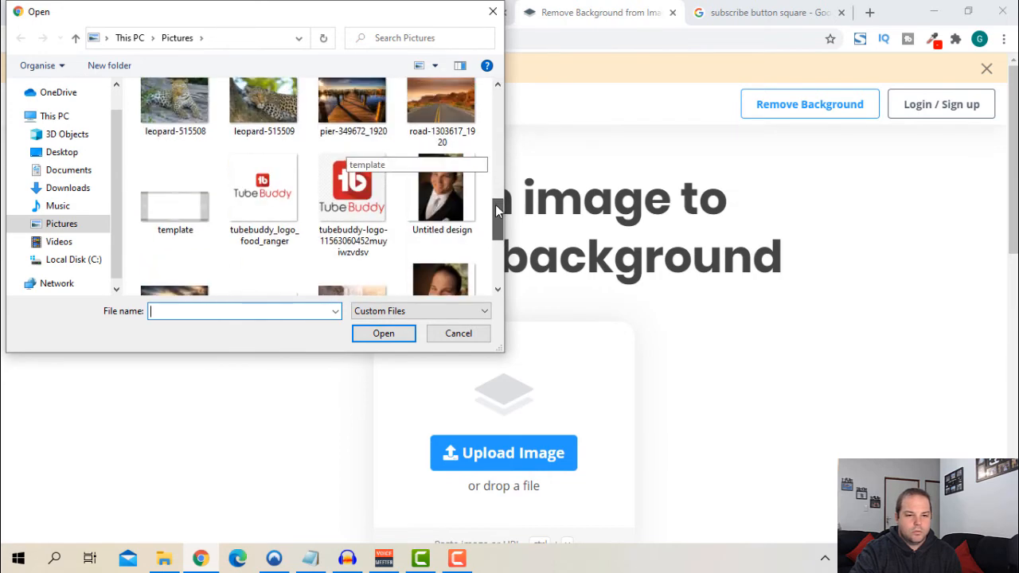
click(458, 332)
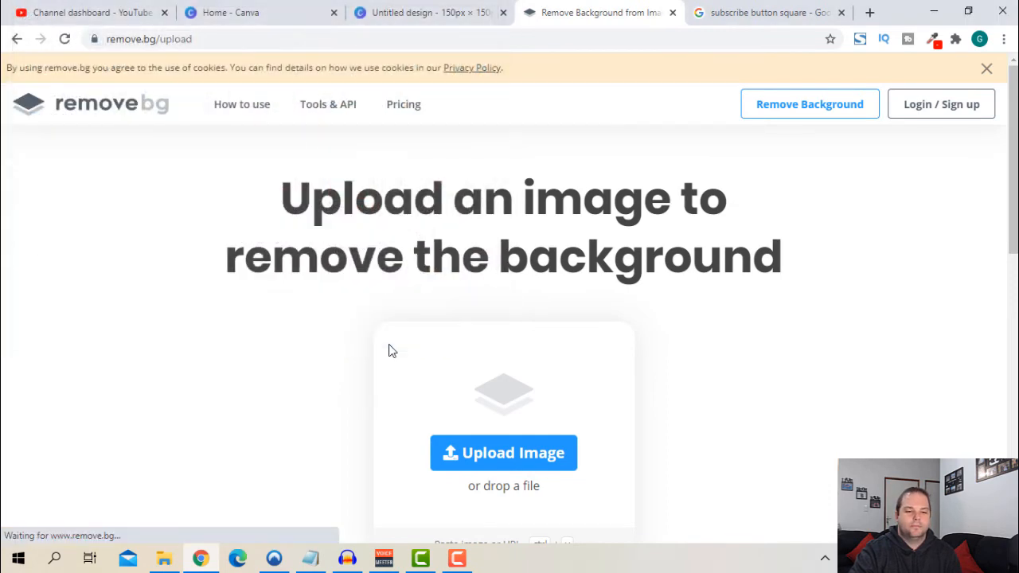
click(503, 453)
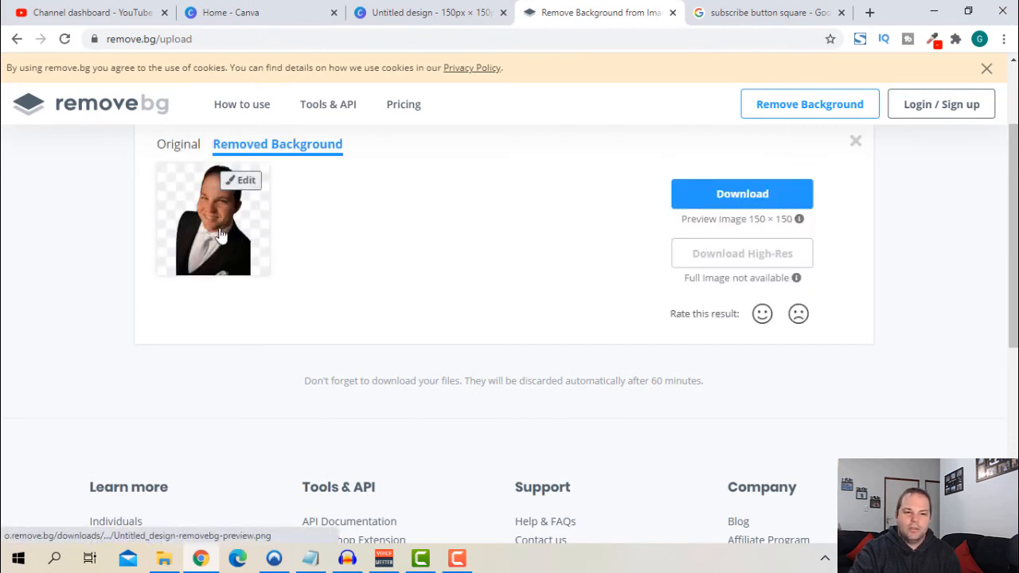
mouse_move(197, 172)
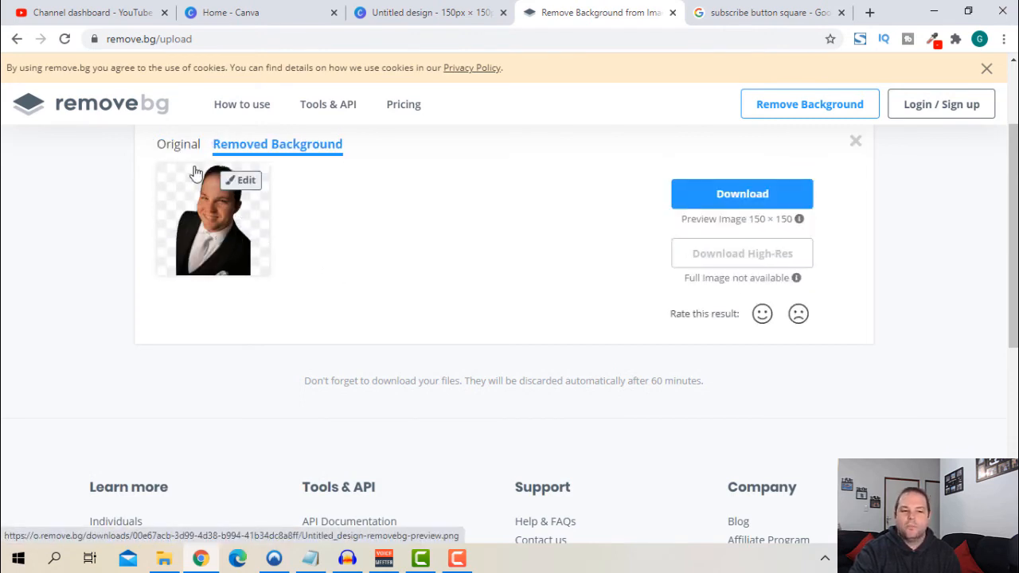
mouse_move(224, 296)
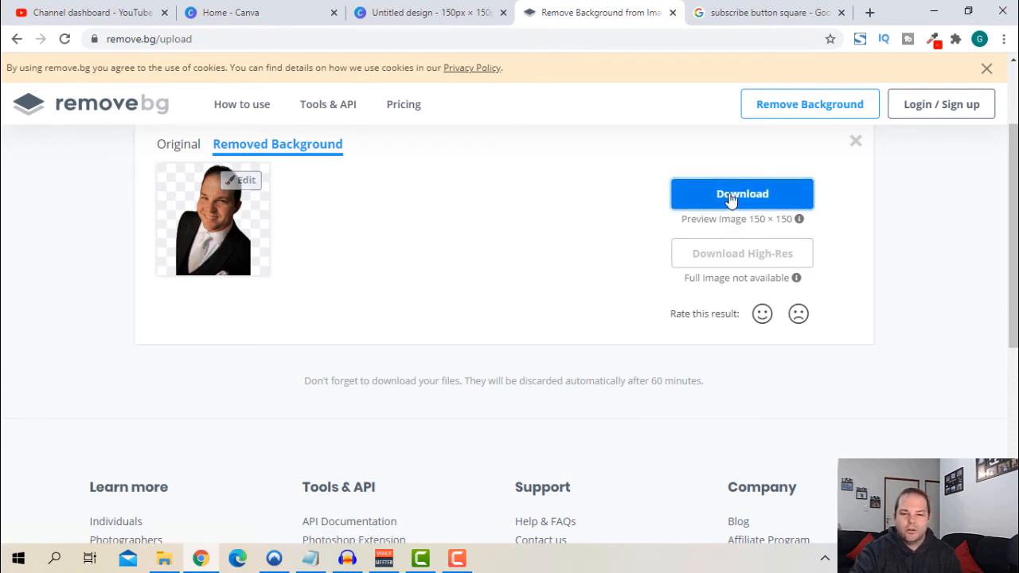
click(741, 193)
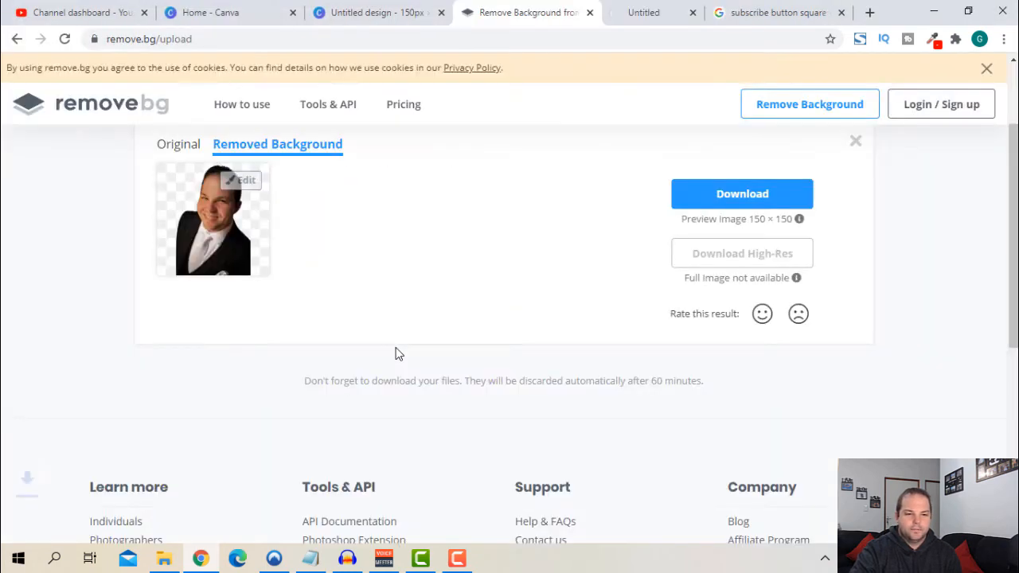
click(742, 194)
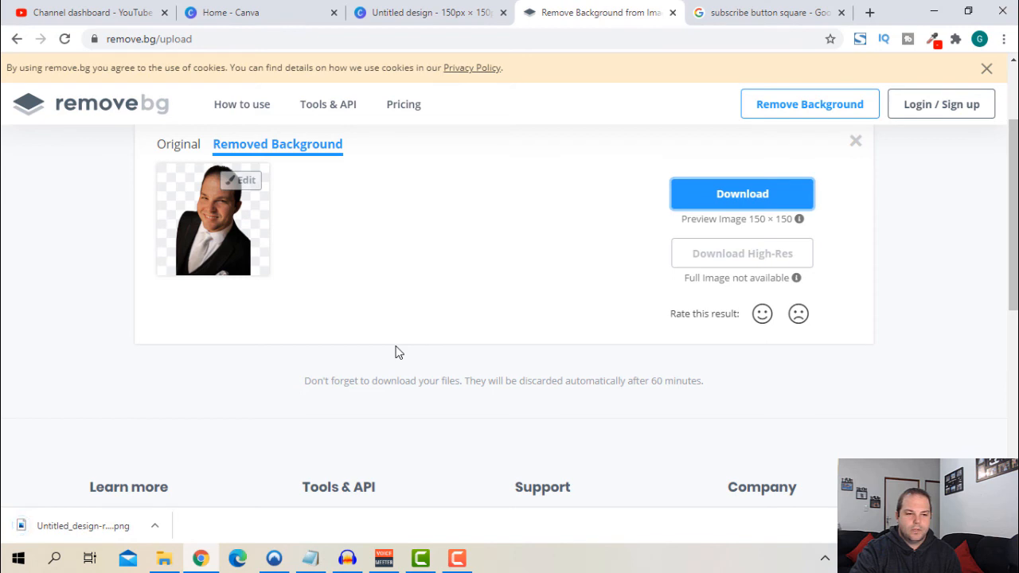
mouse_move(226, 130)
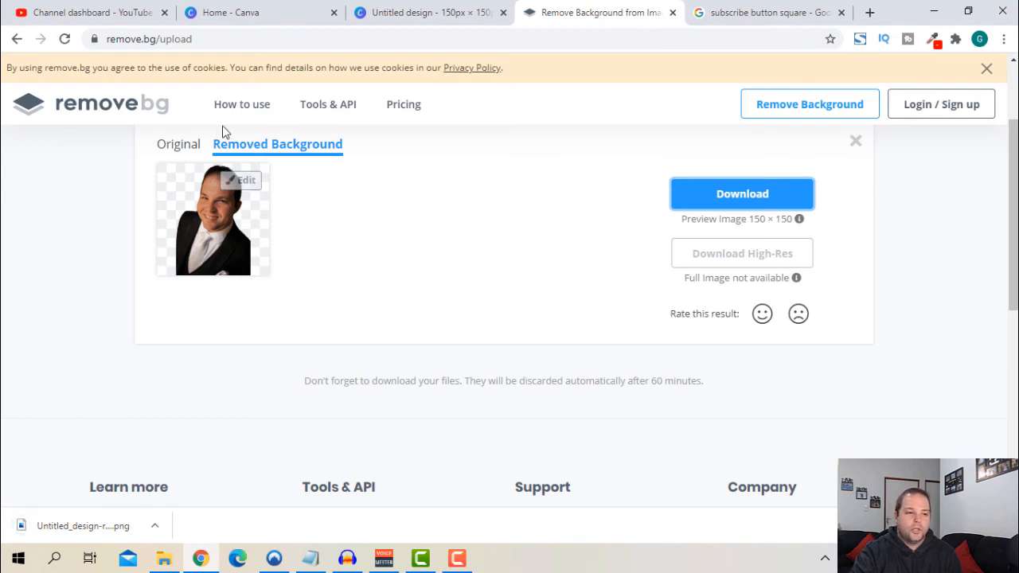
- Remove the CLICK TO SUBSCRIBE watermark and set Untitled_design-removebg-preview as the new one
click(87, 15)
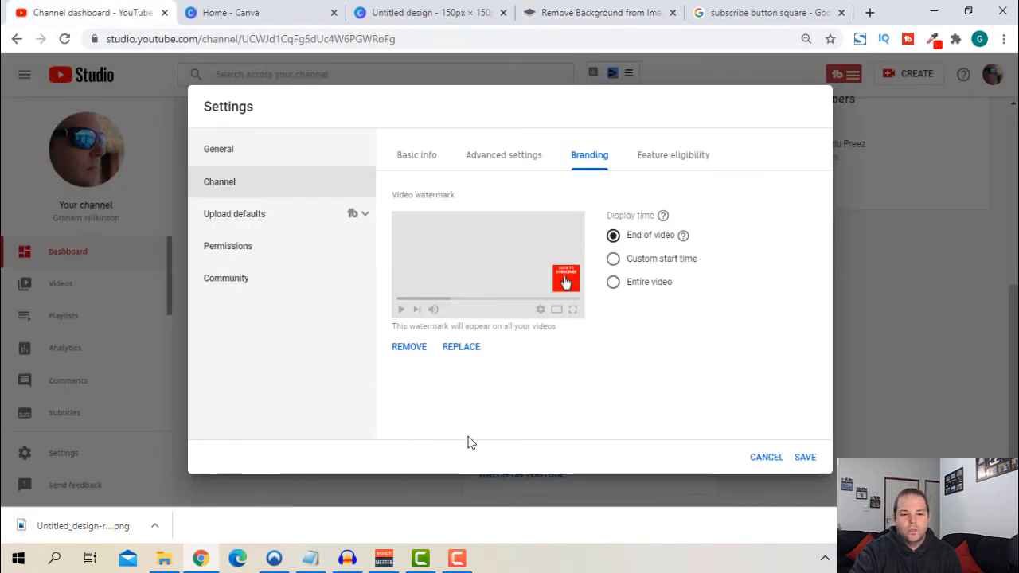
mouse_move(409, 351)
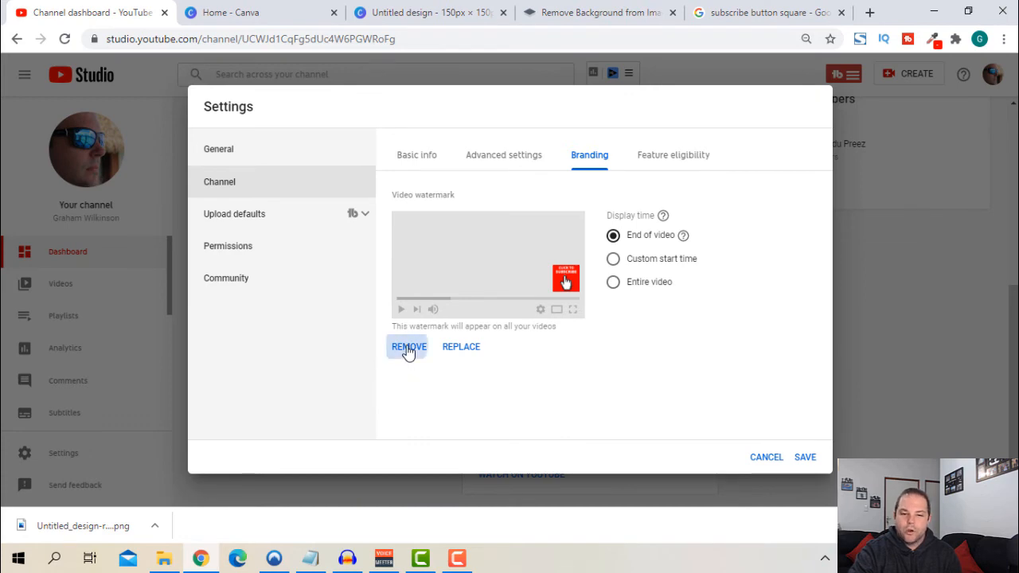
click(409, 346)
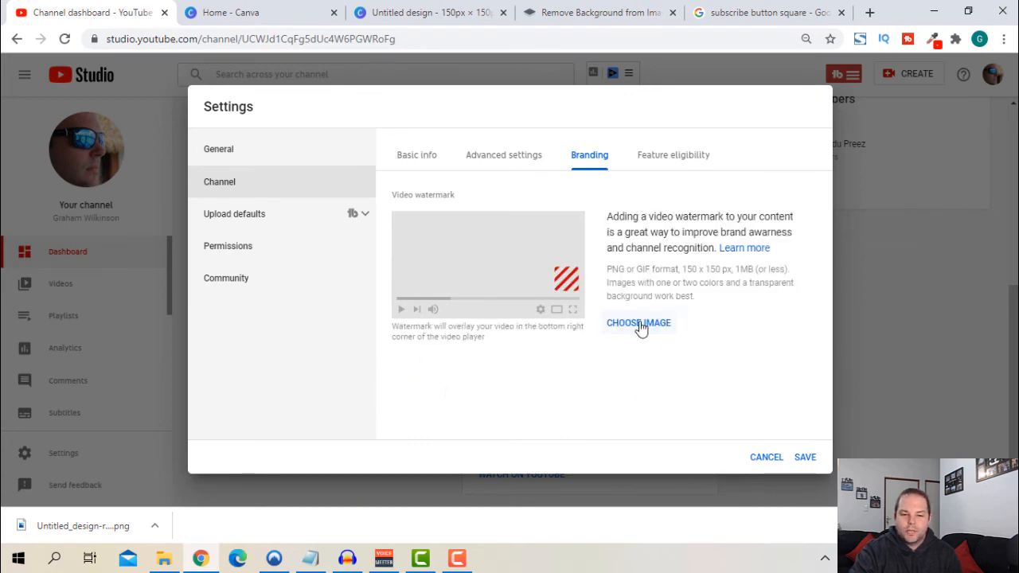
click(637, 323)
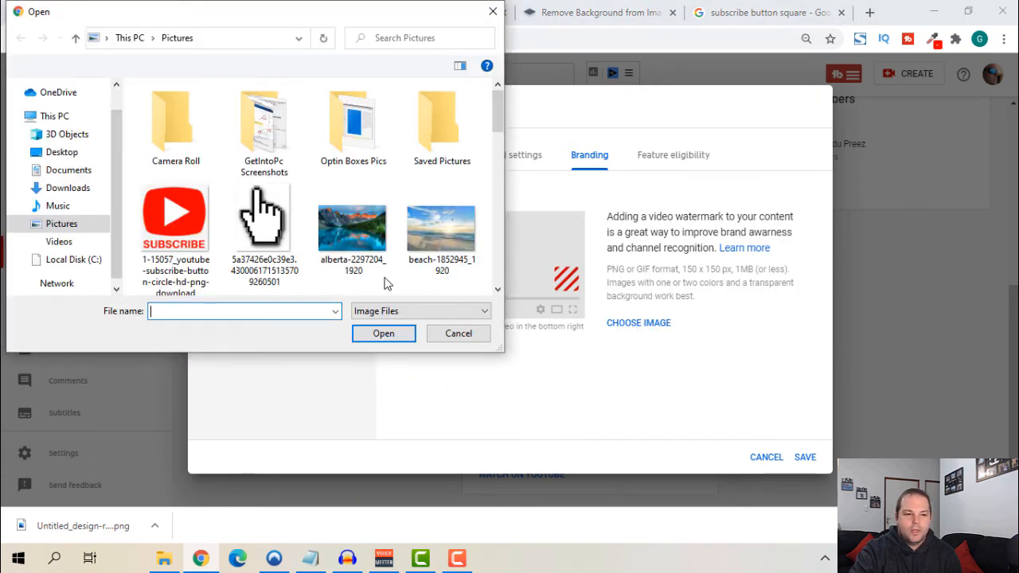
scroll(down, 3)
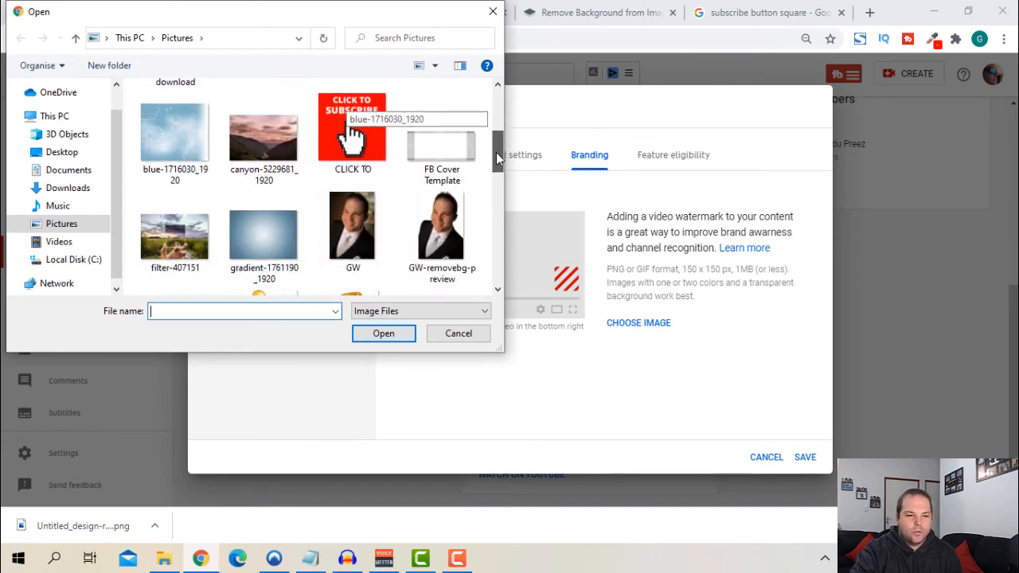
scroll(down, 3)
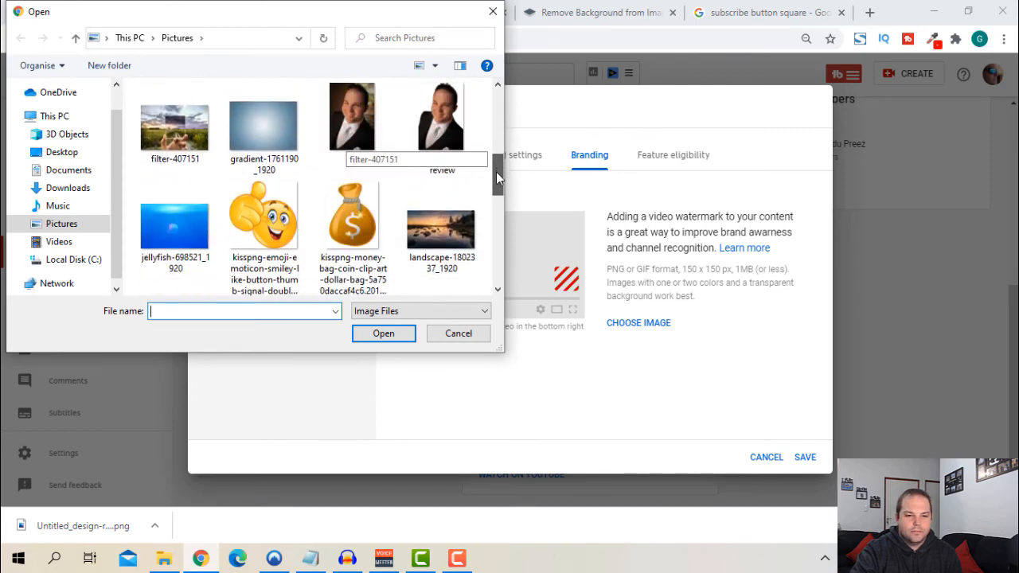
scroll(down, 3)
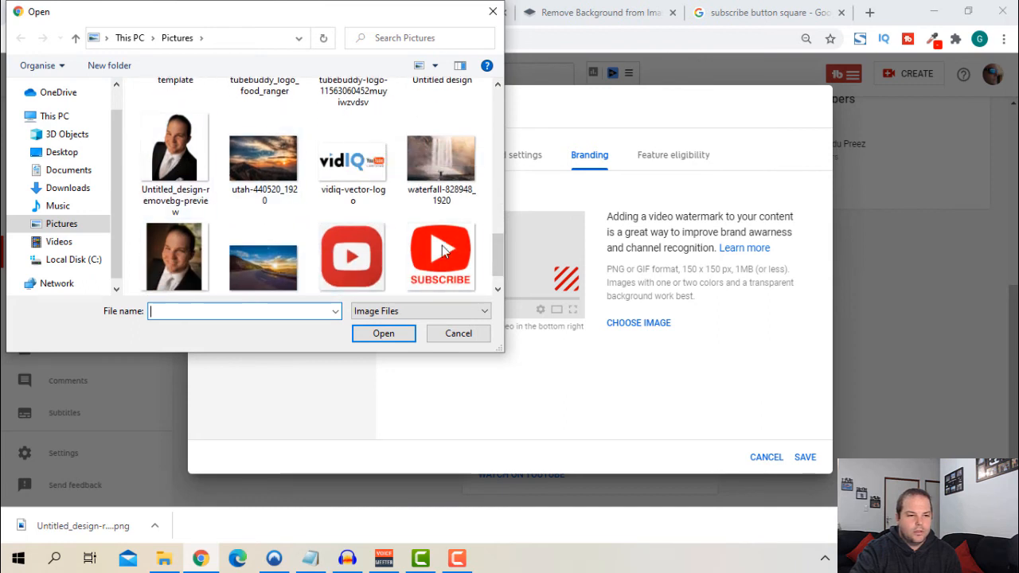
click(175, 148)
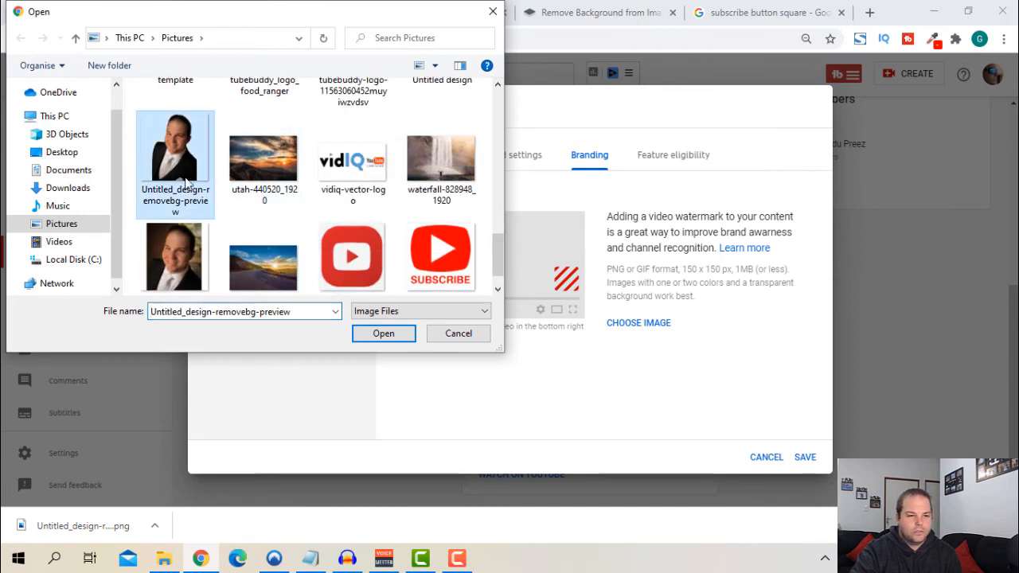
click(383, 333)
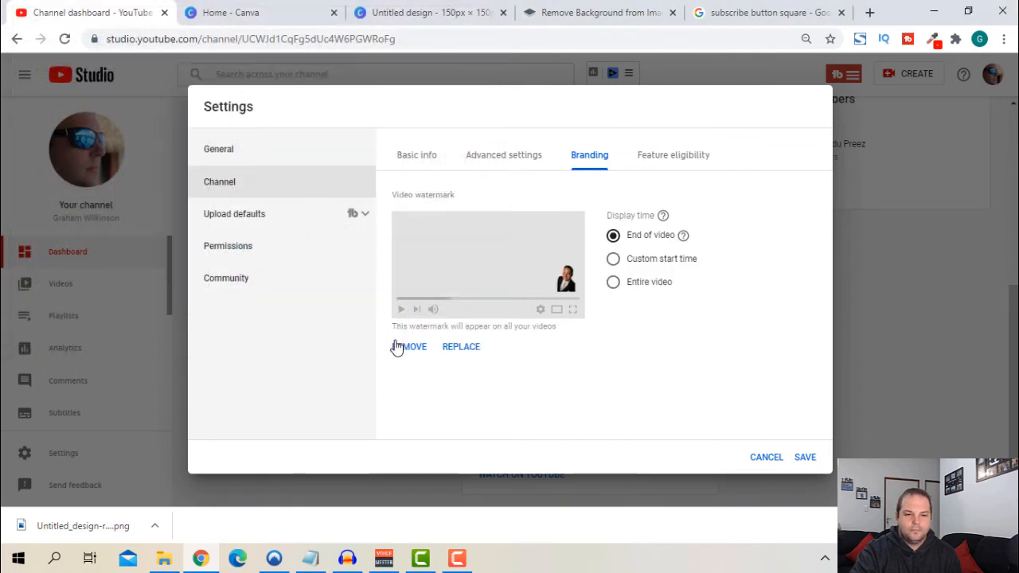
mouse_move(575, 311)
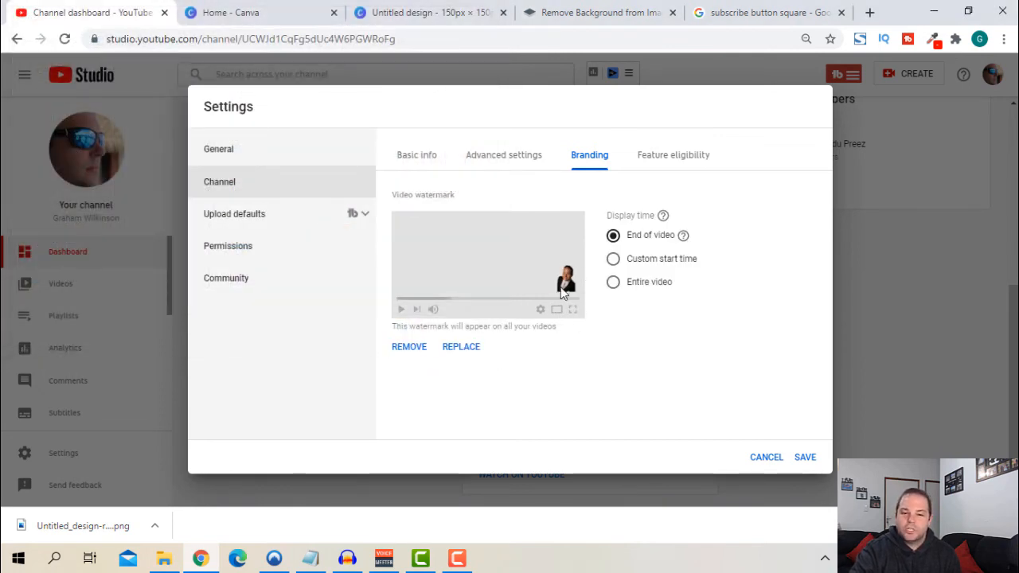
mouse_move(556, 370)
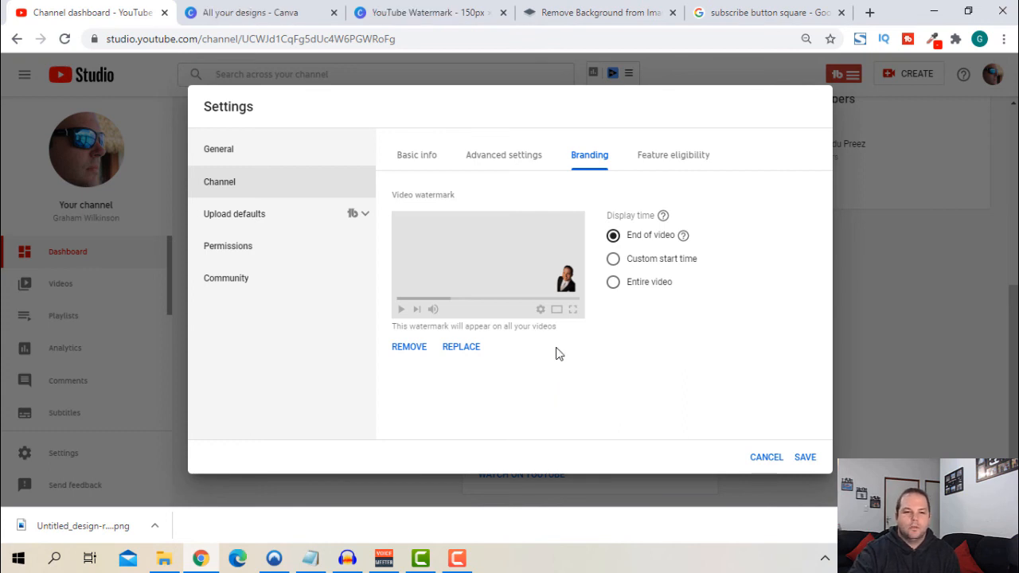
- Change the design's background from red to the custom blue #495fbd
click(421, 12)
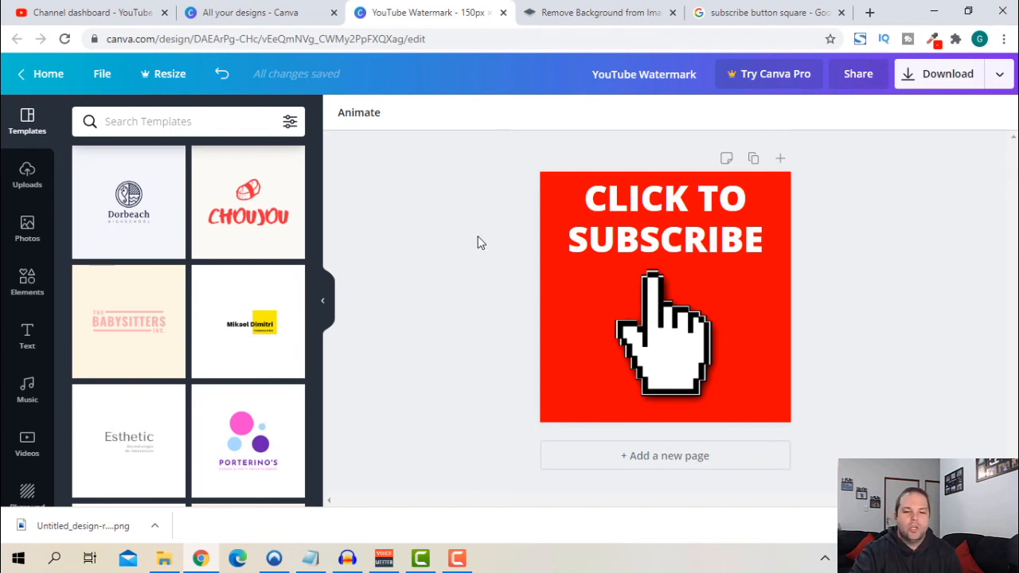
mouse_move(493, 257)
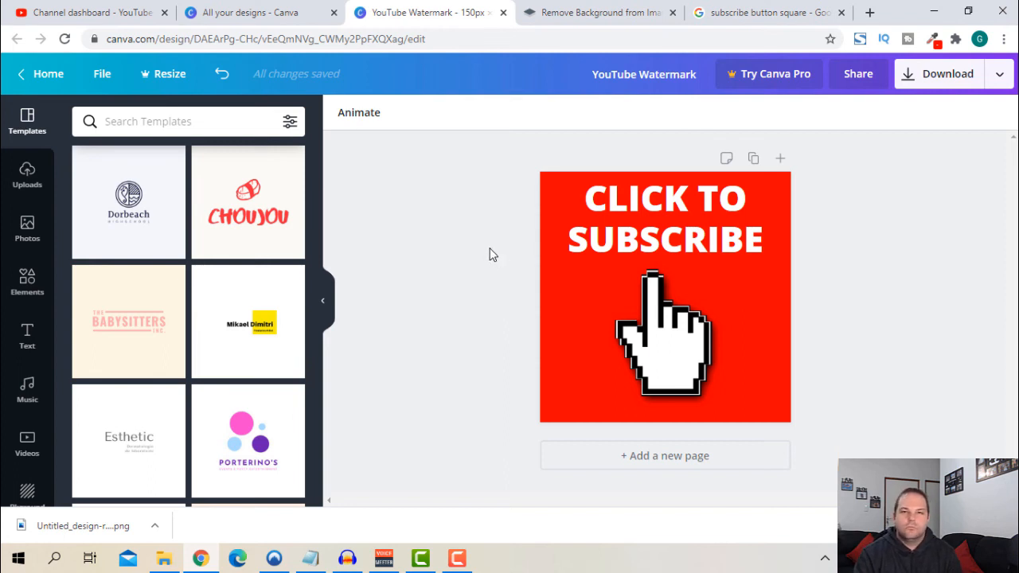
mouse_move(526, 268)
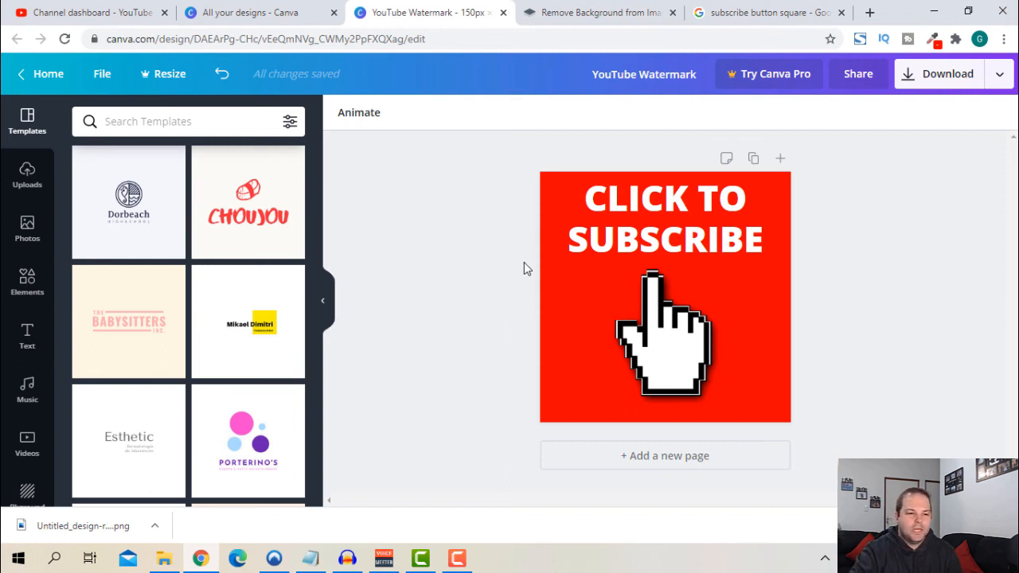
click(665, 297)
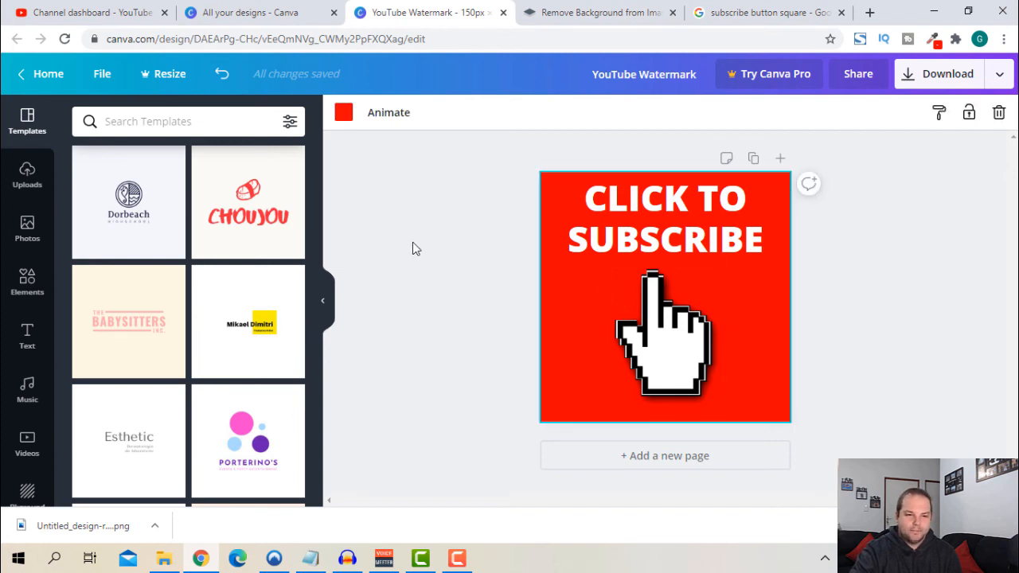
mouse_move(348, 135)
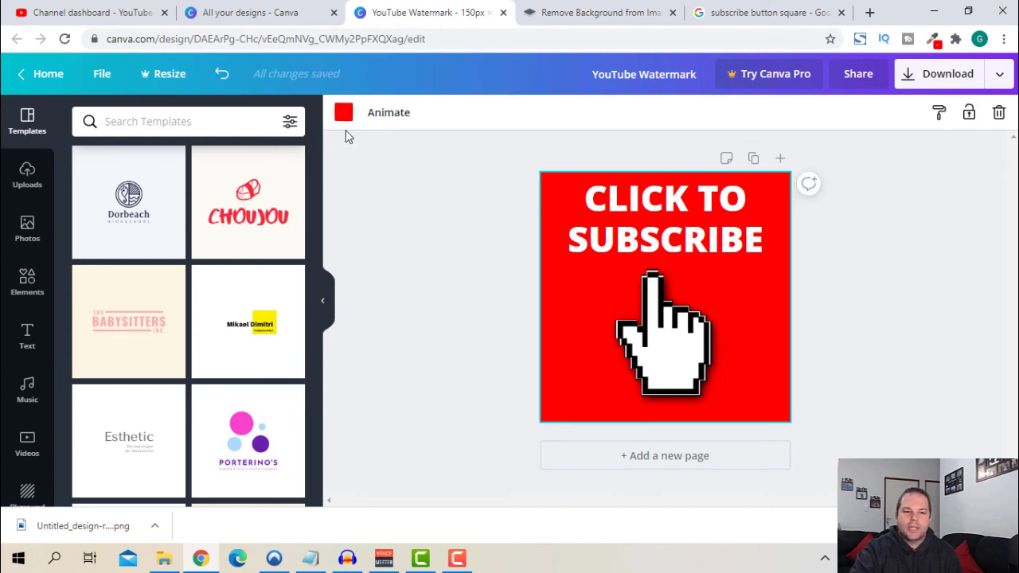
click(341, 112)
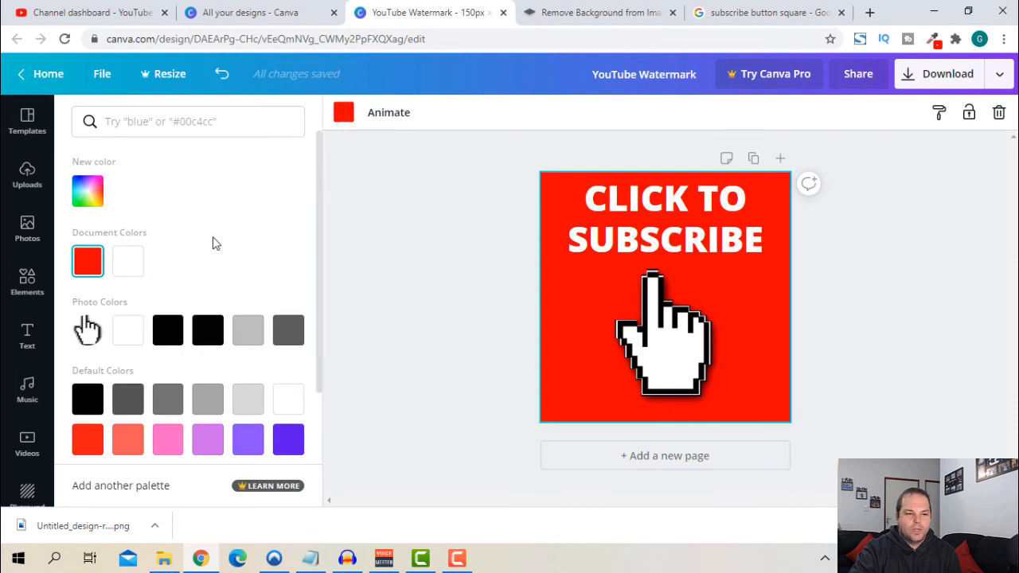
mouse_move(86, 191)
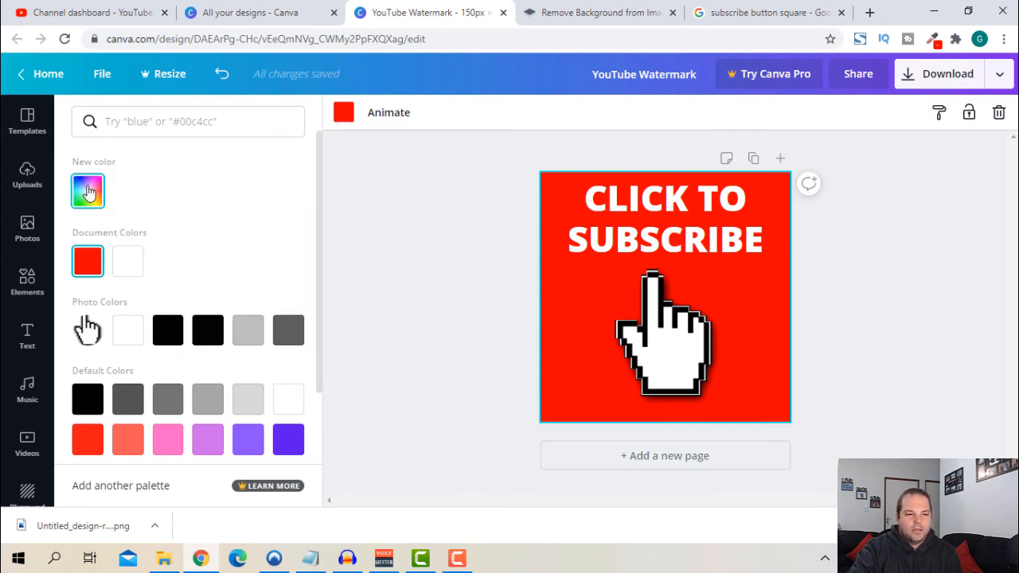
click(87, 191)
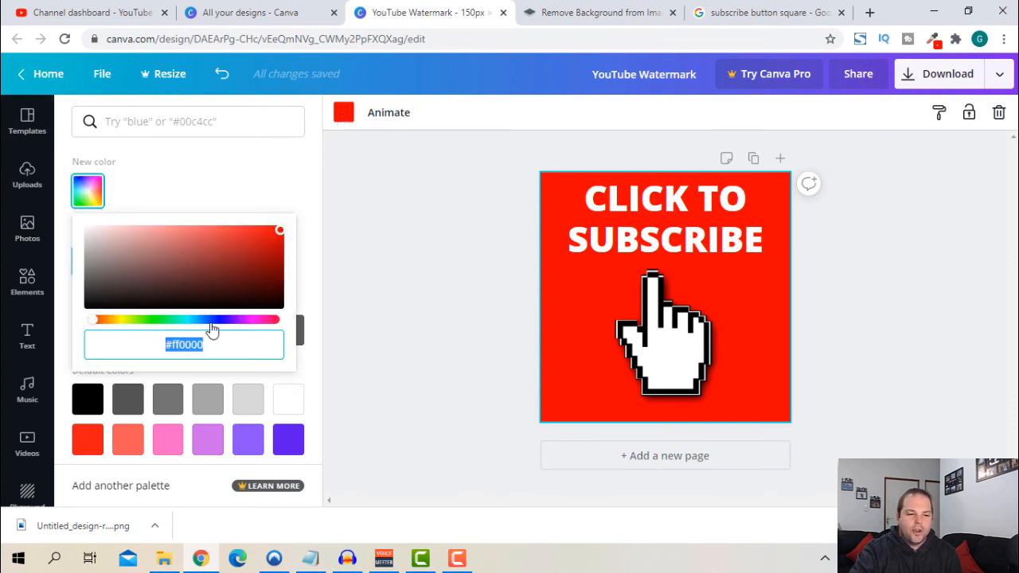
drag(213, 319, 207, 319)
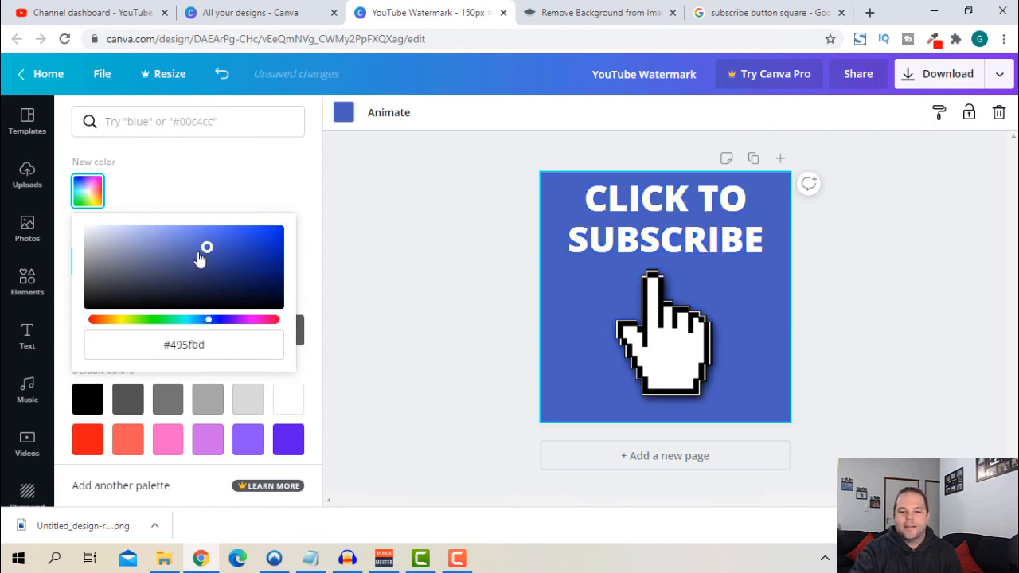
mouse_move(229, 255)
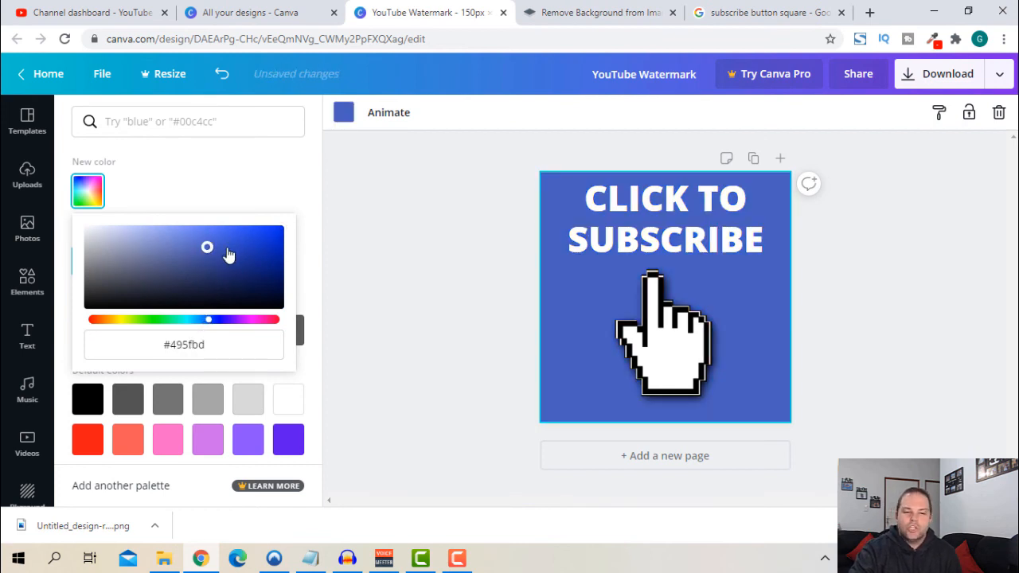
click(184, 345)
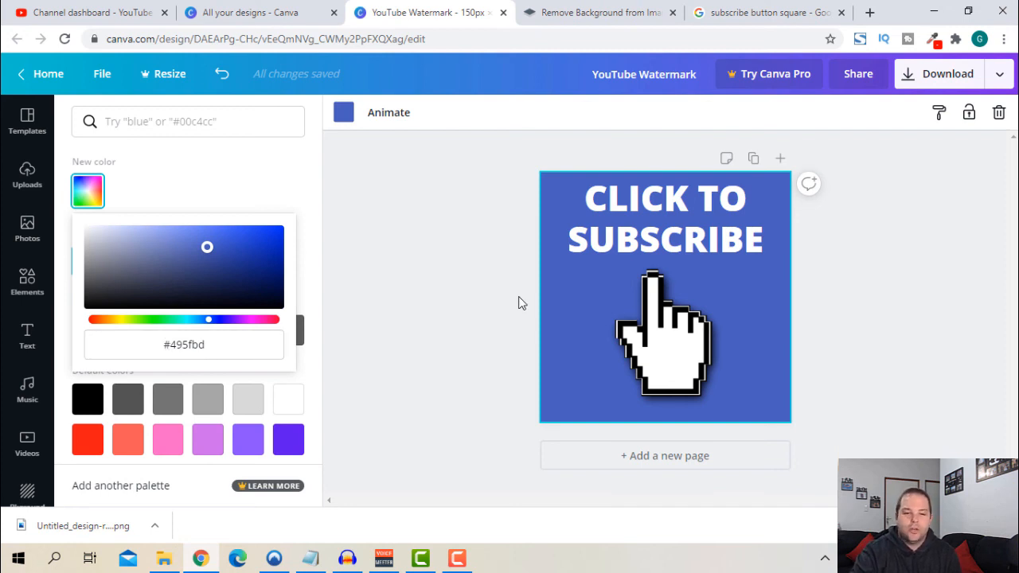
mouse_move(362, 290)
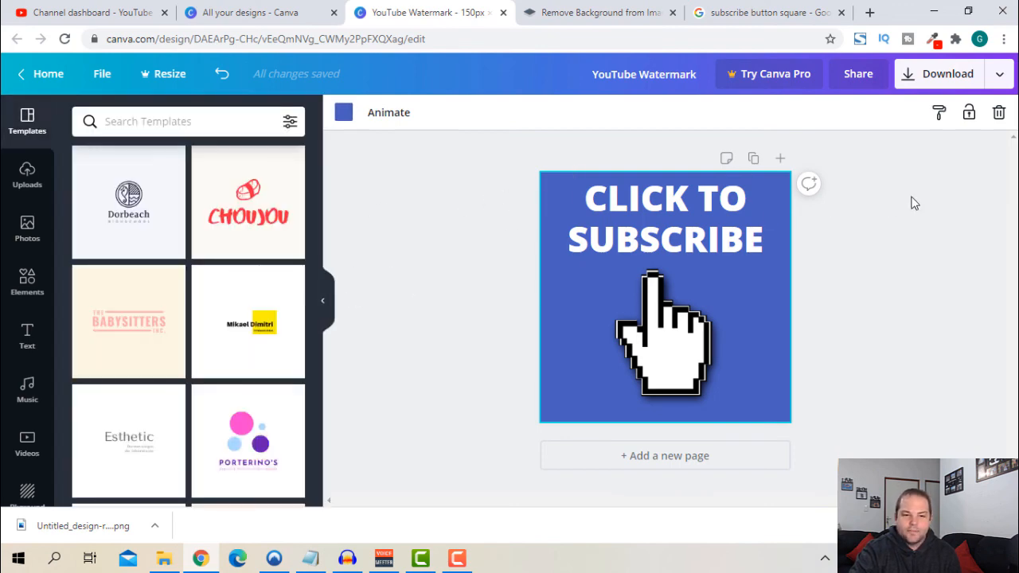
- Save the blue design as PNG 'YouTube Watermark' in Pictures and close the Pro pop-up
click(947, 74)
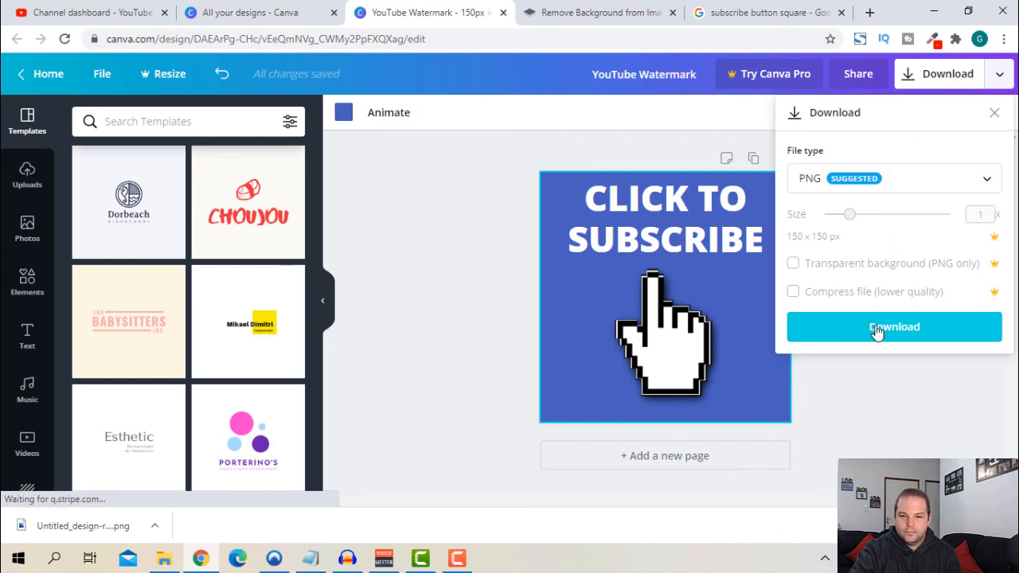
click(893, 328)
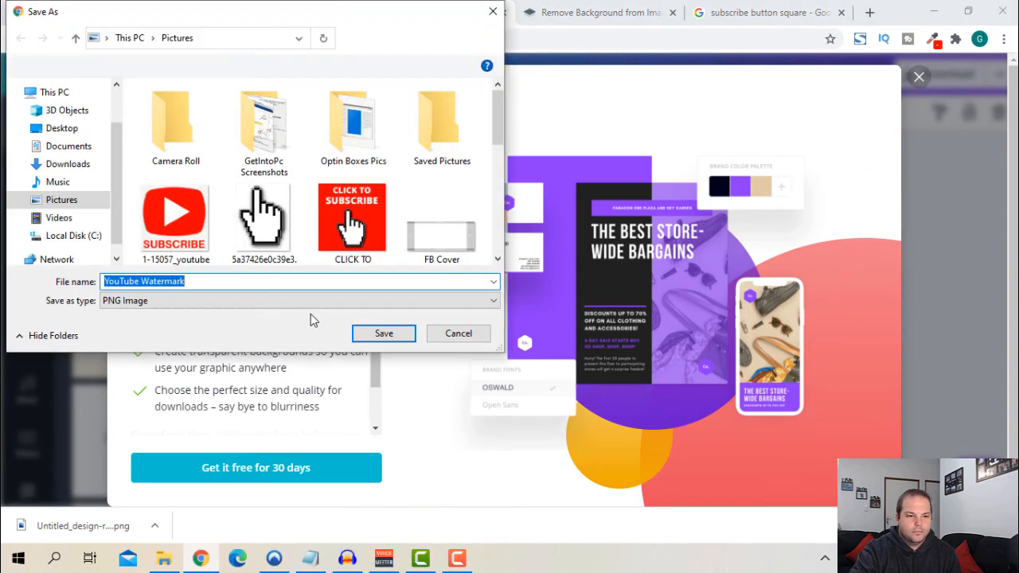
click(382, 333)
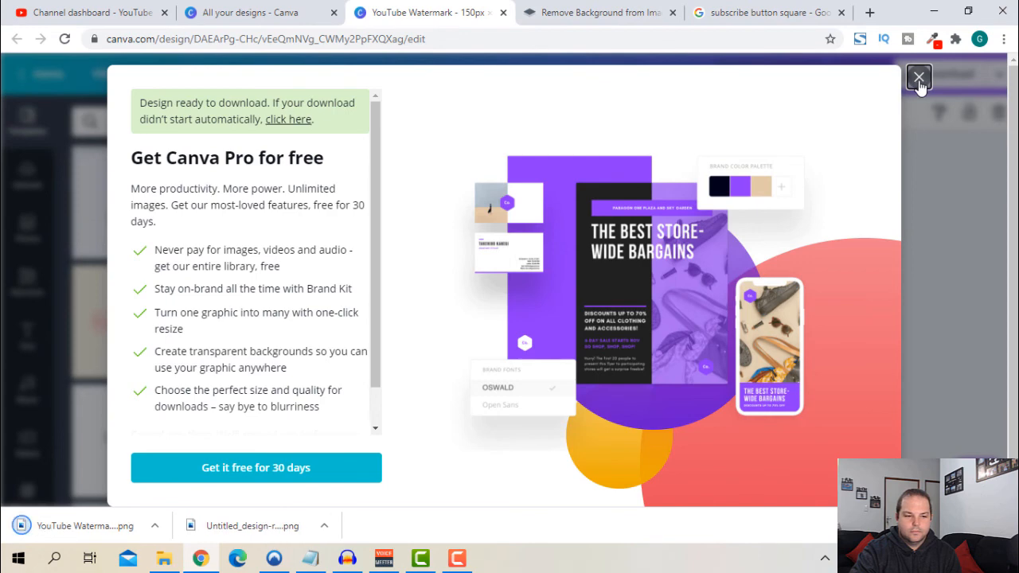
click(941, 78)
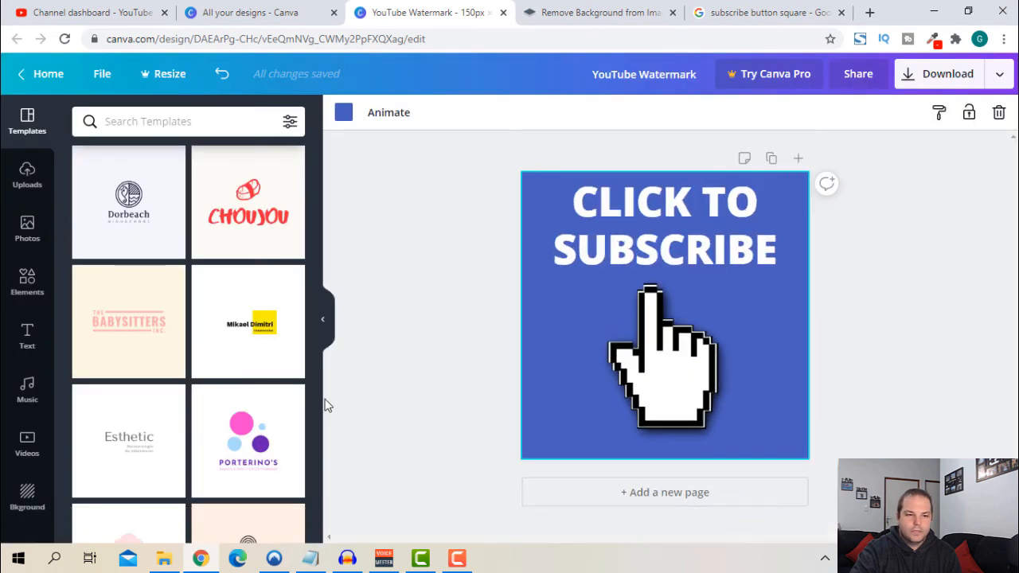
- Remove the portrait watermark and upload the YouTube Watermark image in its place
click(96, 14)
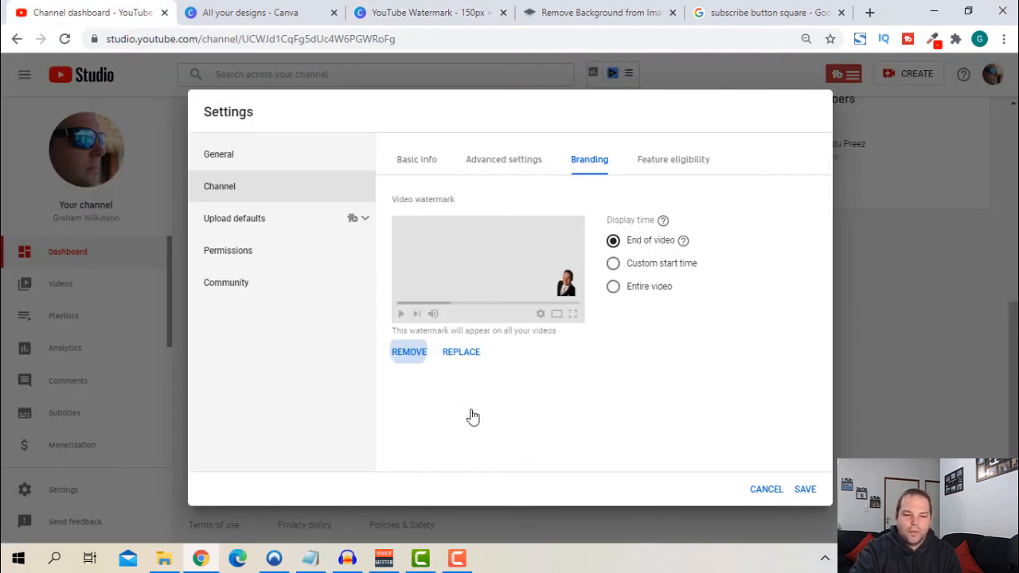
click(409, 351)
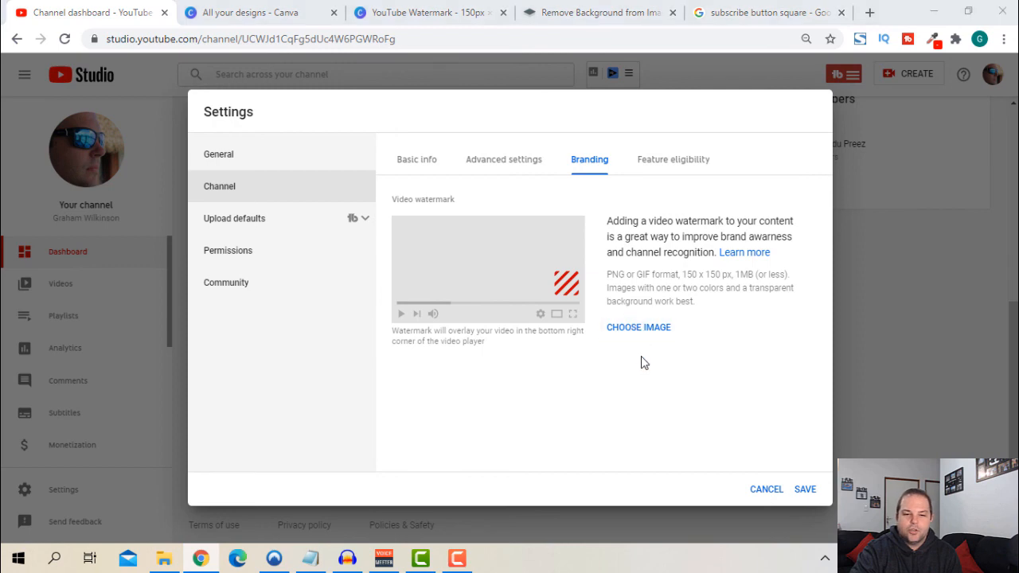
click(637, 327)
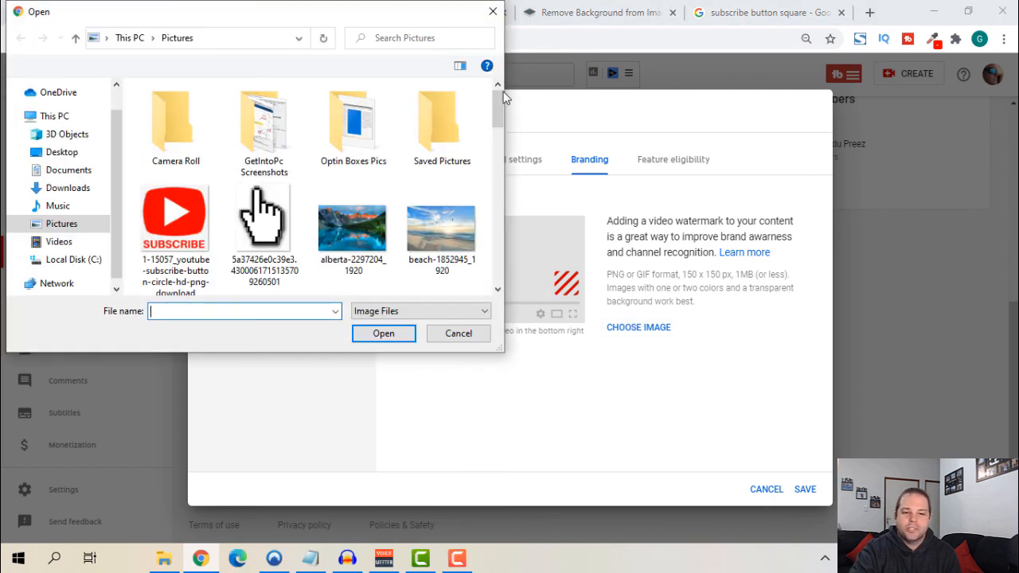
scroll(down, 3)
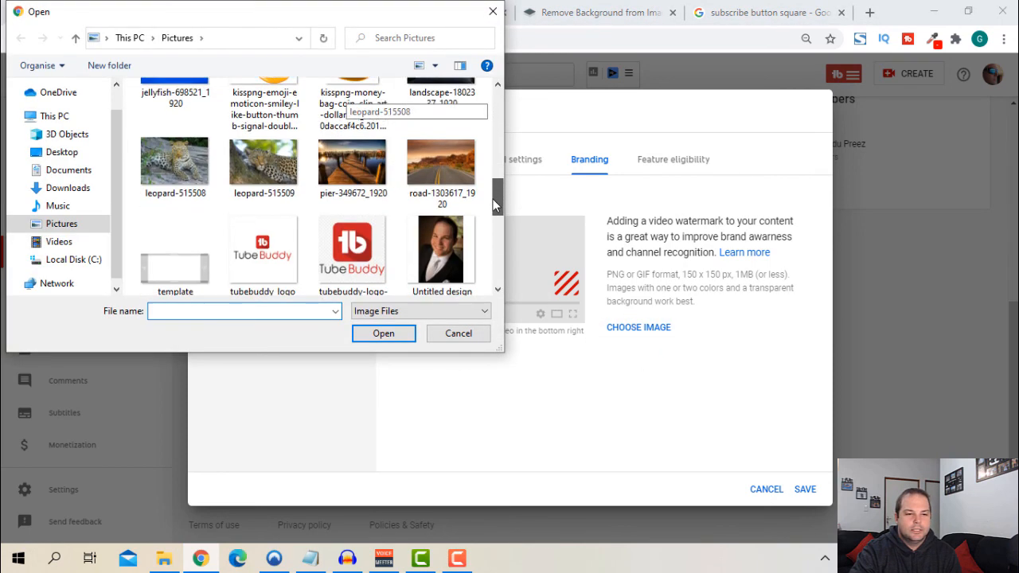
click(353, 136)
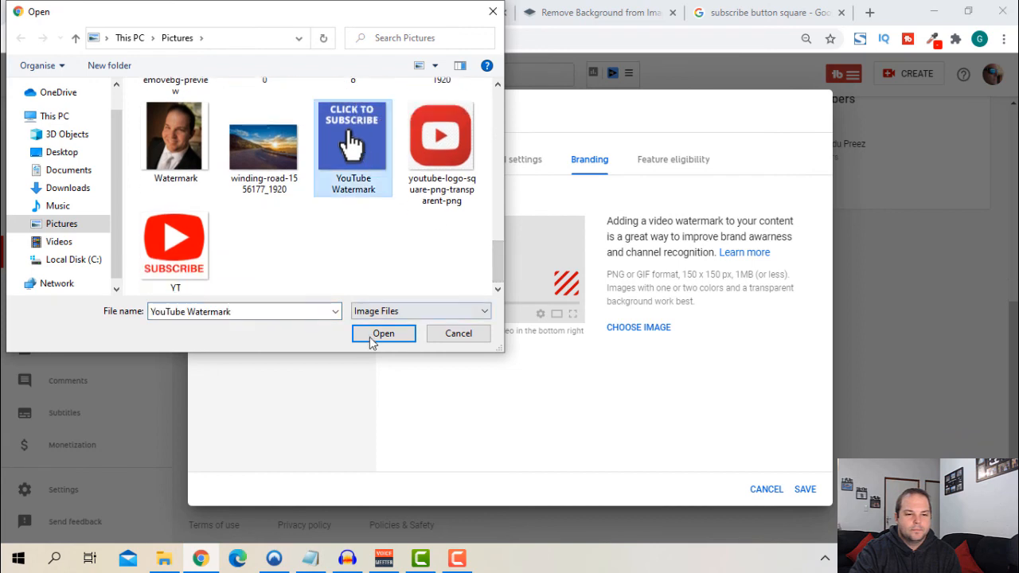
click(383, 334)
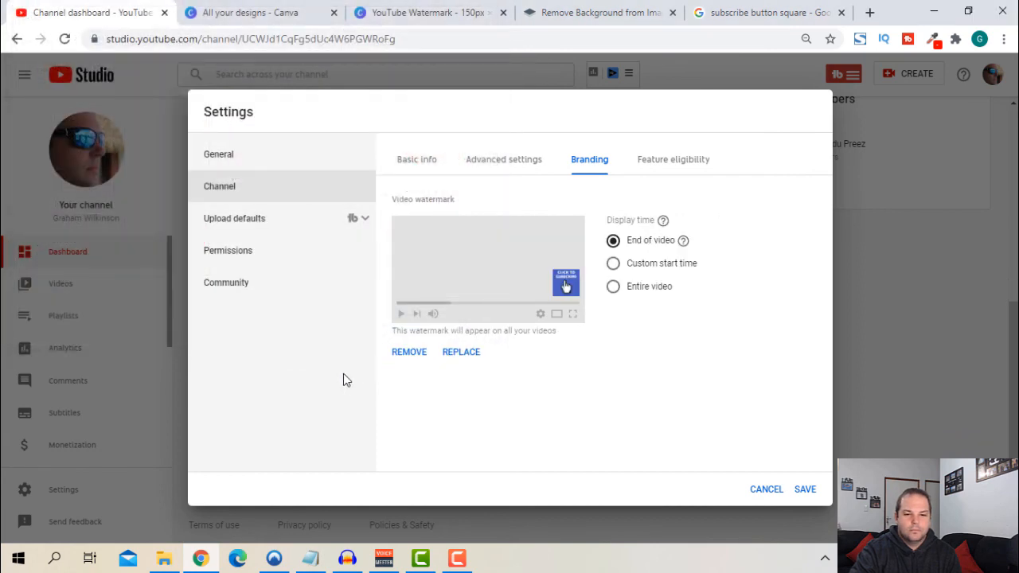